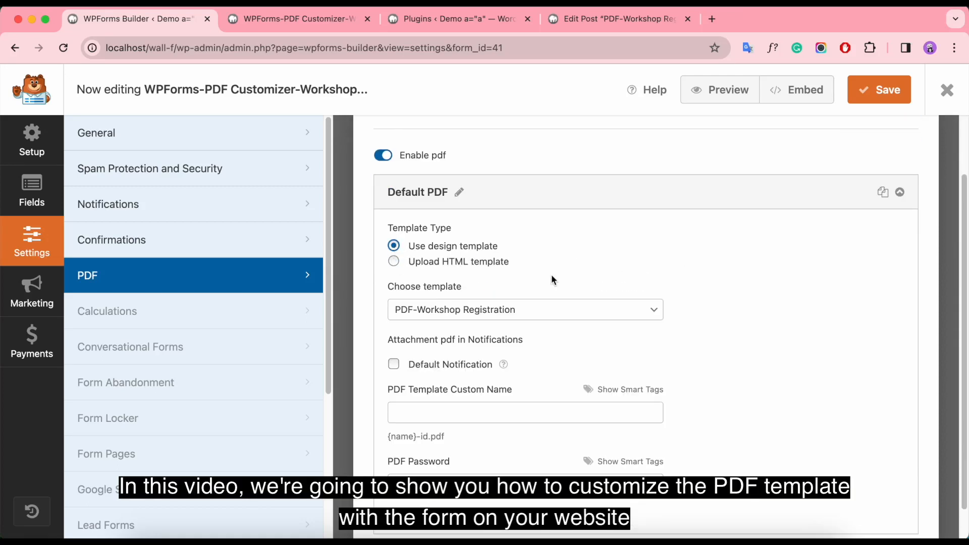
Step: Attach the PDF to the Default Notification with name '{field_id="1"} - workshop-registration-december'
scroll(down, 3)
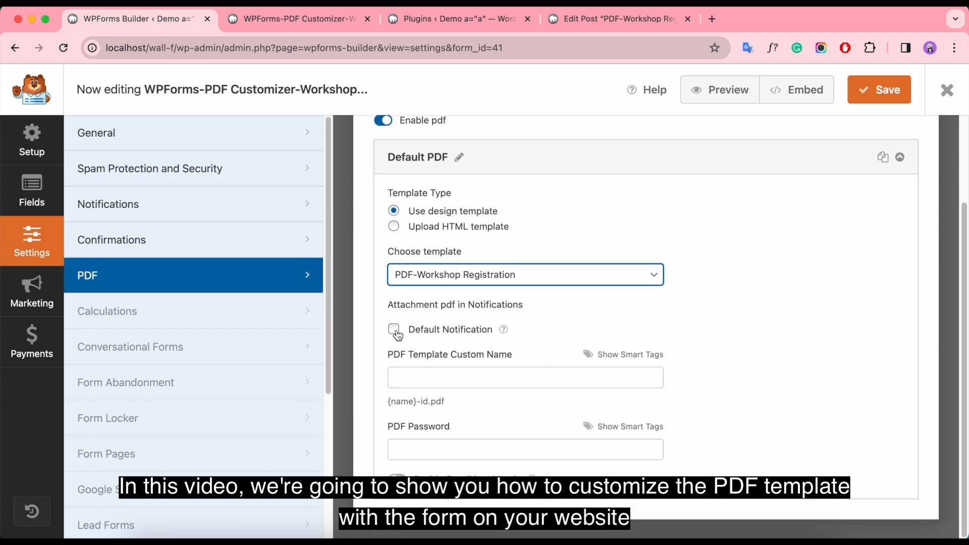
click(394, 329)
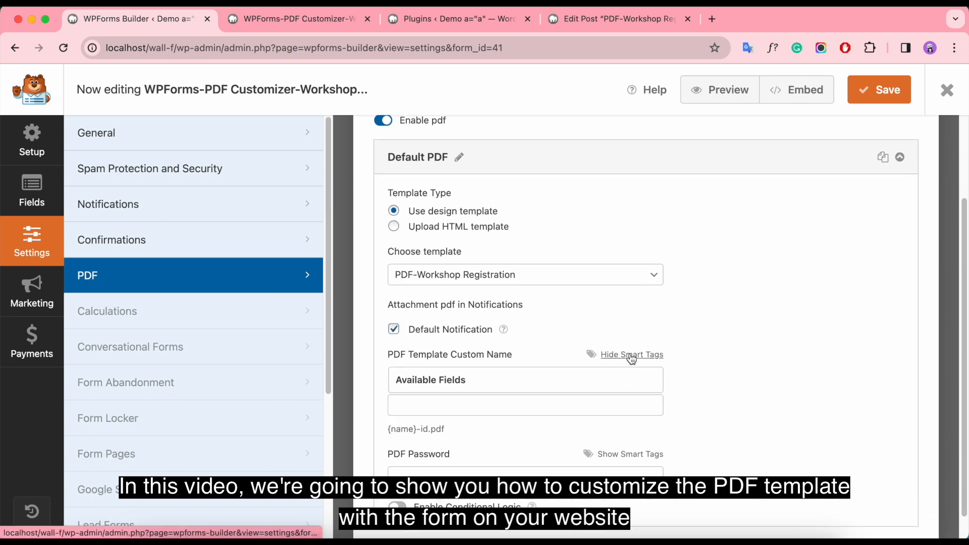
text({field_id="1"} - work)
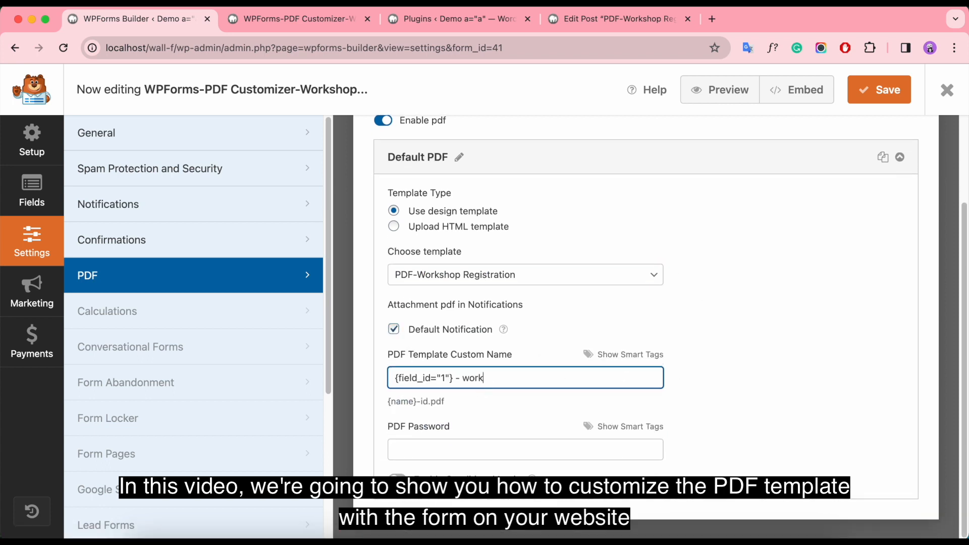
text(shop-regis)
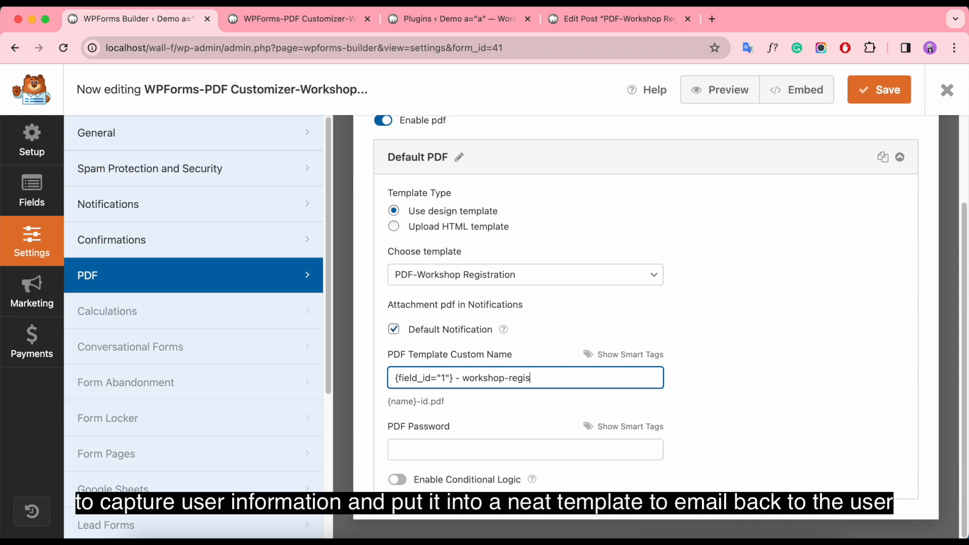
text(tration-december)
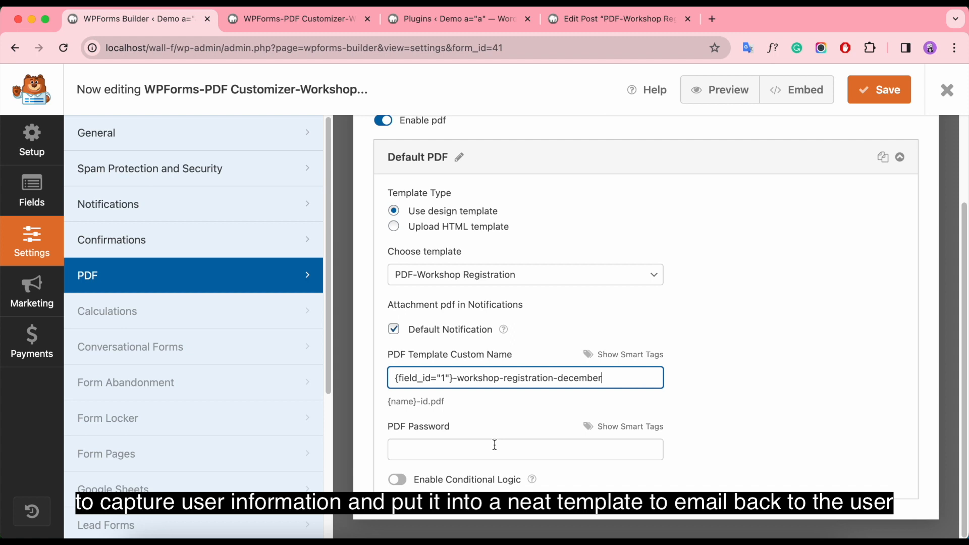
Step: Enable Conditional Logic on Workshop Category, then add a second PDF and confirm its name
click(397, 478)
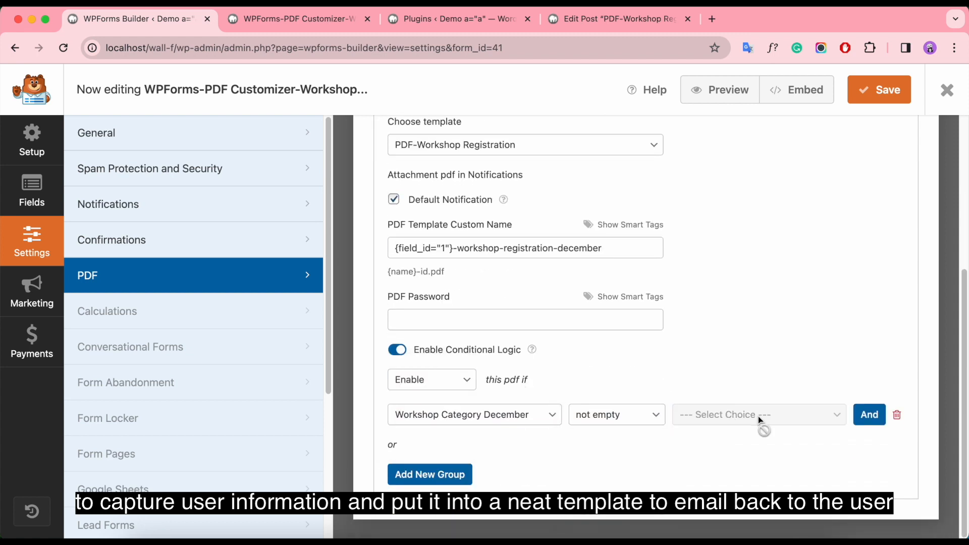
click(868, 414)
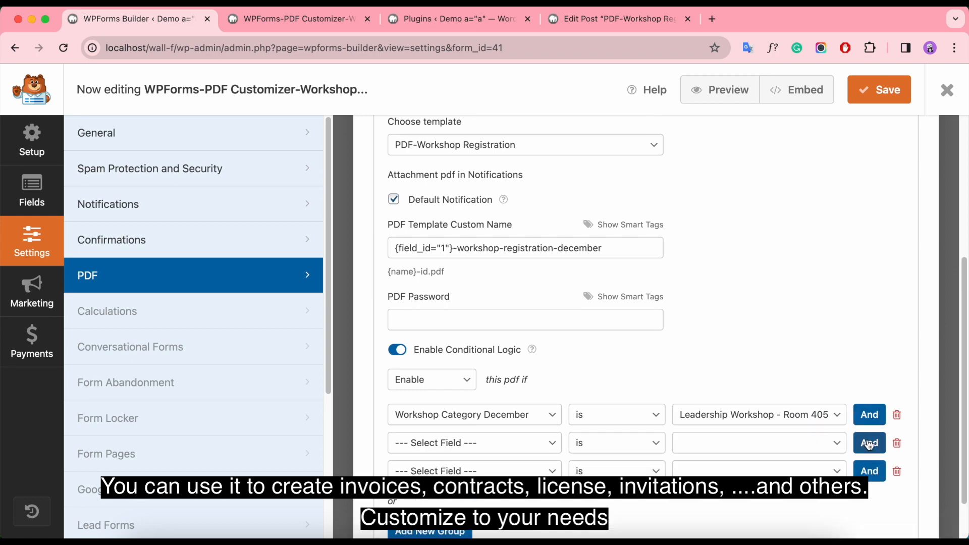
scroll(up, 3)
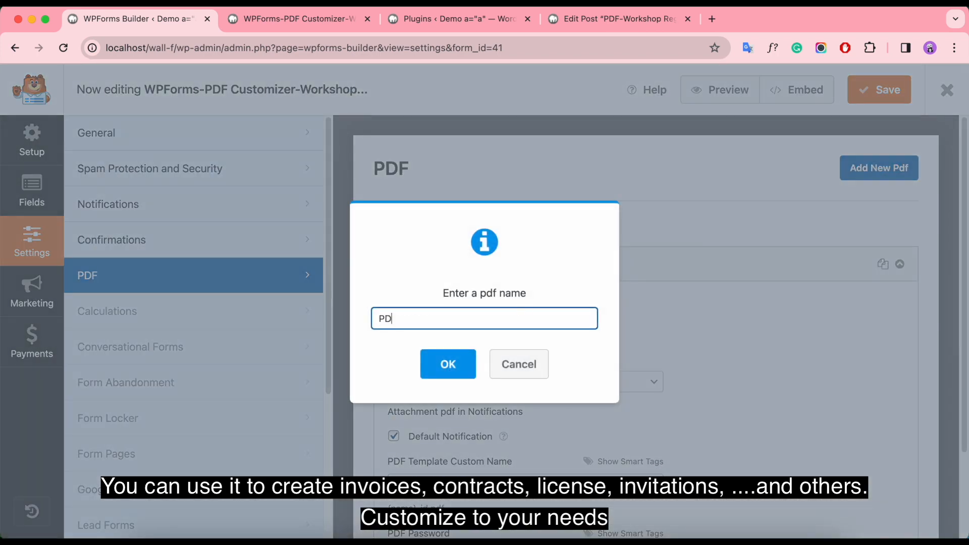
click(447, 365)
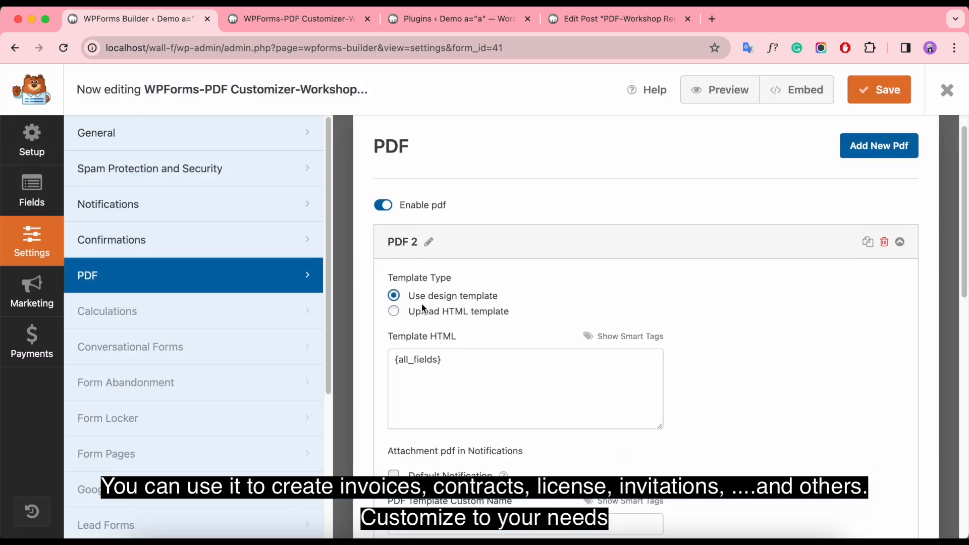
scroll(down, 3)
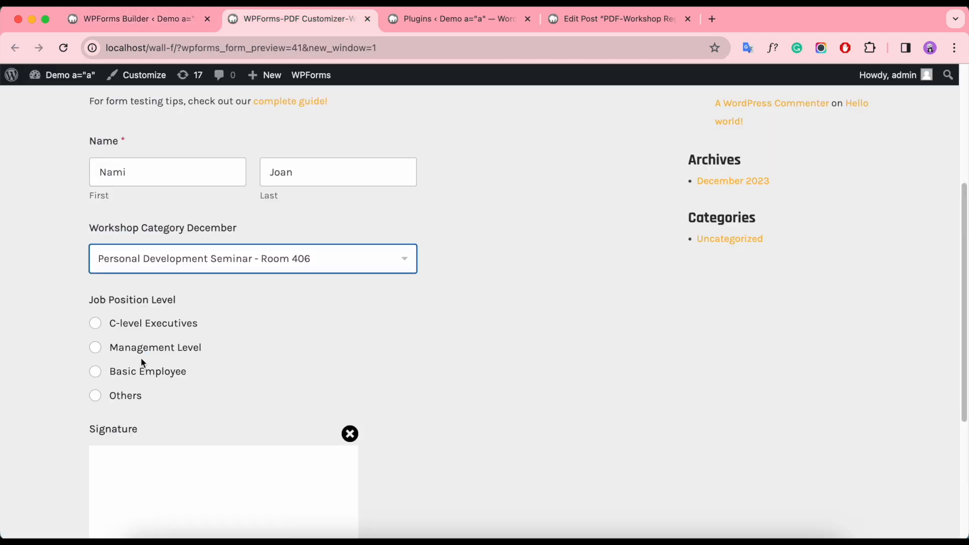
Step: Choose Management Level, enter the name 'Nami' and submit the test registration
click(95, 346)
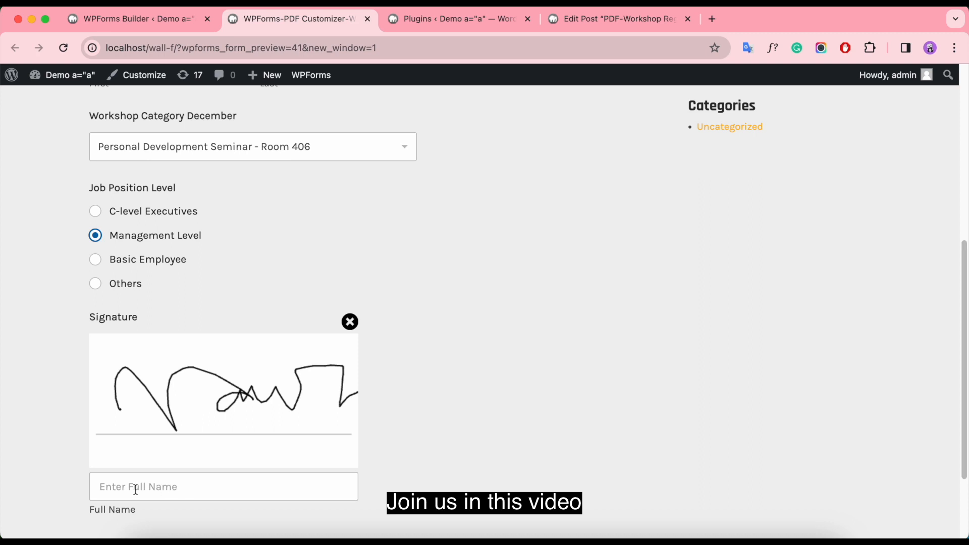
text(Nami)
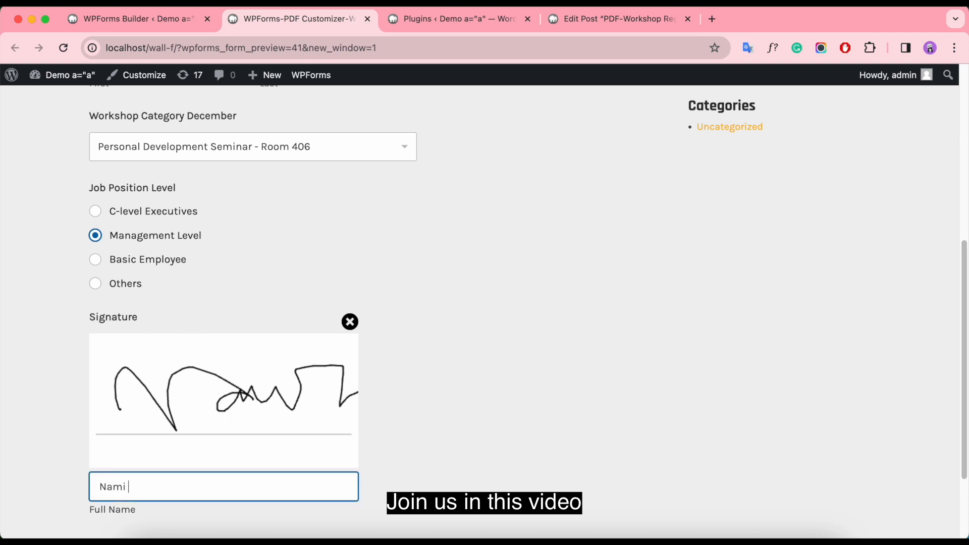
click(123, 443)
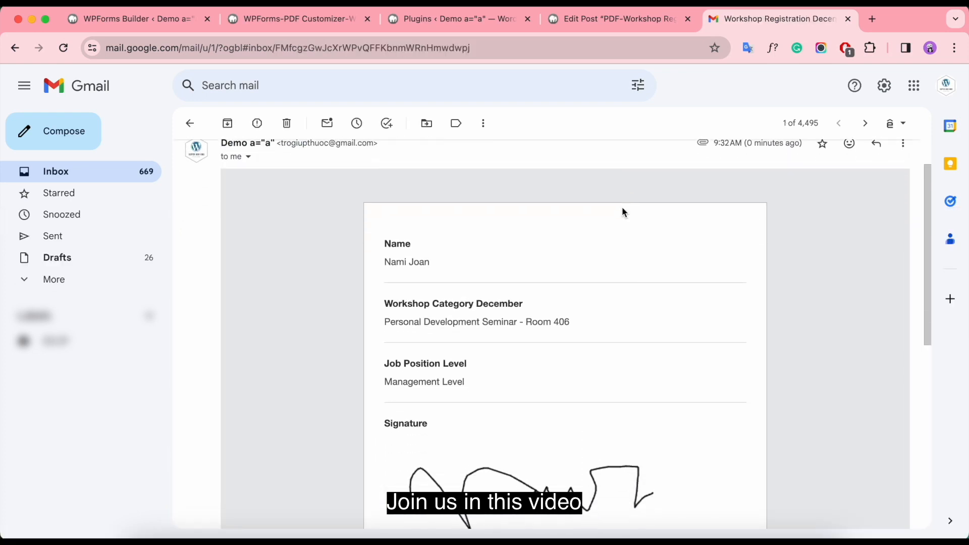
Step: View the attached registration PDF in the Gmail notification, then return to WordPress plugins
scroll(down, 3)
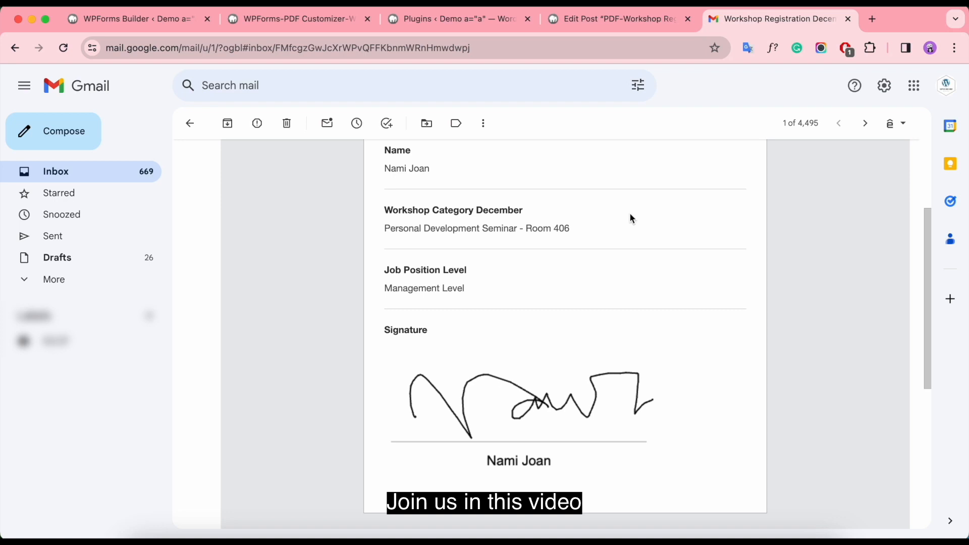
scroll(down, 3)
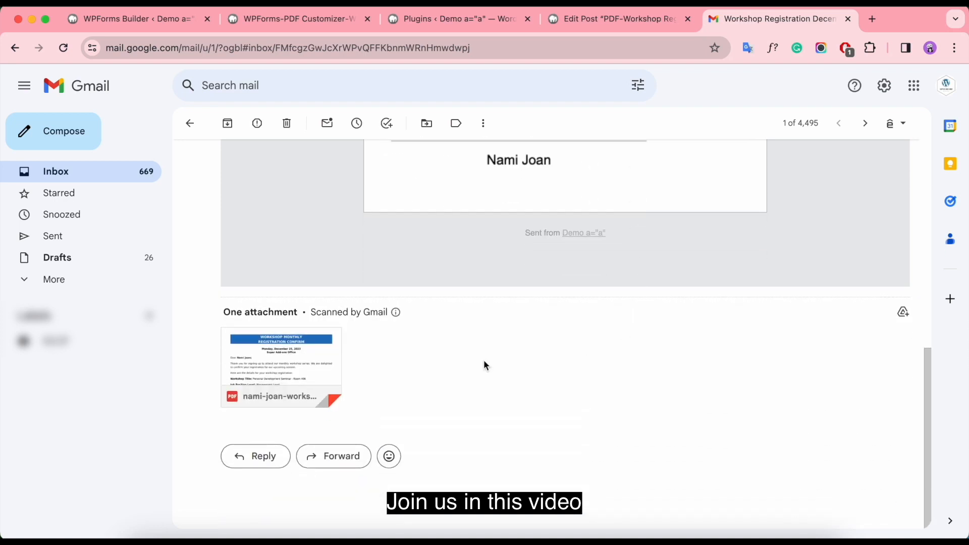
click(281, 366)
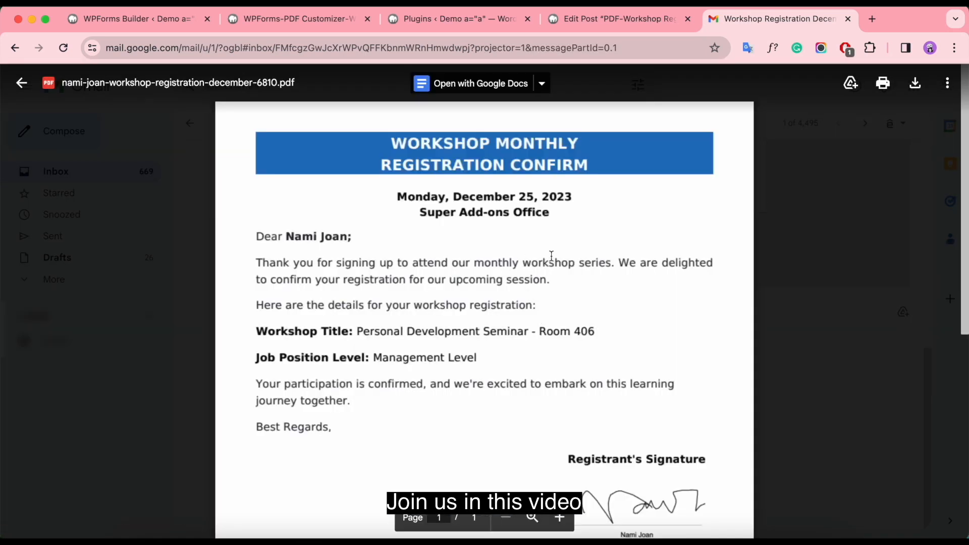
mouse_move(410, 347)
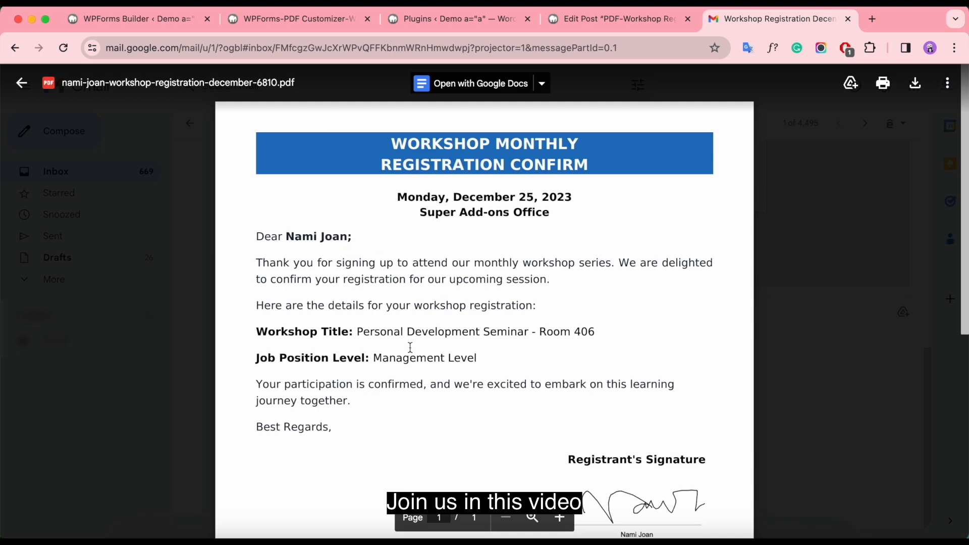
scroll(down, 3)
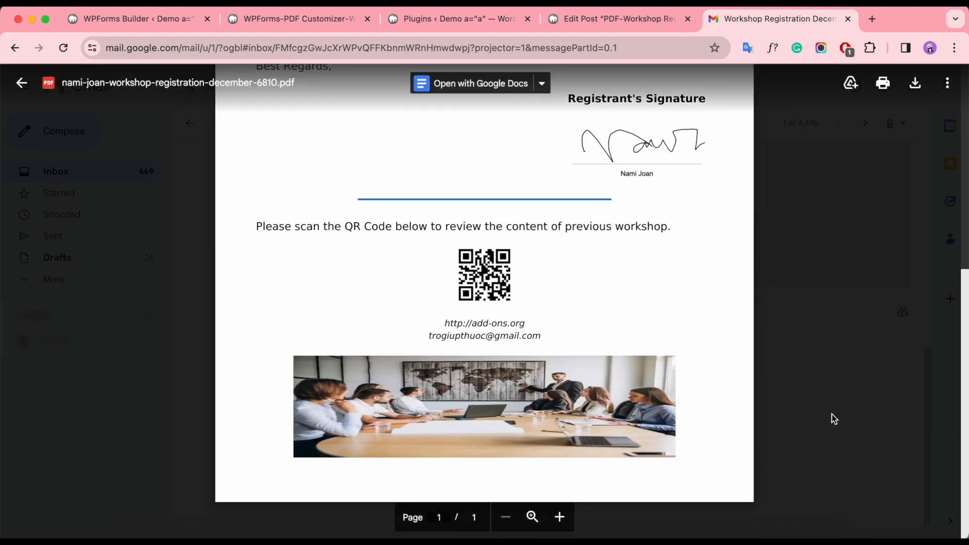
scroll(up, 3)
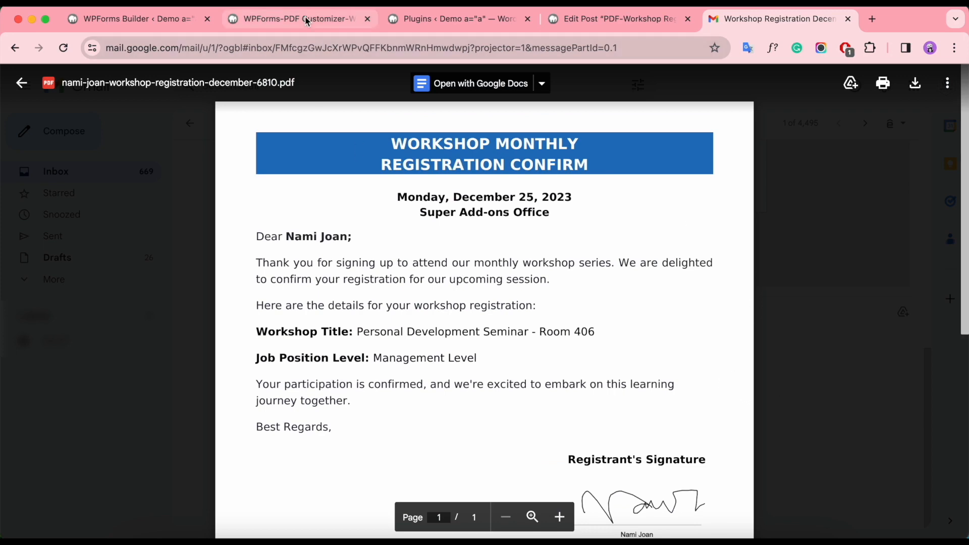
click(458, 18)
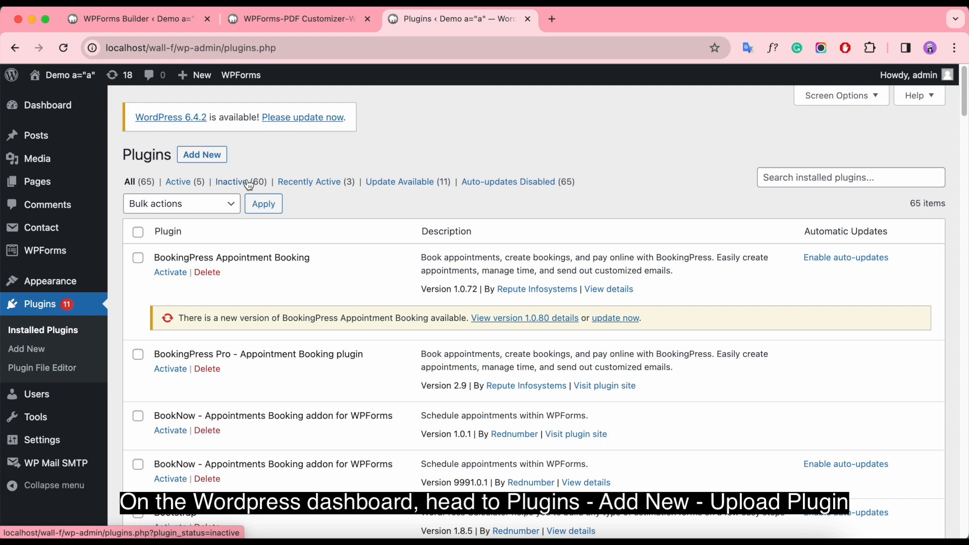
Step: Upload, install and activate the PDF Customizer for WPForms plugin zip
click(201, 154)
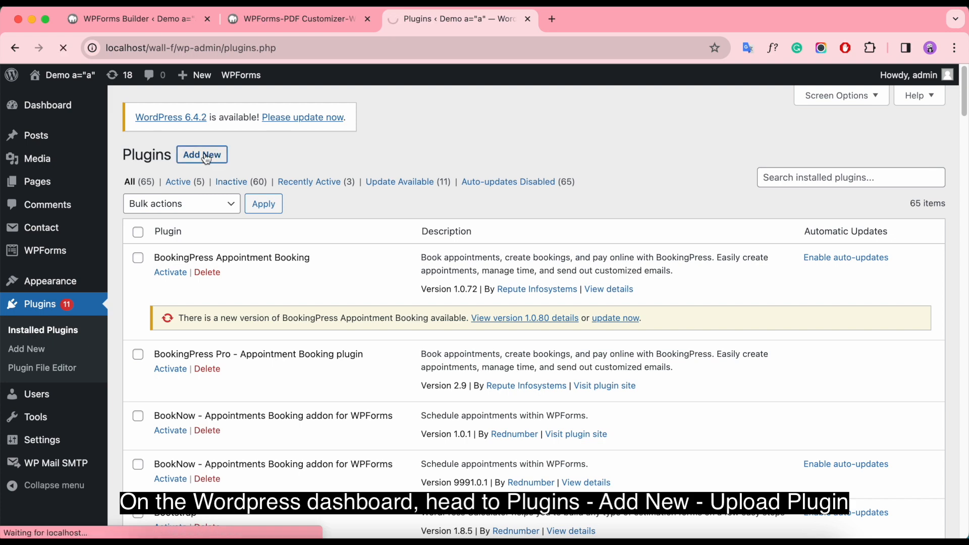
click(202, 155)
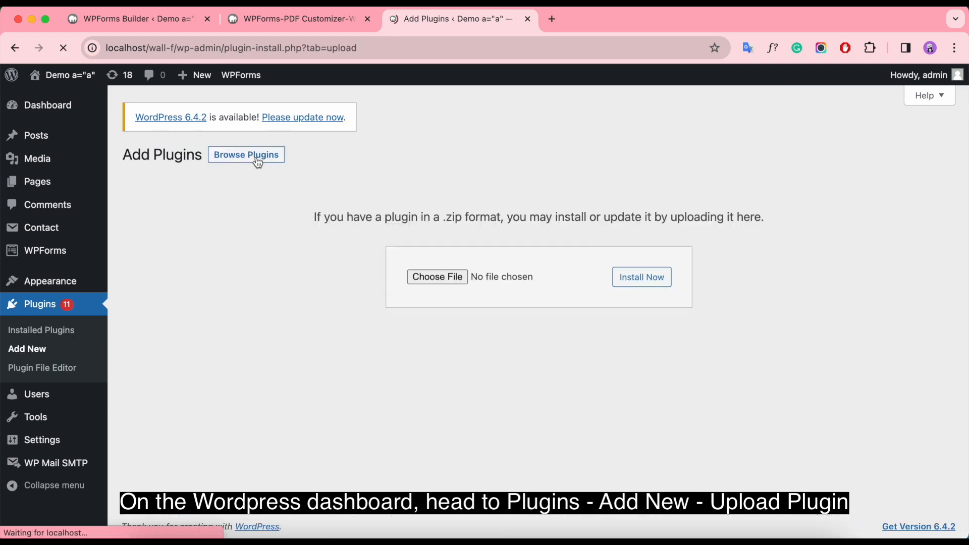
click(437, 277)
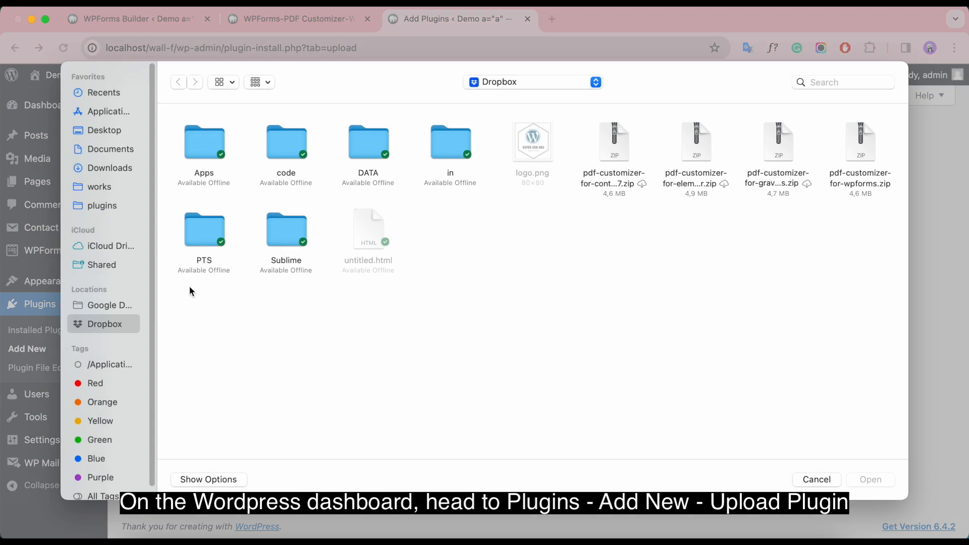
mouse_move(859, 125)
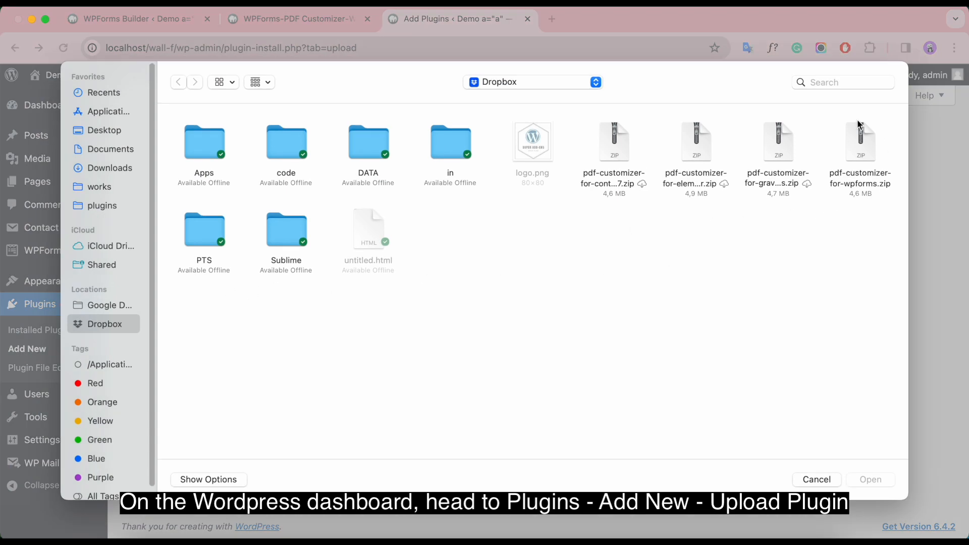
click(869, 479)
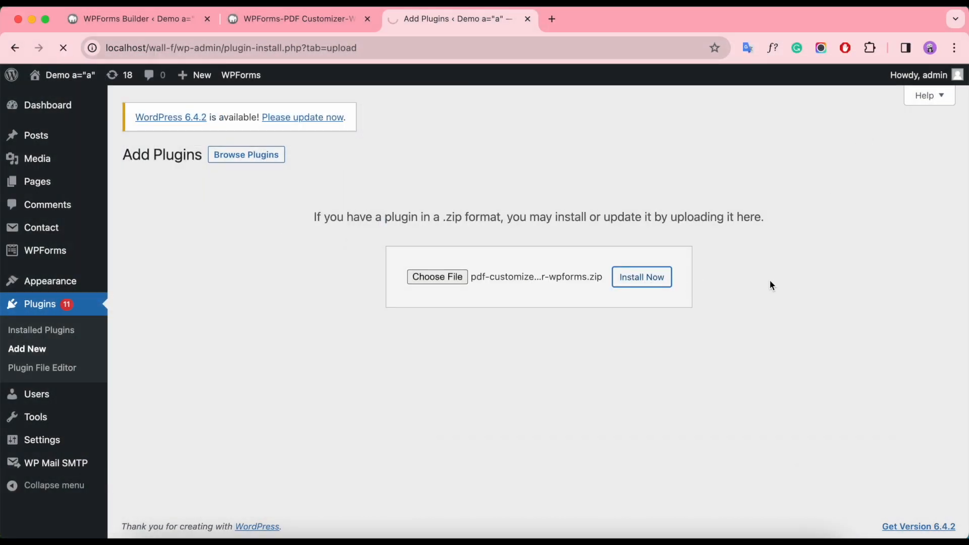
click(641, 277)
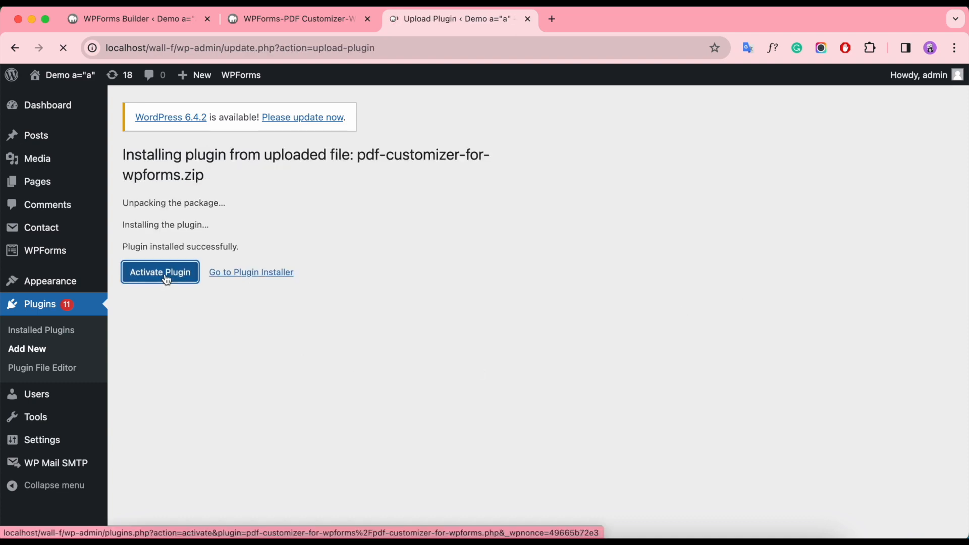
click(160, 272)
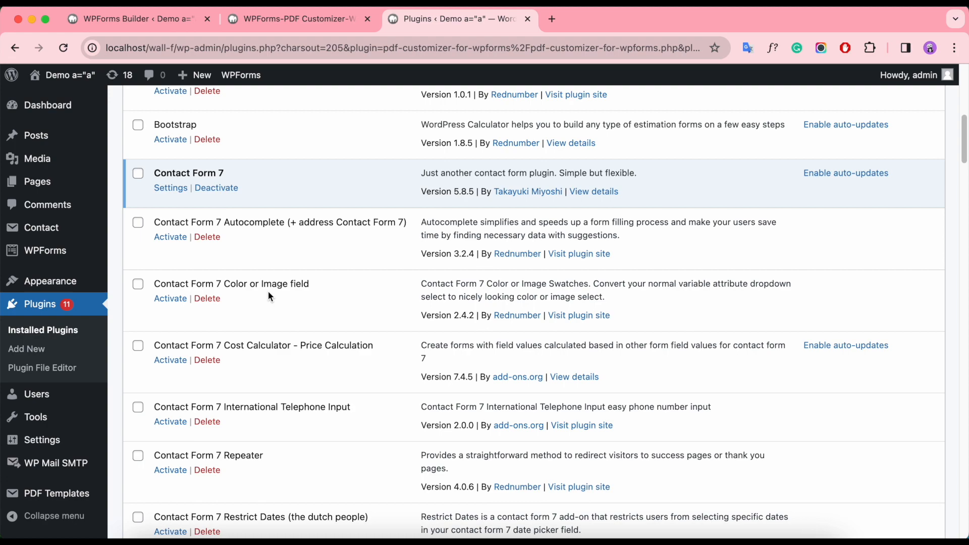
Step: Start a new PDF template from the PDF Templates menu
scroll(down, 3)
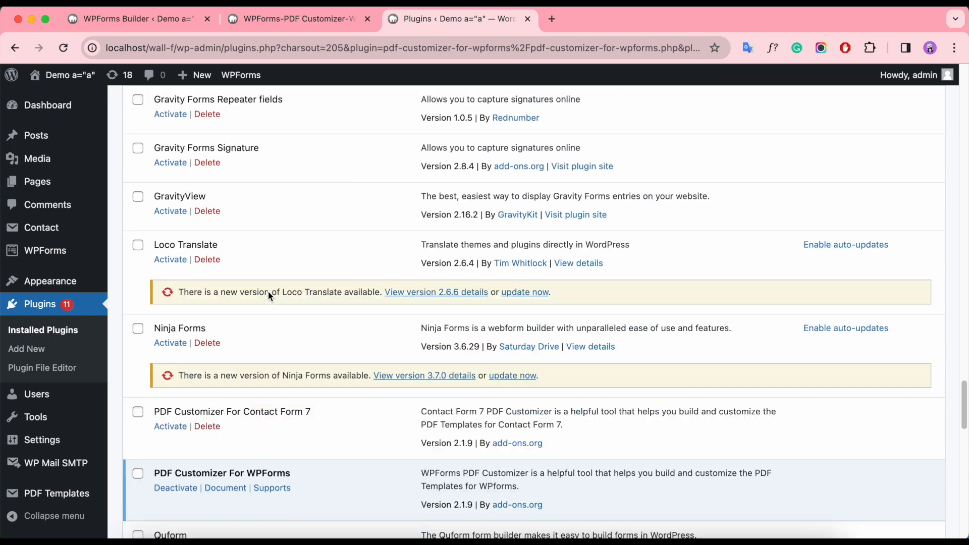
scroll(down, 3)
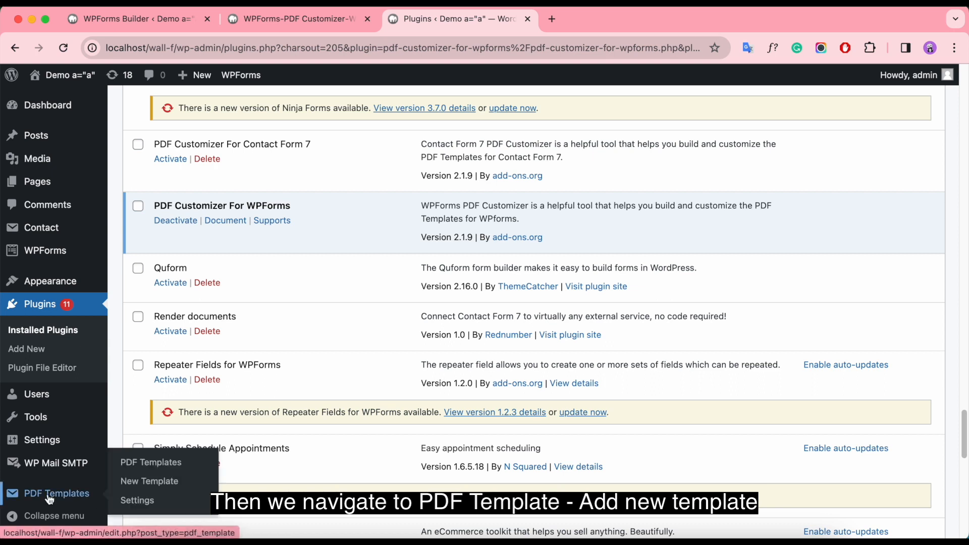
mouse_move(151, 462)
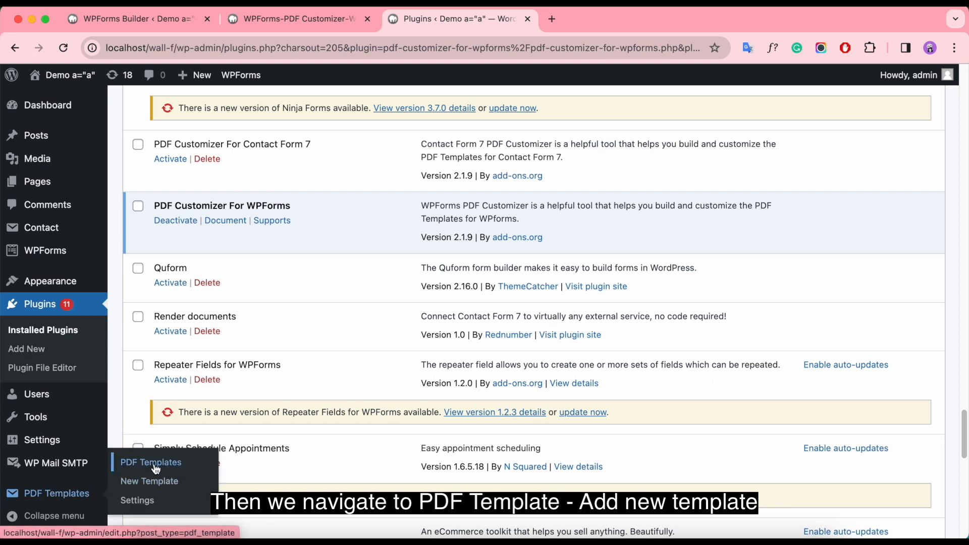
click(149, 481)
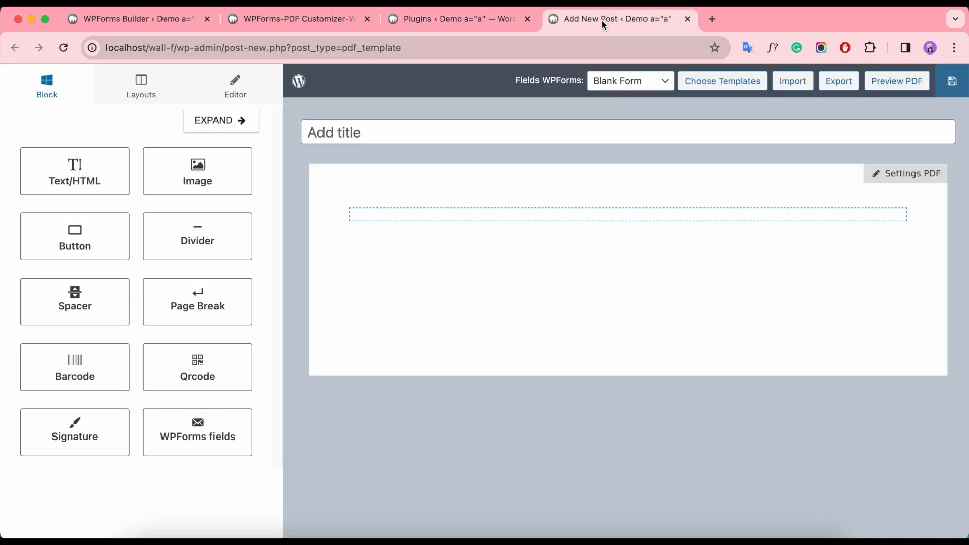
mouse_move(433, 279)
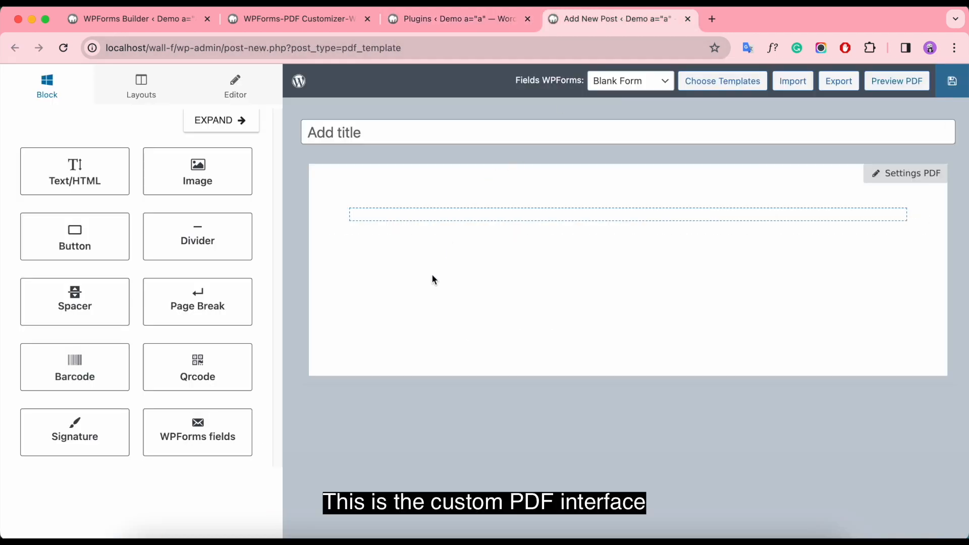
Step: Title the template 'PDF-Workshop Registration' and link it to the Workshop Registration form
text(P)
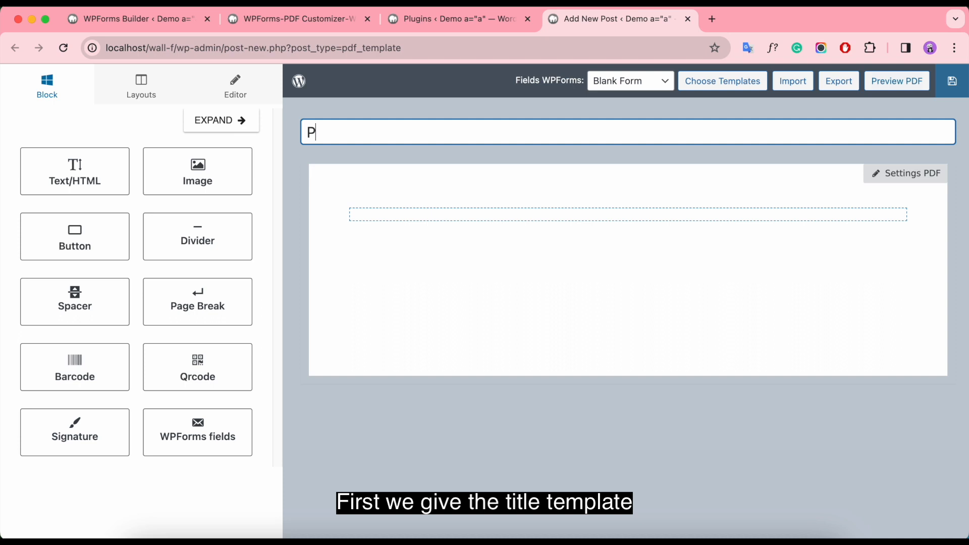
text(DF-Workshop Re)
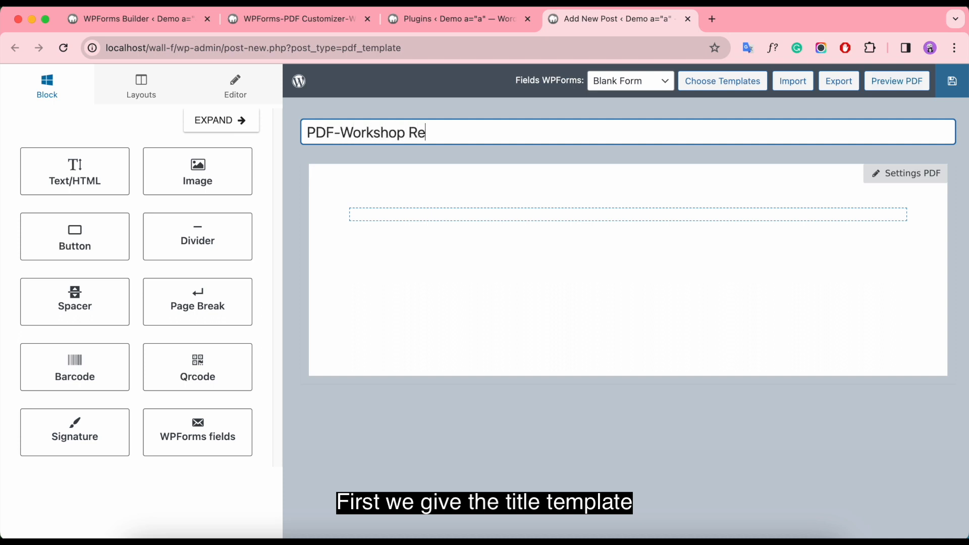
text(gistration)
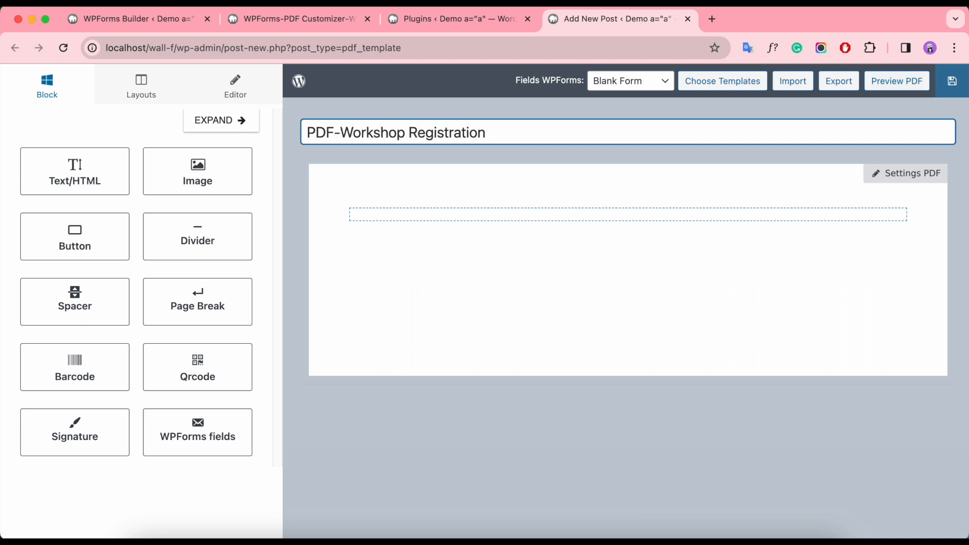
click(629, 80)
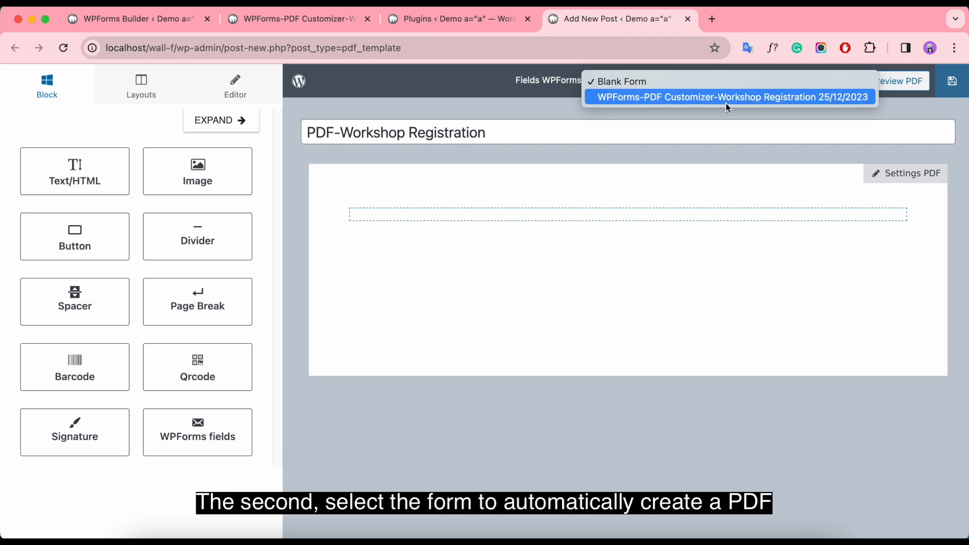
mouse_move(657, 103)
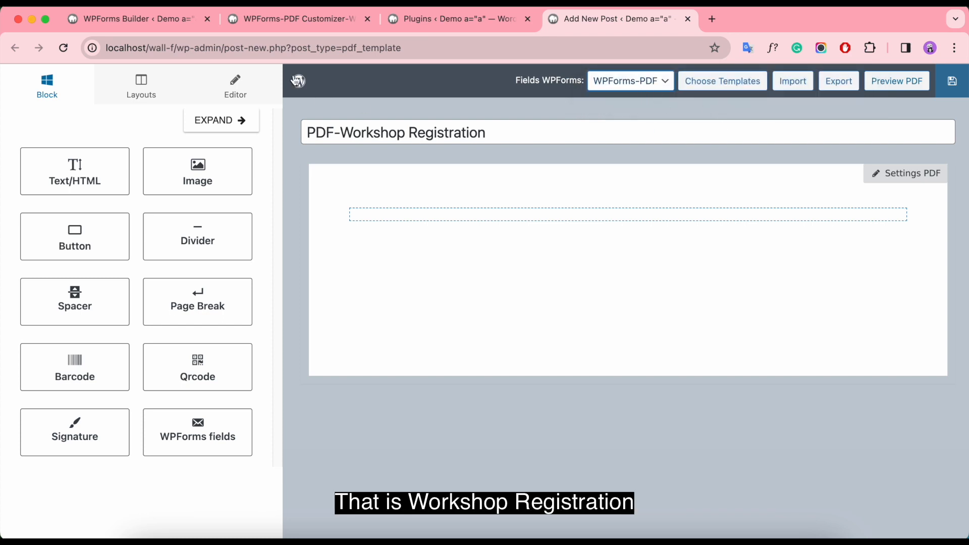
click(133, 18)
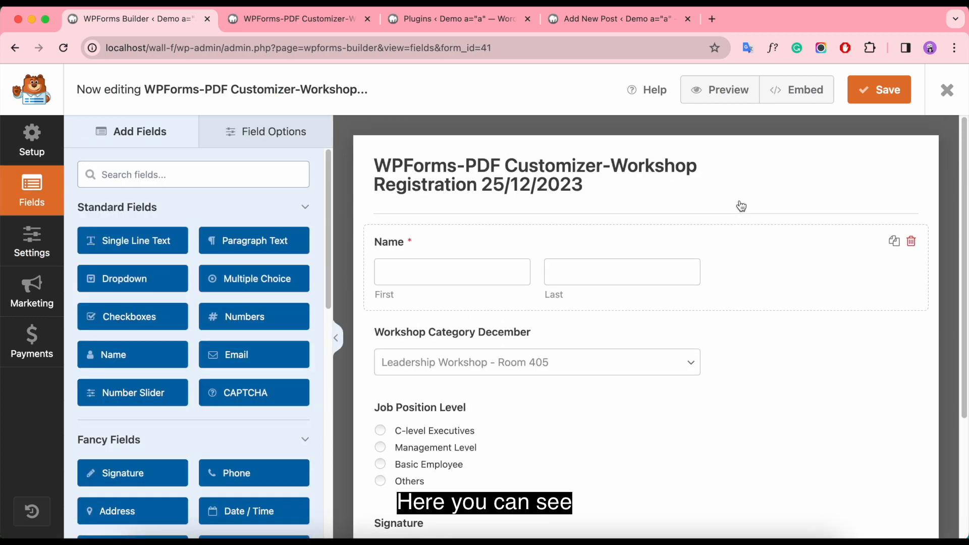
Step: Review the workshop form's live preview, then return to the PDF template editor
click(719, 90)
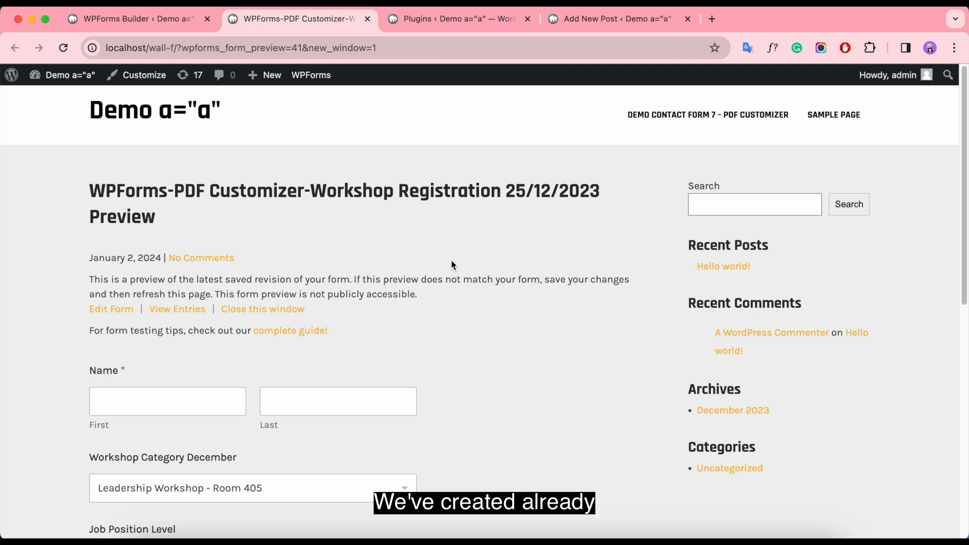
scroll(down, 3)
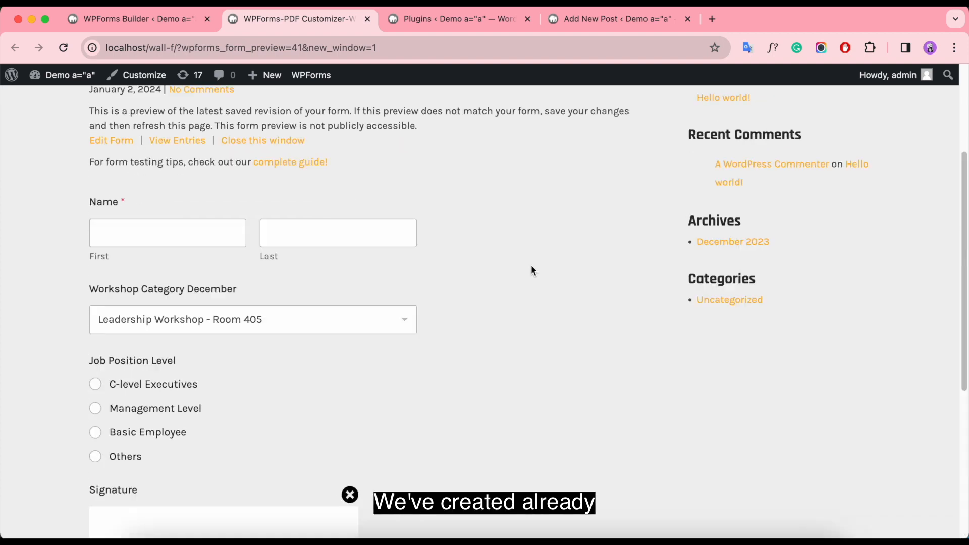
click(615, 19)
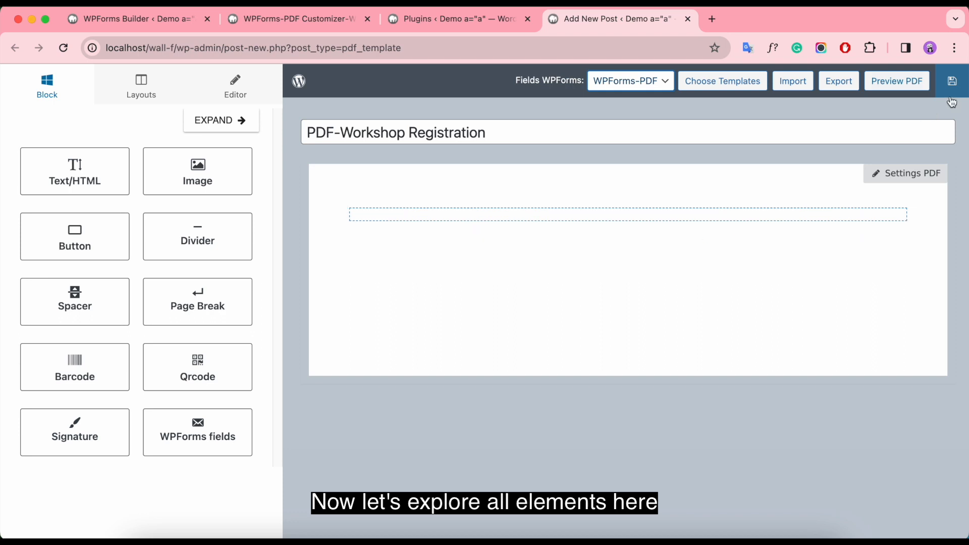
Step: Save the template and import the Agreement ready-made layout
click(952, 81)
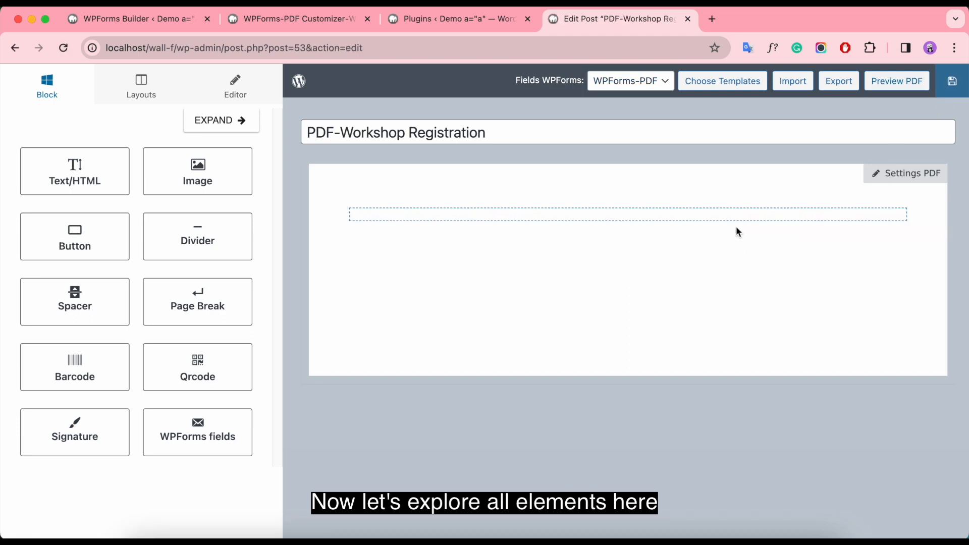
mouse_move(869, 260)
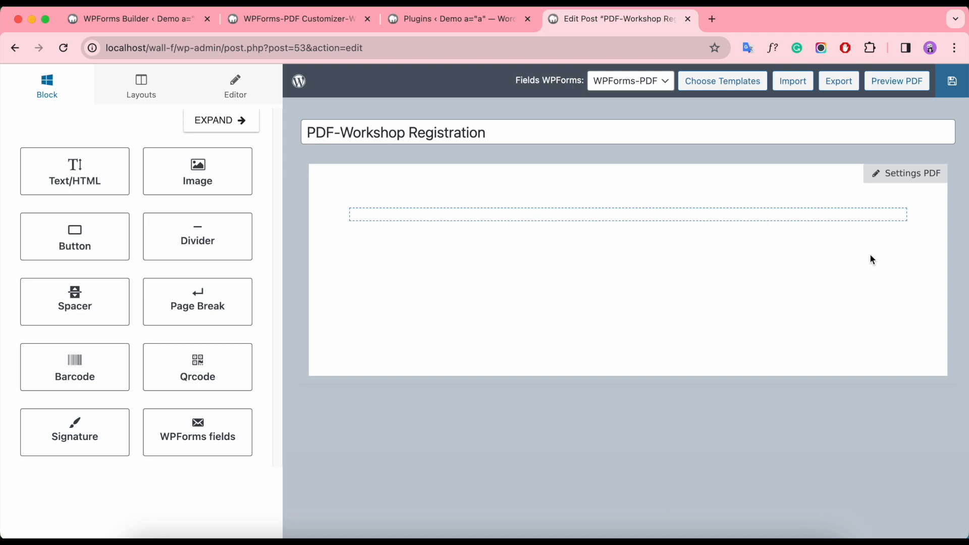
click(721, 81)
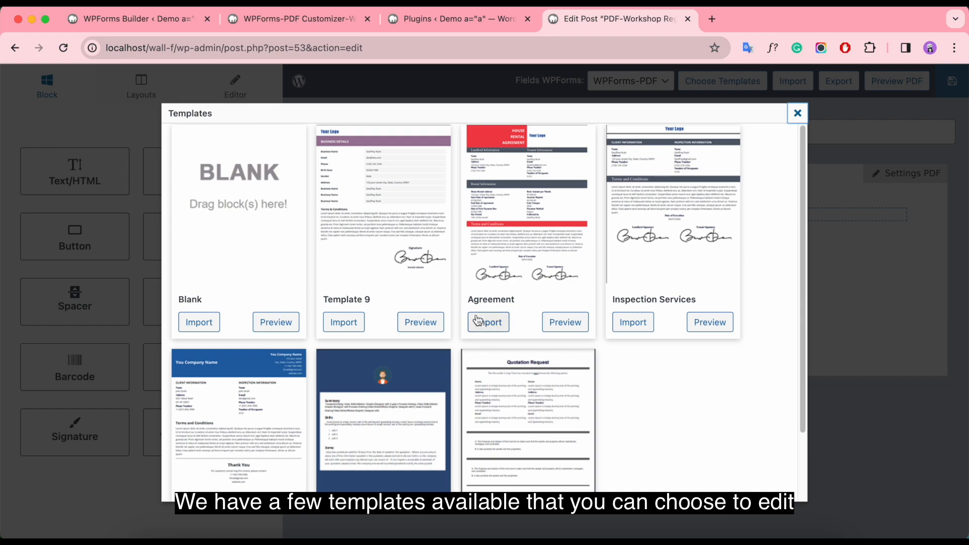
click(488, 322)
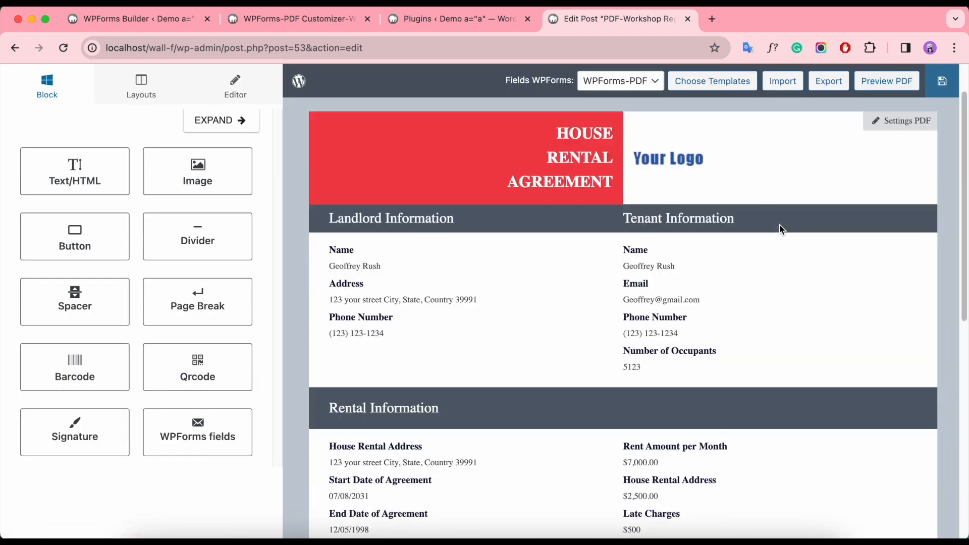
Step: Try another ready-made layout, then reset the page to the Blank layout
click(712, 81)
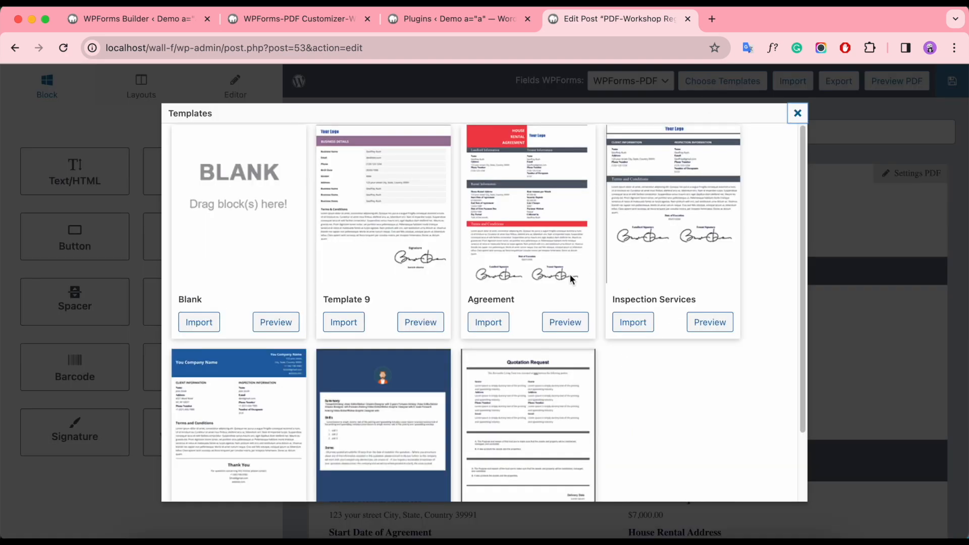
mouse_move(222, 448)
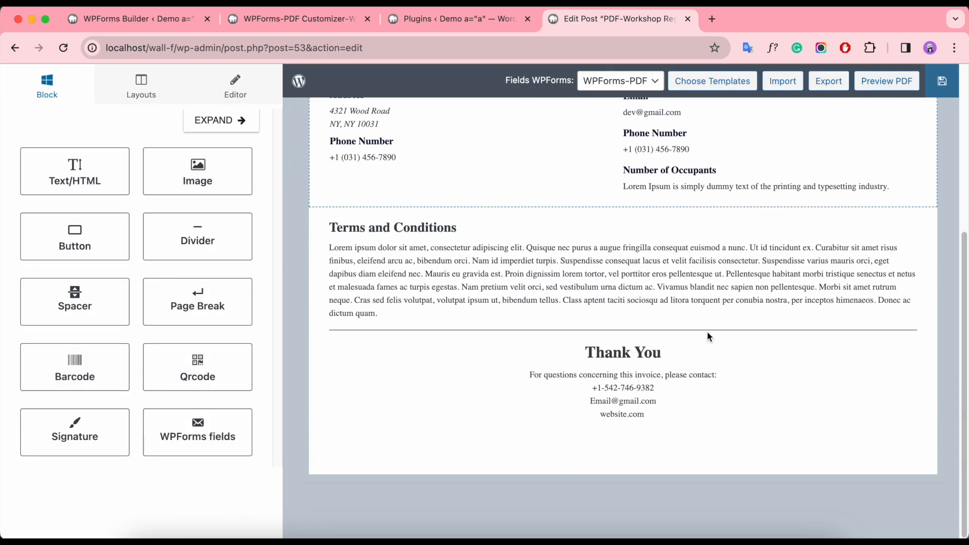
click(712, 81)
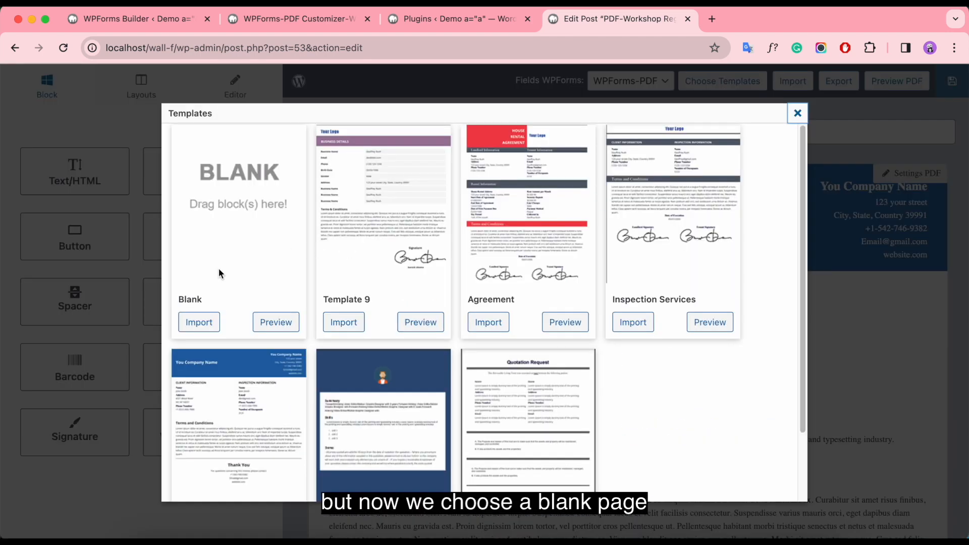
click(199, 322)
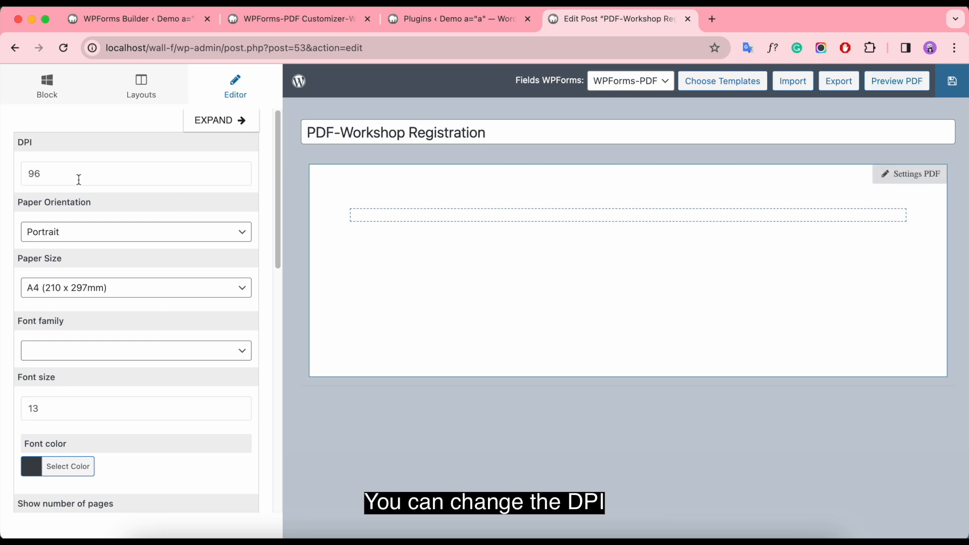
Step: Keep portrait orientation and set the page font to dejavu sans in black
click(135, 232)
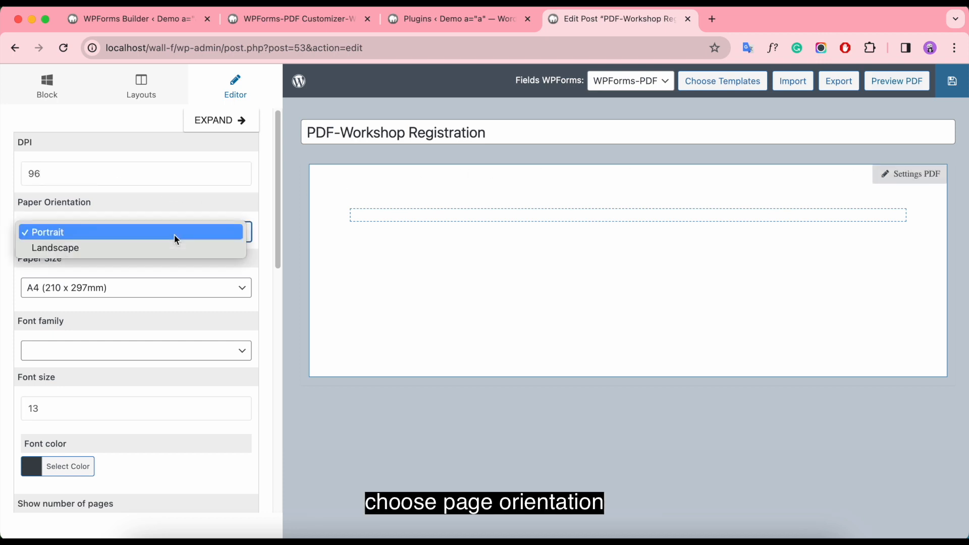
click(135, 288)
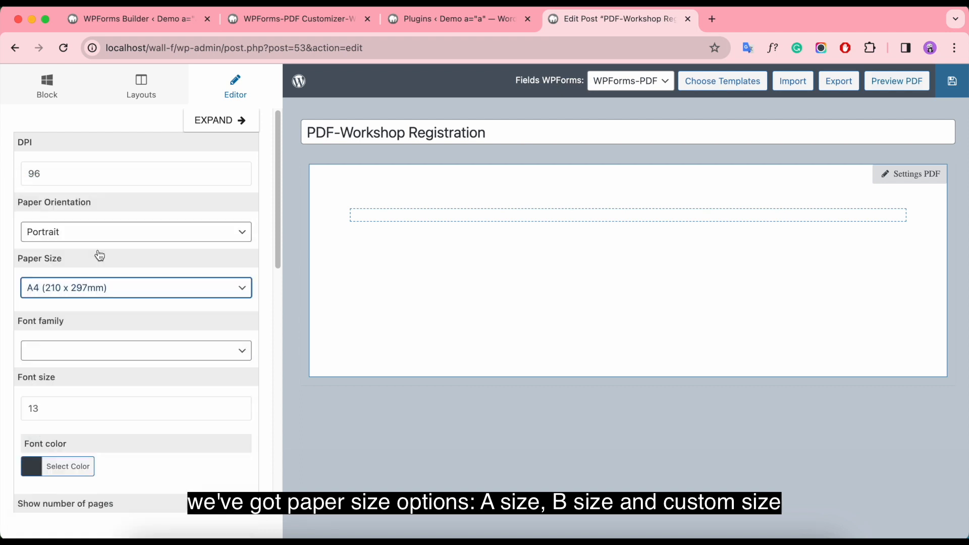
click(135, 350)
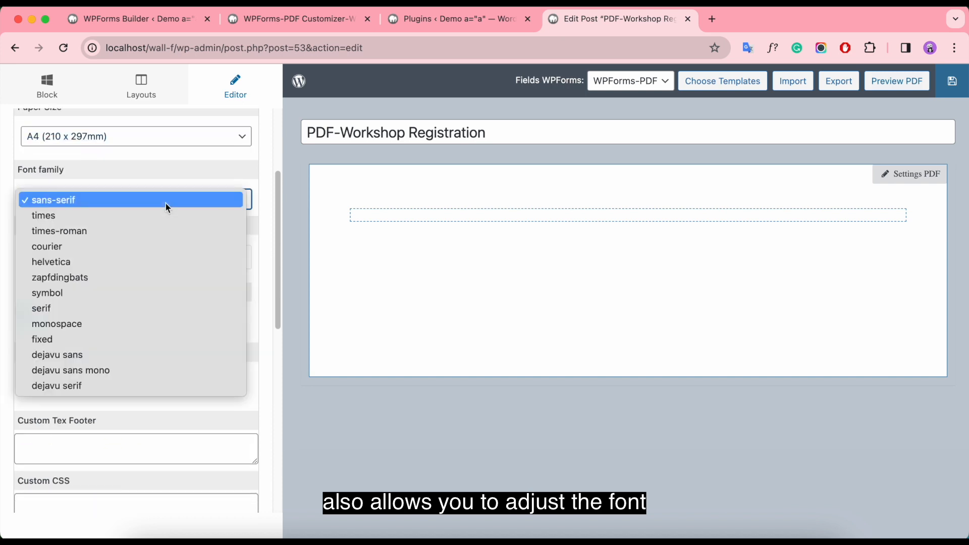
click(57, 354)
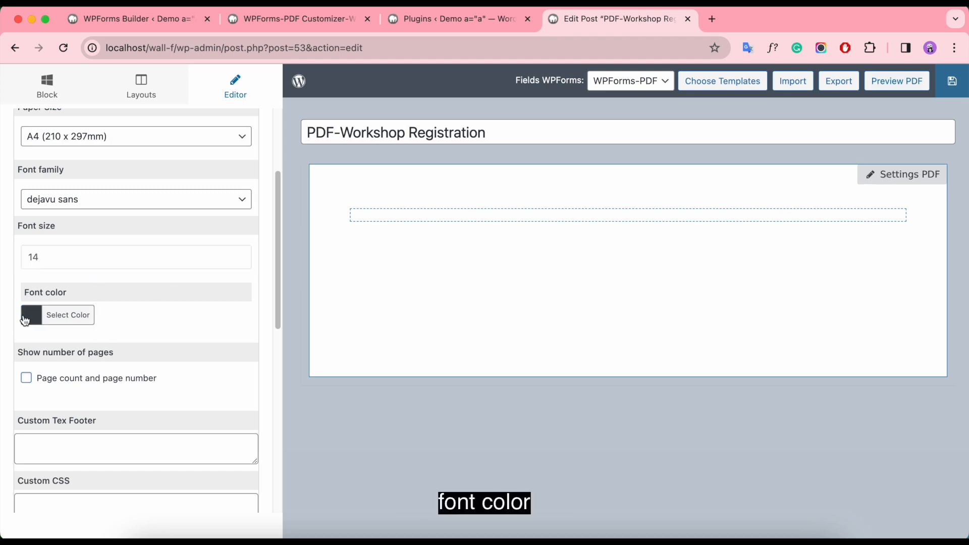
click(67, 315)
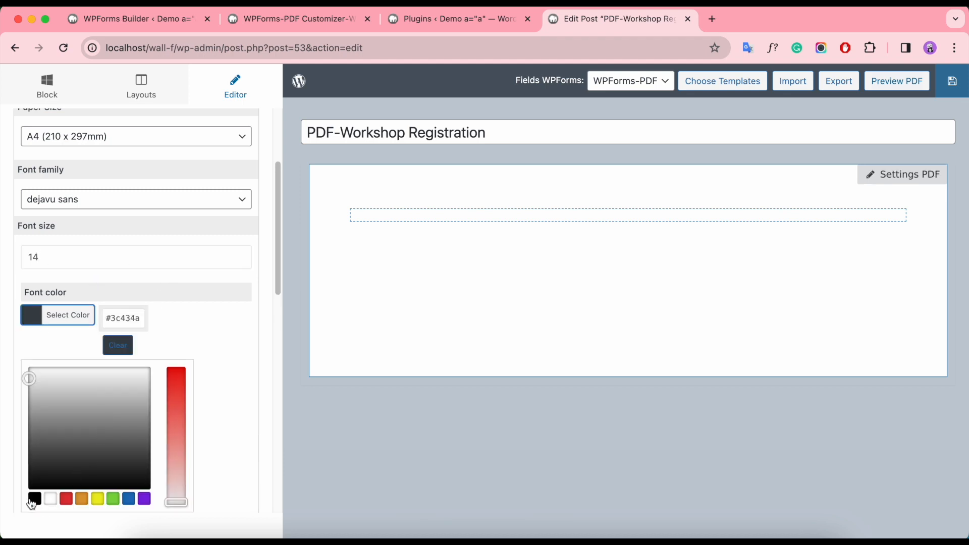
click(117, 345)
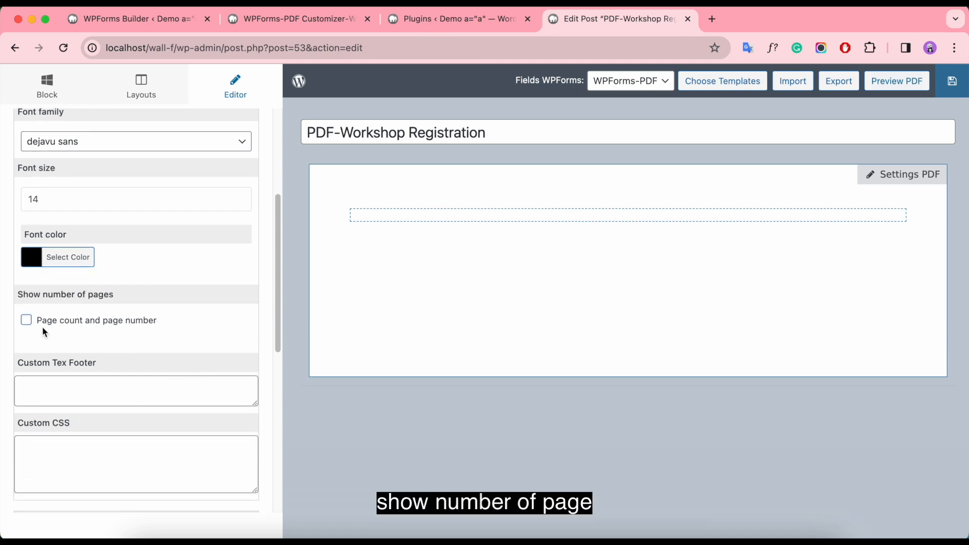
Step: Browse the custom footer, custom CSS and background image fields
scroll(down, 3)
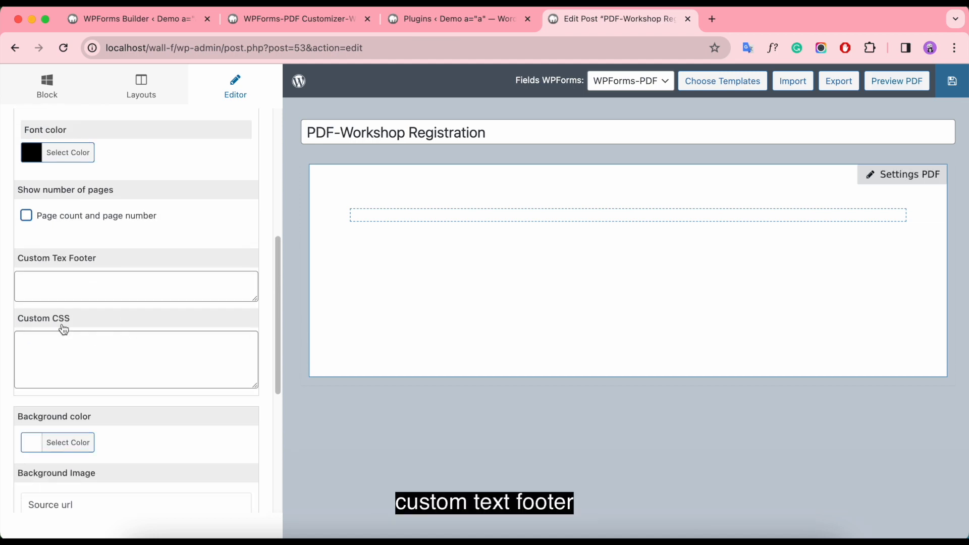
click(135, 285)
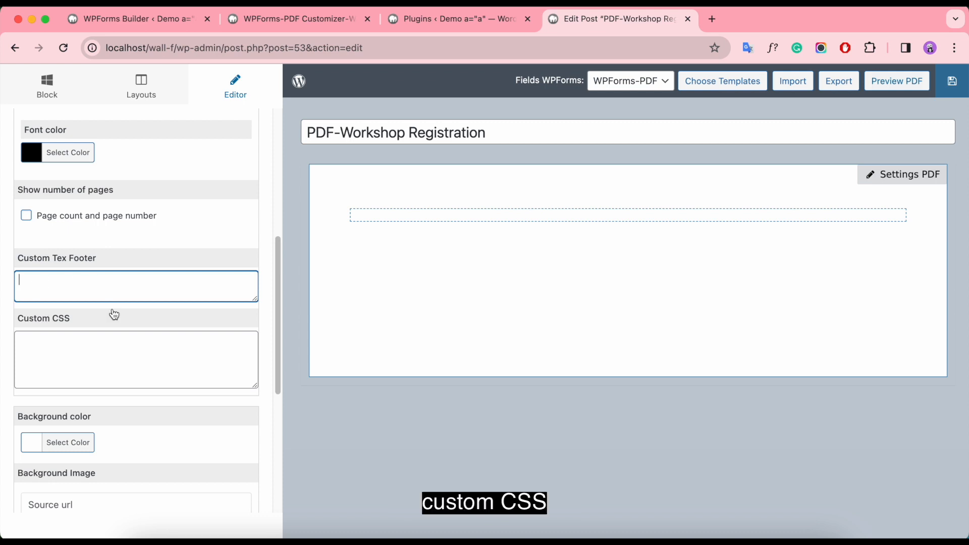
click(135, 359)
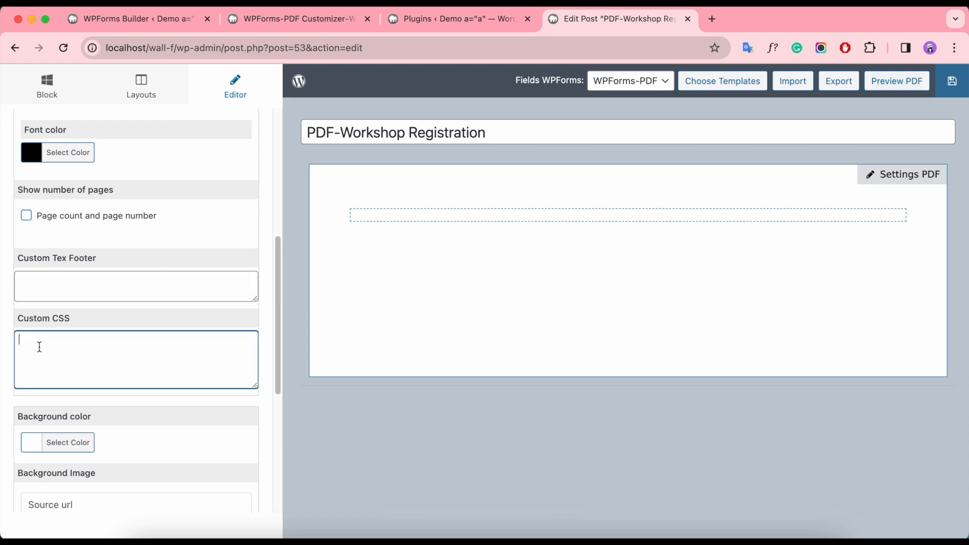
click(67, 442)
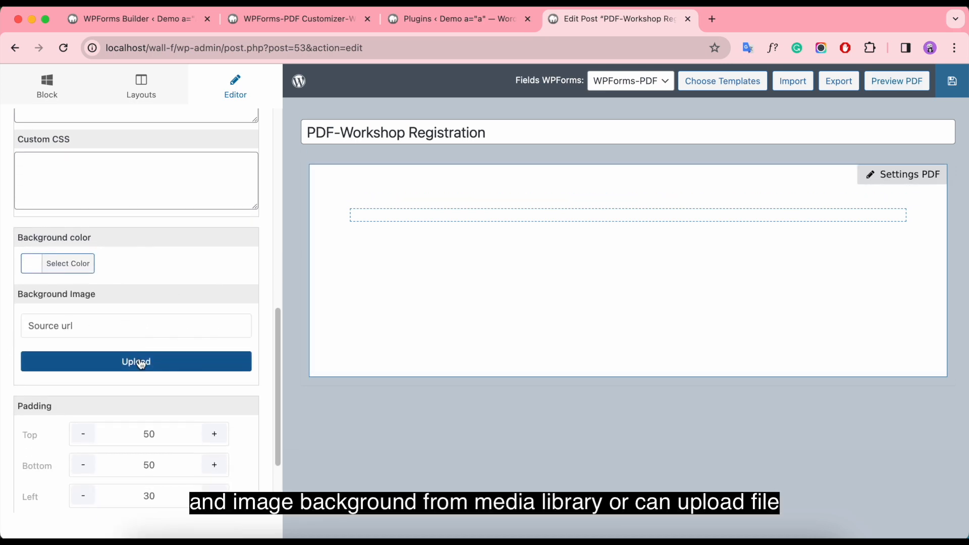
Step: Browse the Media Library for a background image without choosing, then edit the Right padding value
click(136, 361)
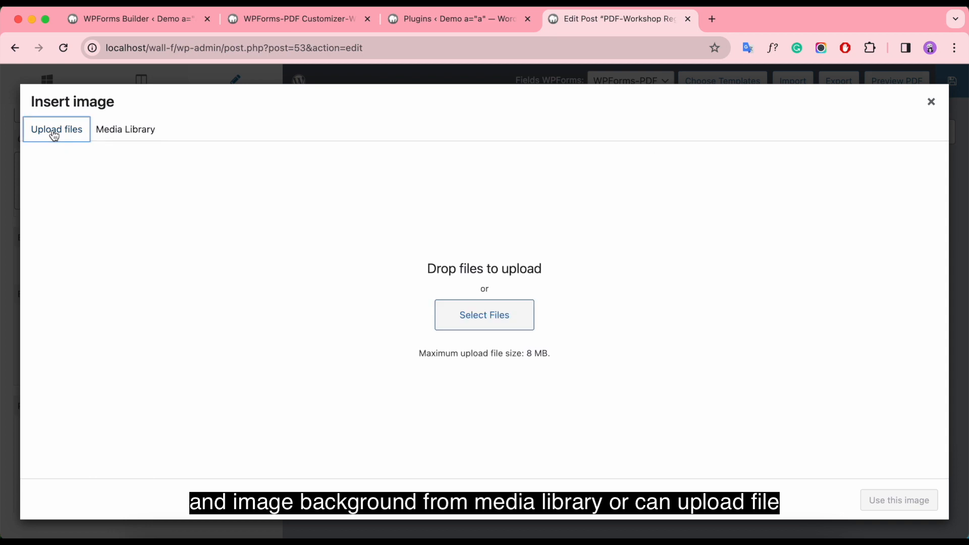
click(126, 129)
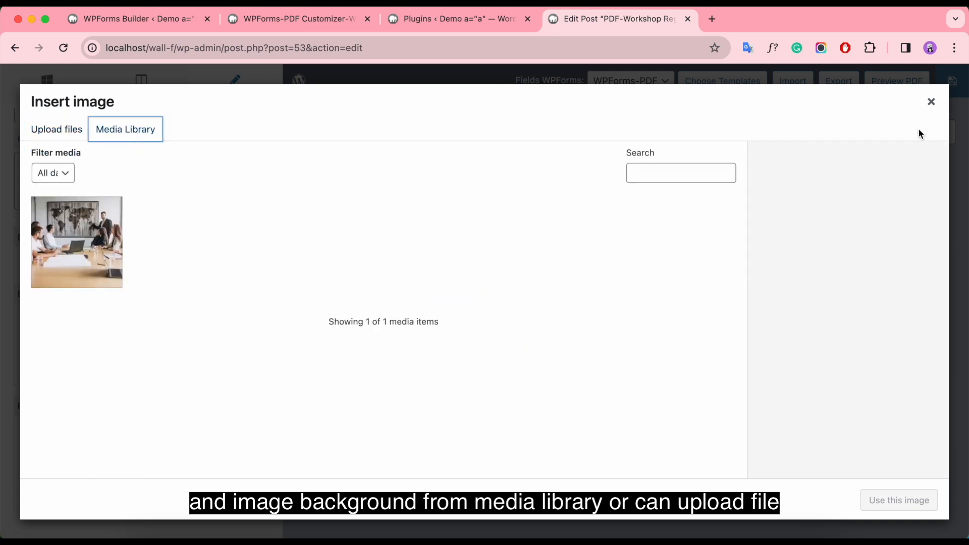
click(930, 101)
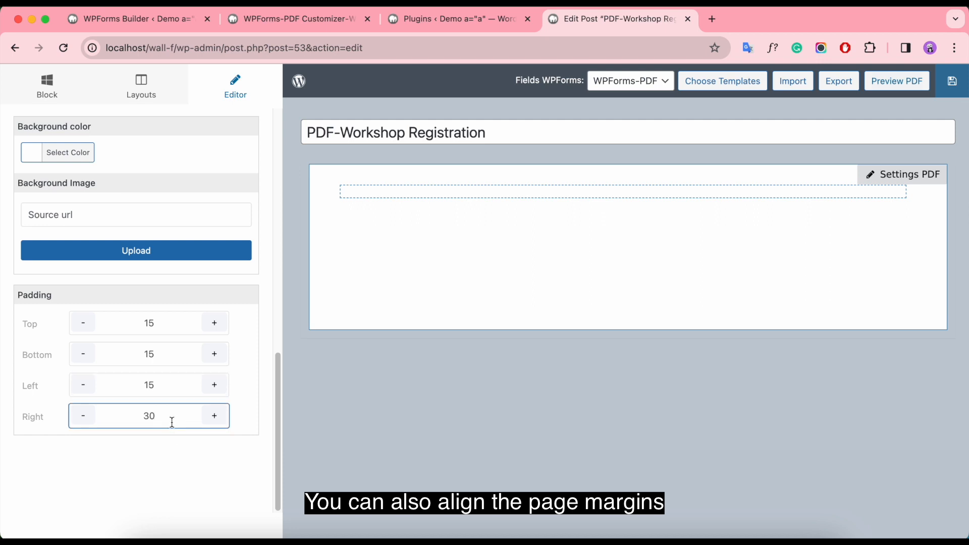
text(12)
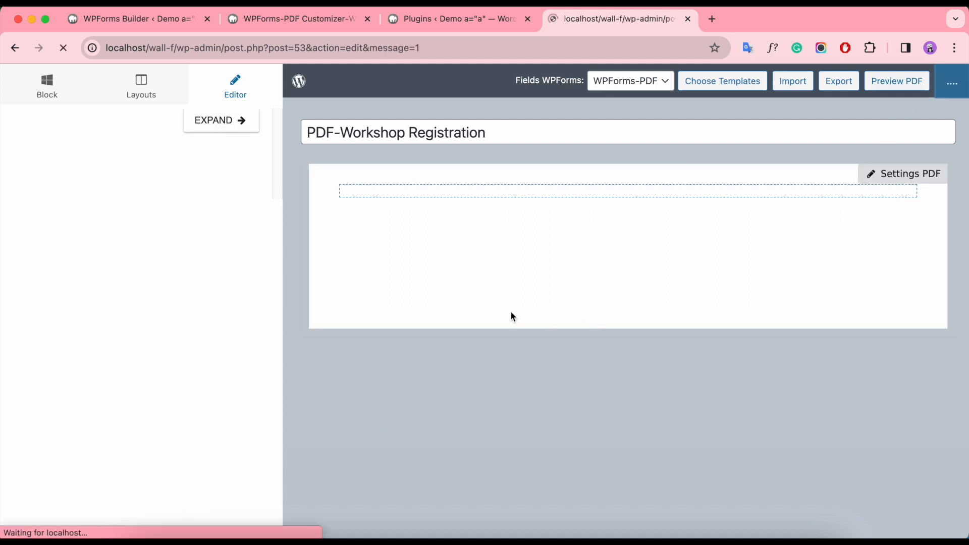
Step: Add a row layout to the page, then show the list of content blocks
click(141, 85)
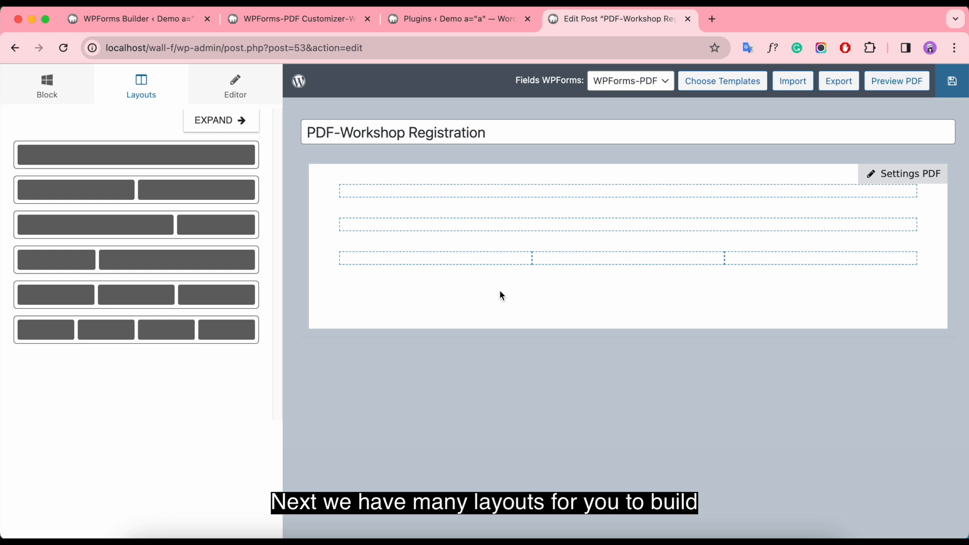
click(135, 329)
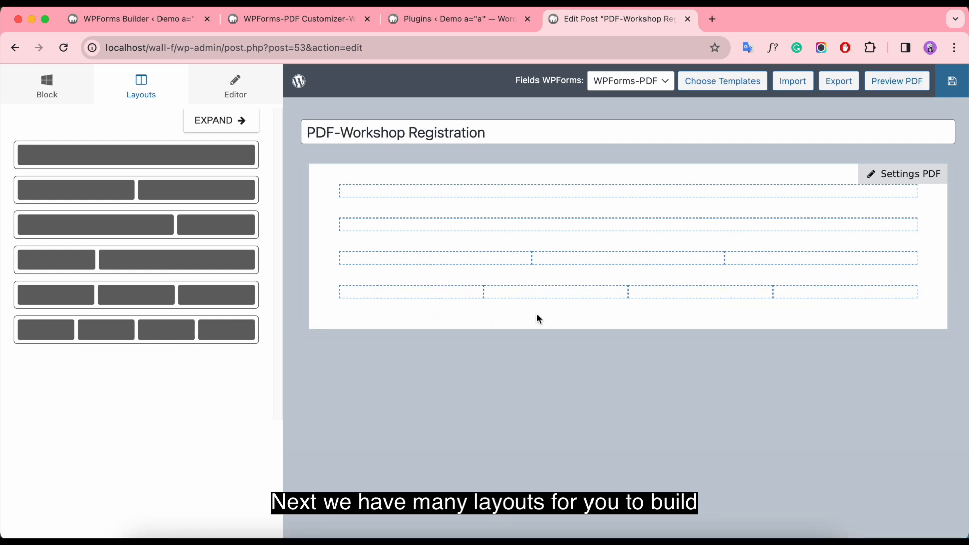
click(235, 85)
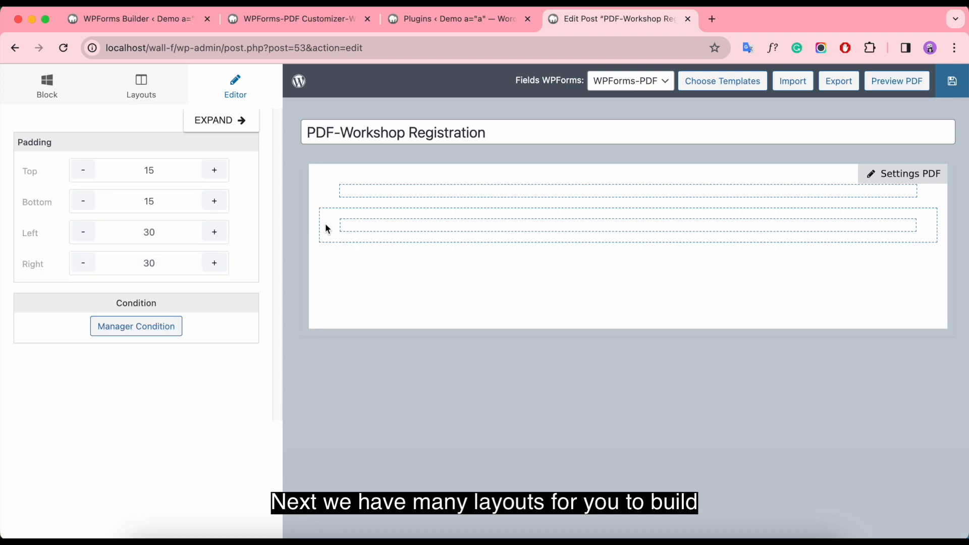
click(47, 85)
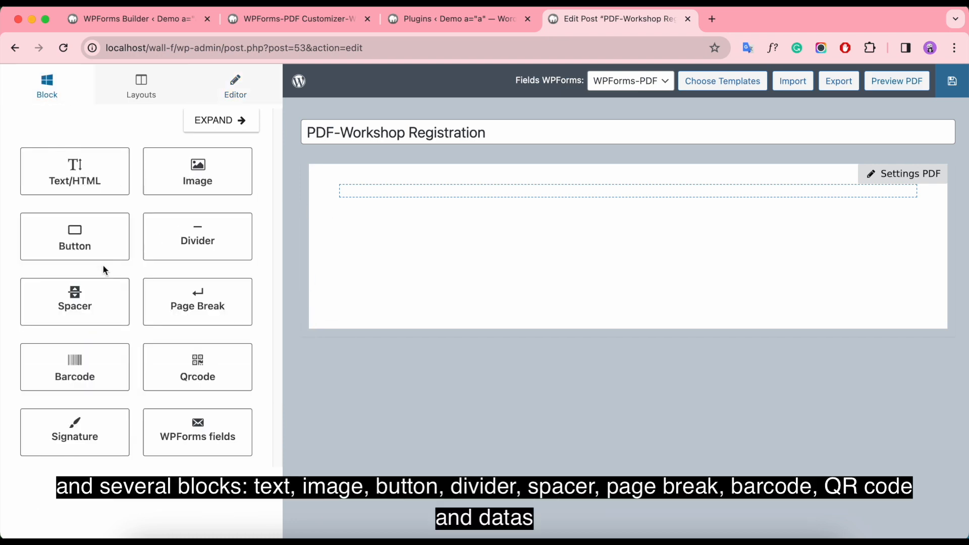
mouse_move(90, 337)
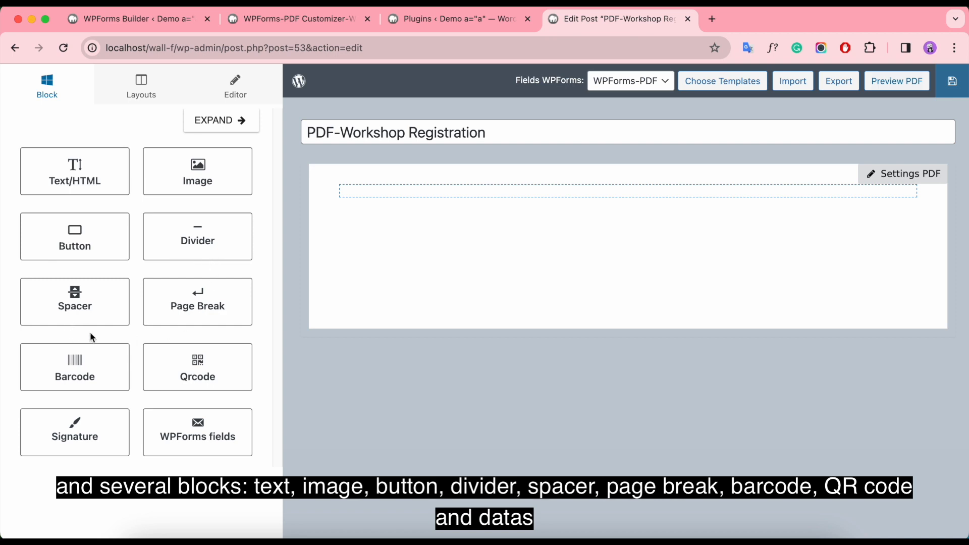
mouse_move(66, 459)
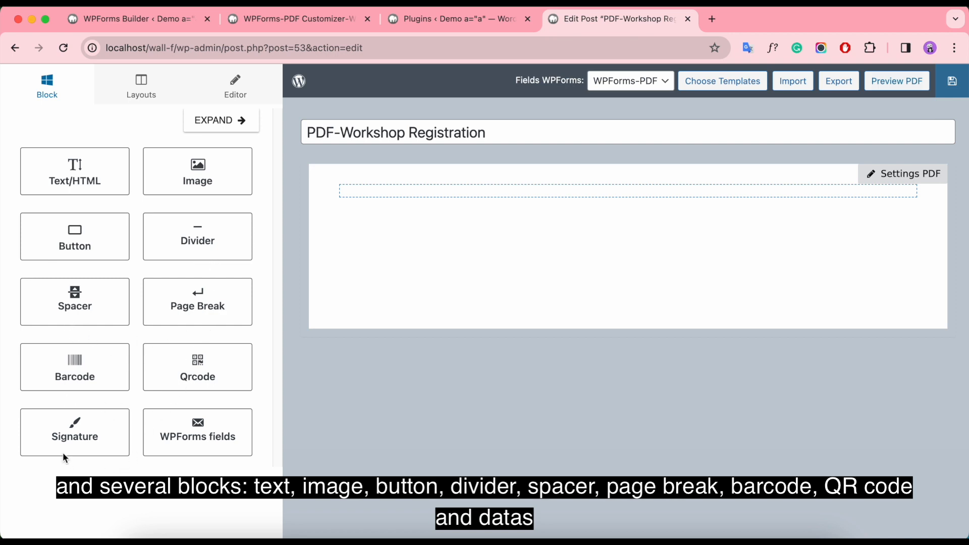
mouse_move(213, 453)
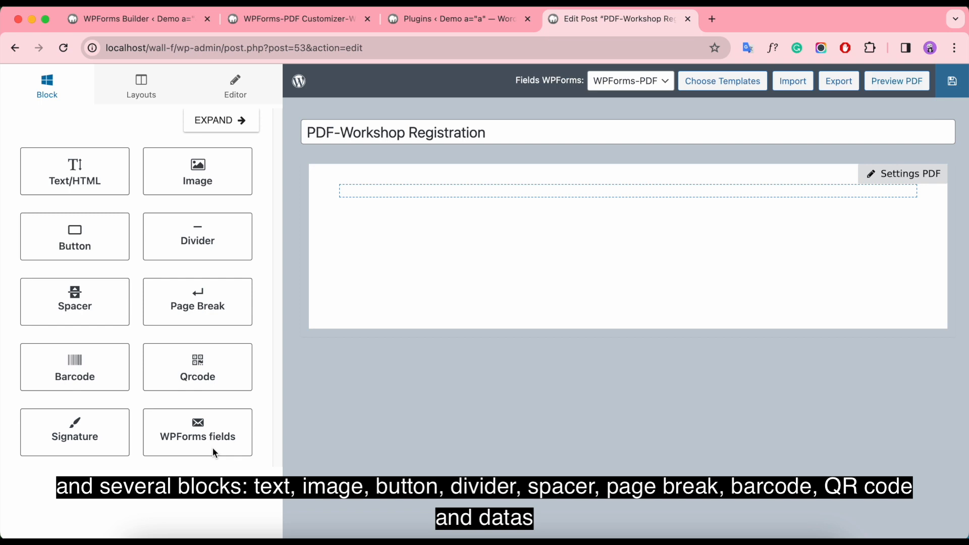
mouse_move(242, 372)
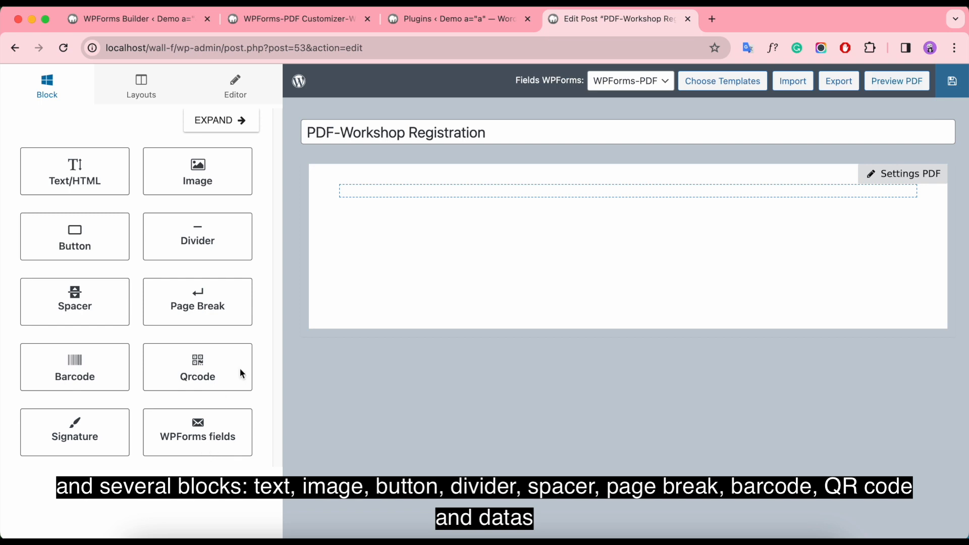
mouse_move(95, 256)
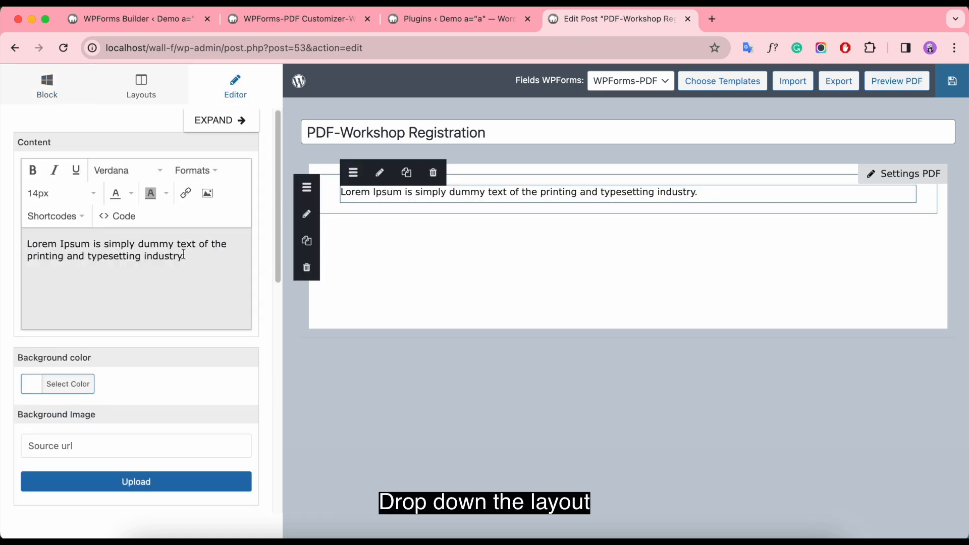
Step: Replace the placeholder with 'WORKSHOP MONTHLY REGISTRATION CONFIRM' in bold 22px text
triple_click(127, 250)
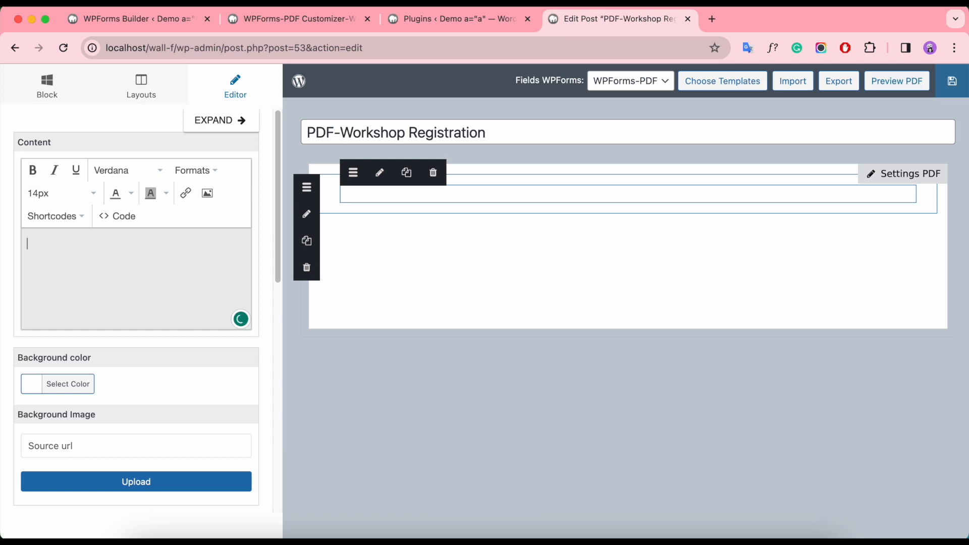
text(WORKSHOP MONTHLY)
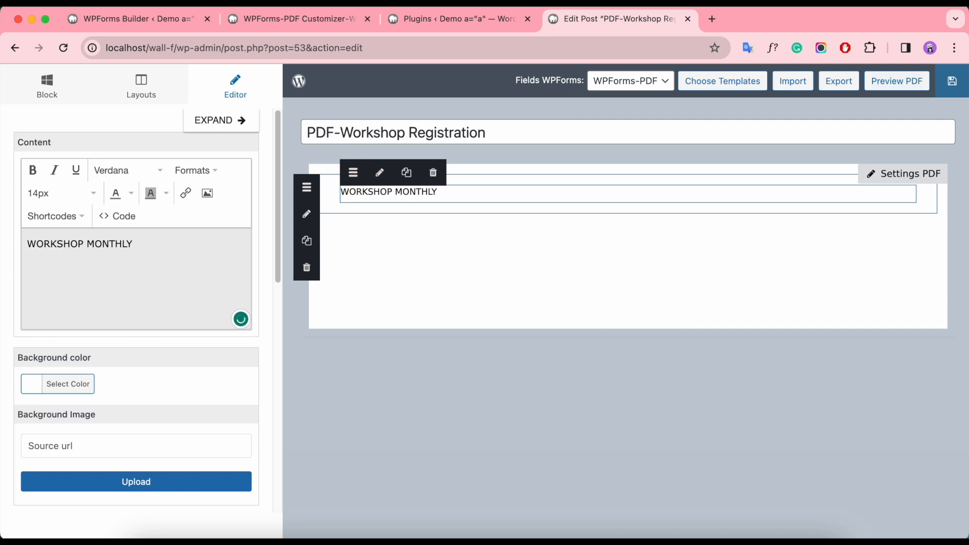
text(REGISTRATION CONFIRM)
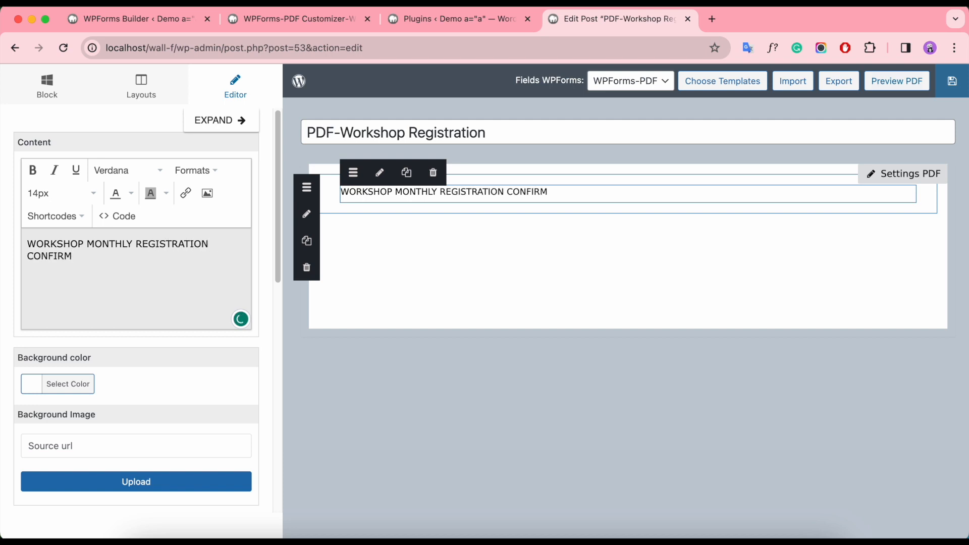
click(33, 170)
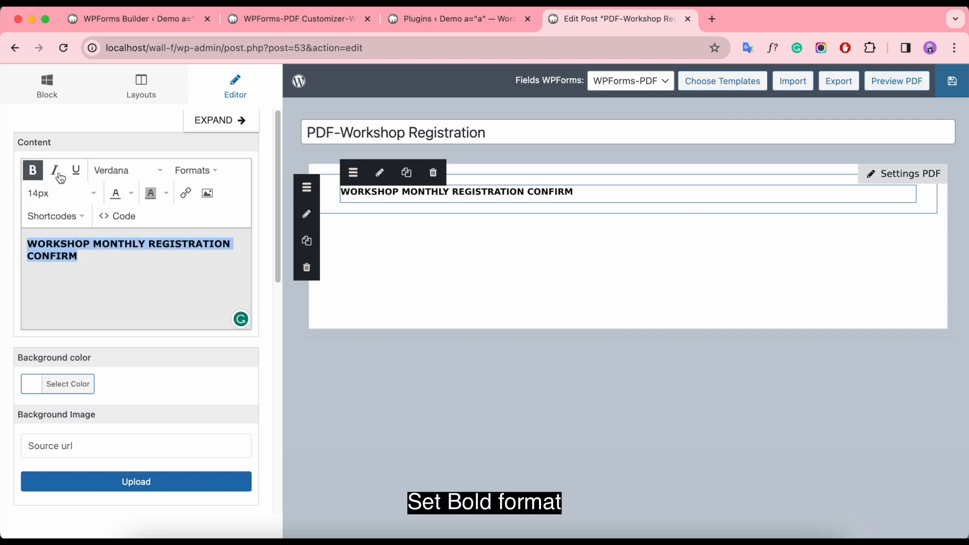
click(55, 193)
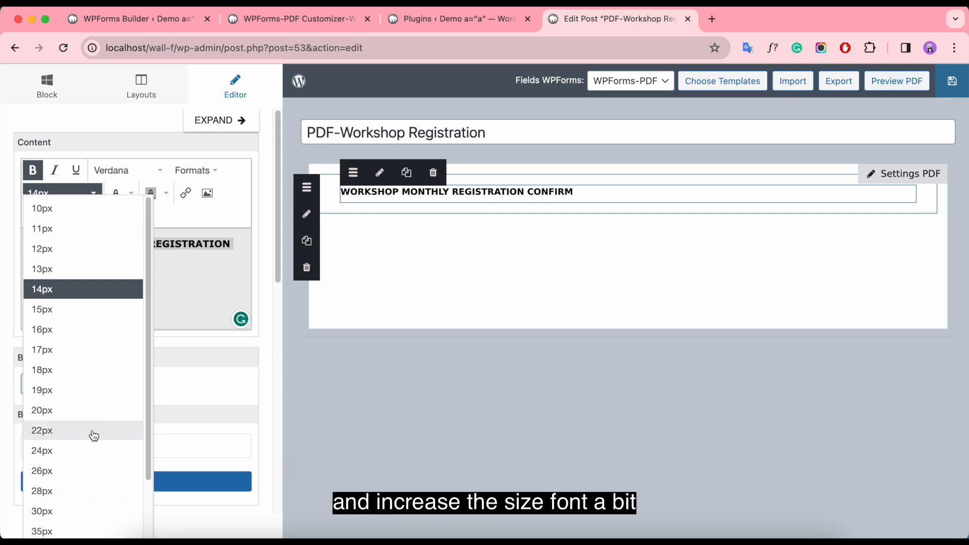
click(41, 430)
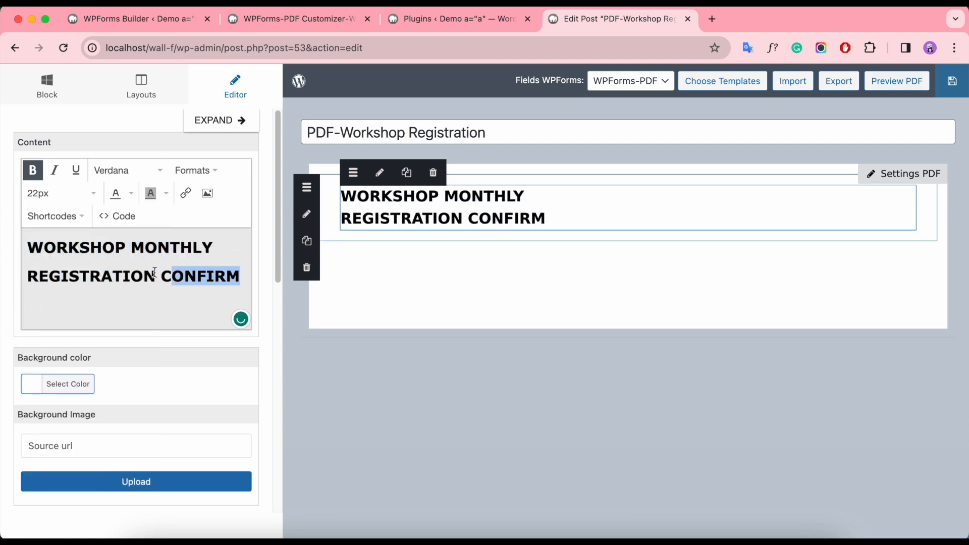
Step: Centre the heading, give it background #2075bf with white font colour, and finish editing
click(191, 170)
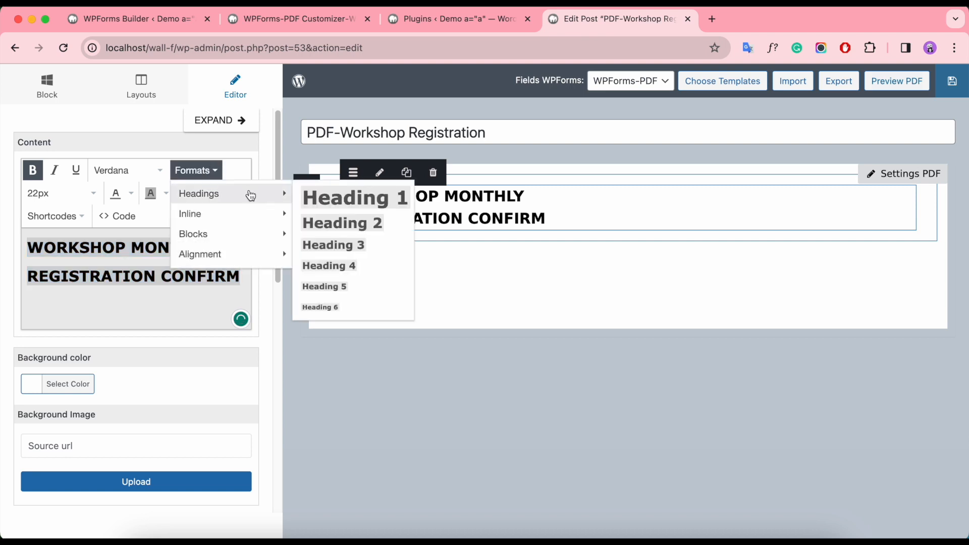
mouse_move(193, 234)
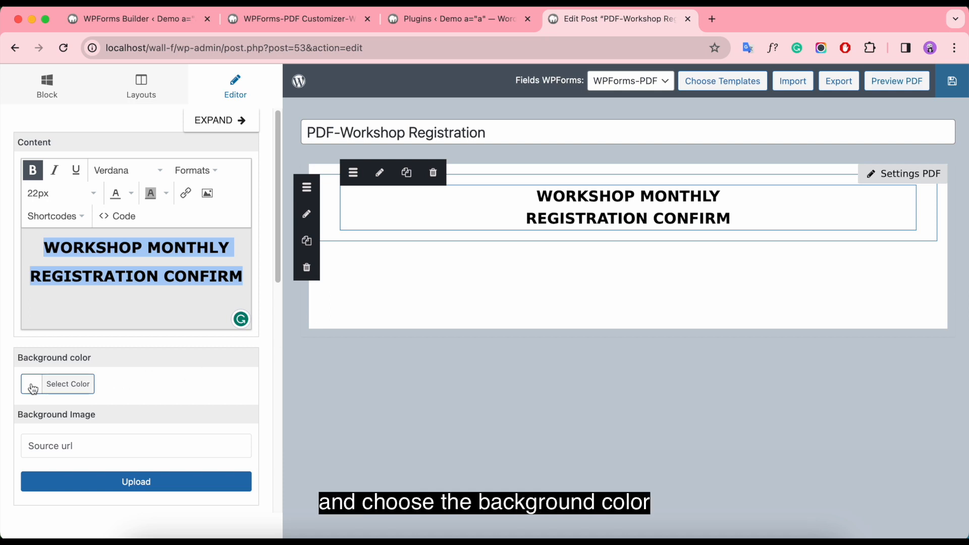
click(68, 383)
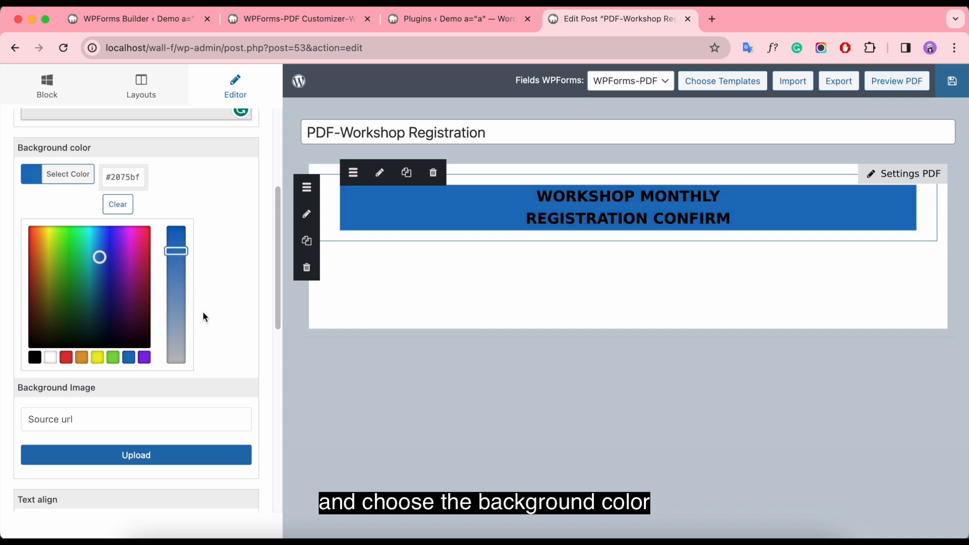
scroll(up, 3)
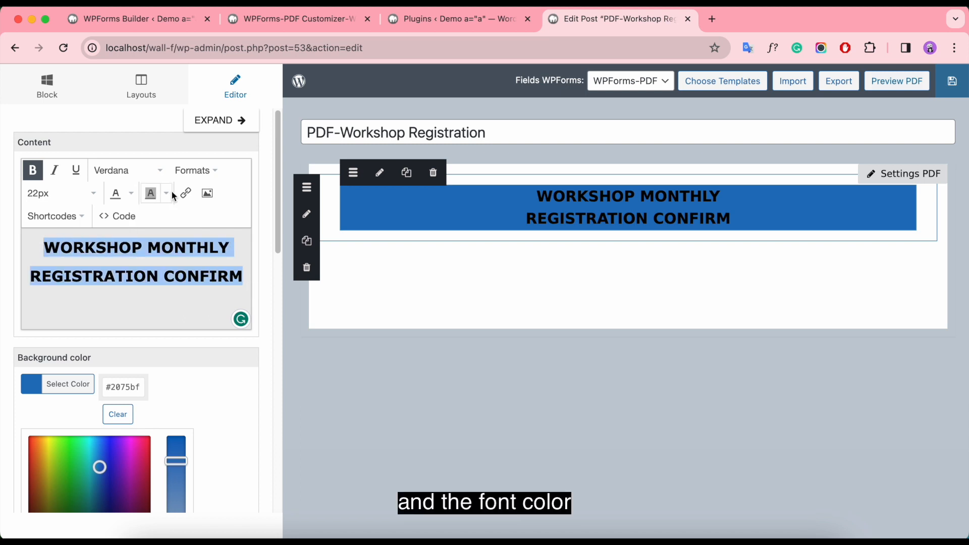
click(149, 193)
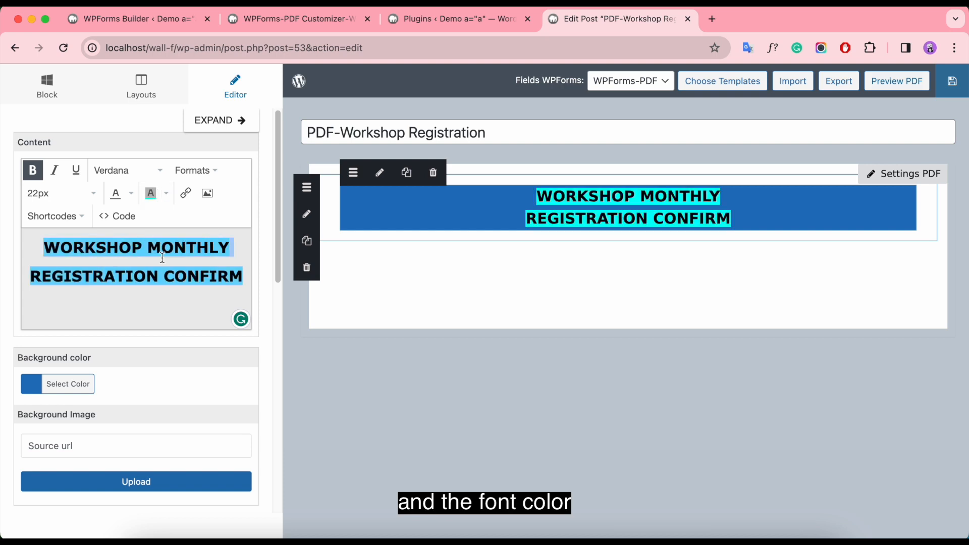
click(130, 200)
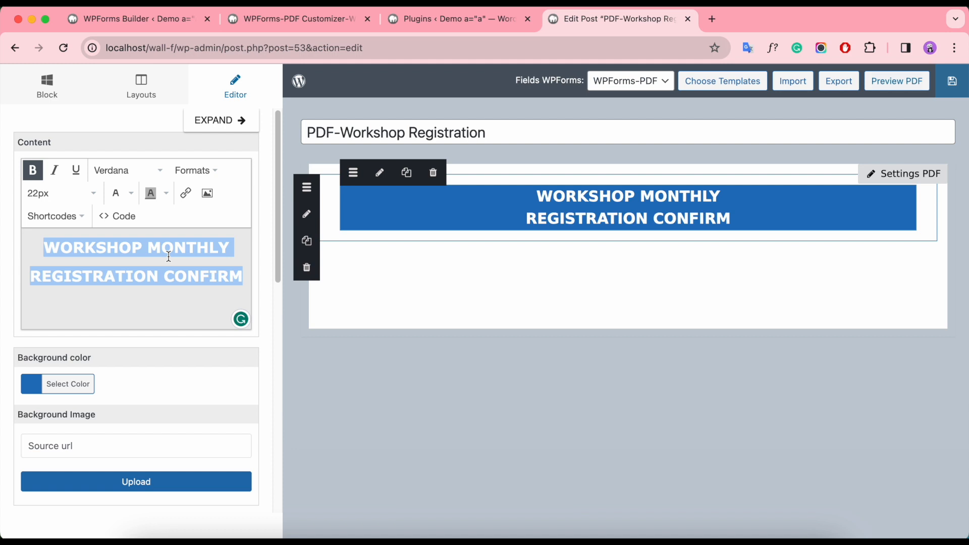
click(189, 261)
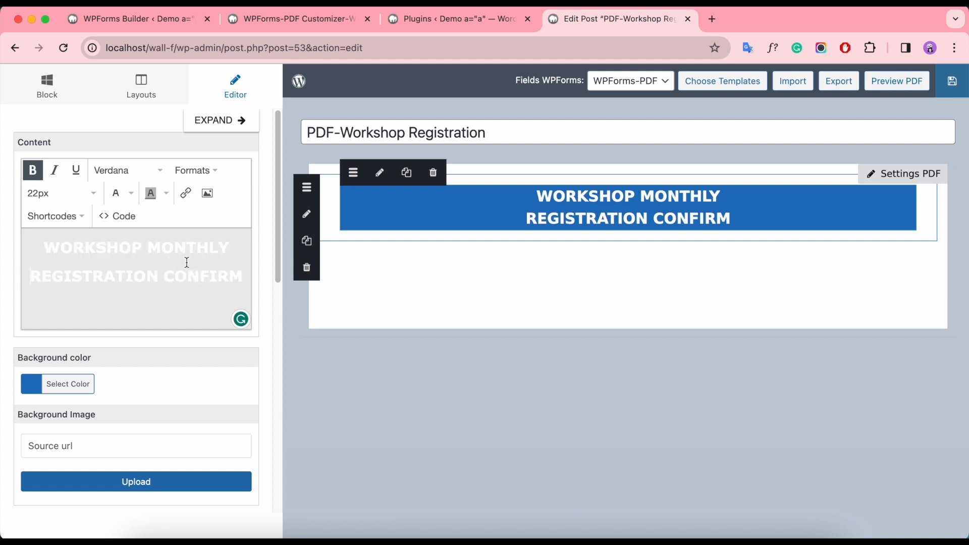
click(142, 85)
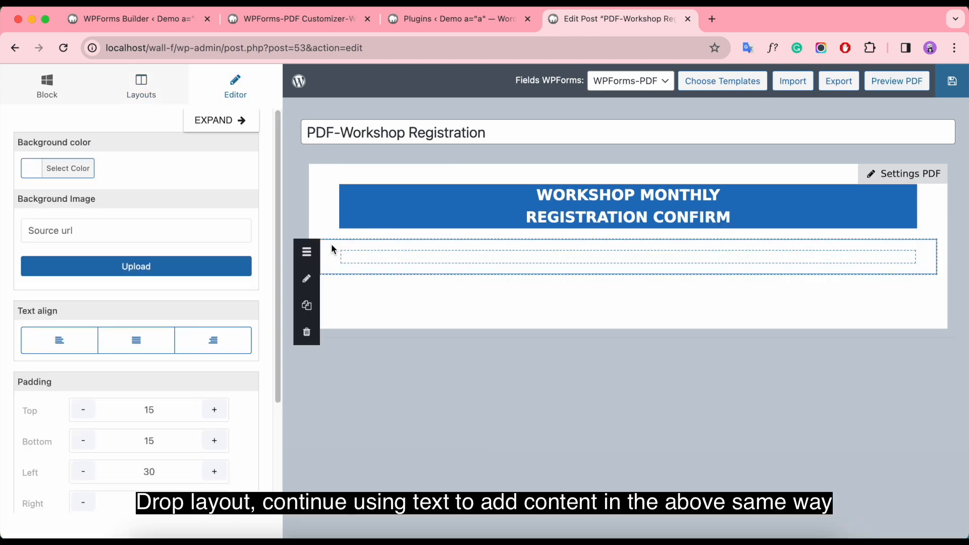
Step: Add a text block reading 'Monday, December 25, 2023 / Super Add-ons Office', bold, centred, 16px
scroll(down, 3)
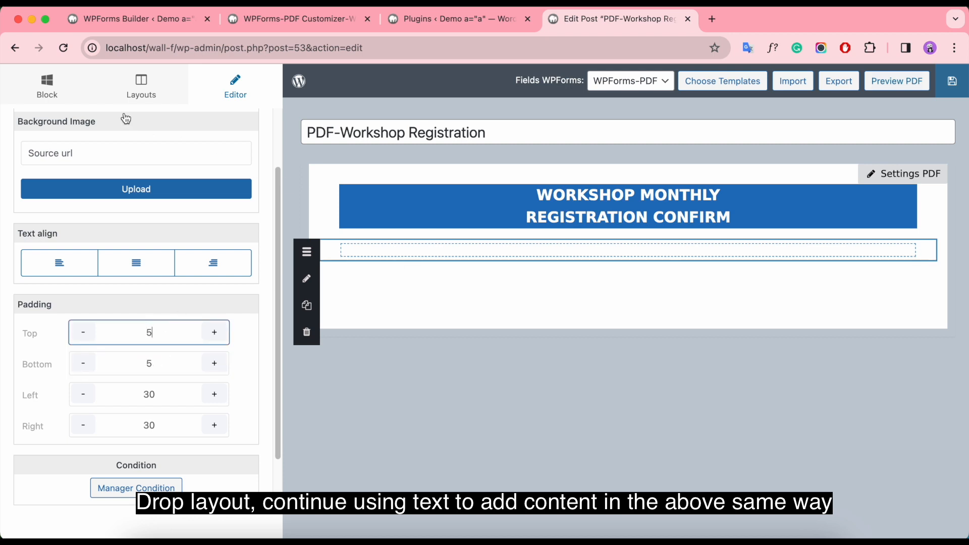
click(47, 85)
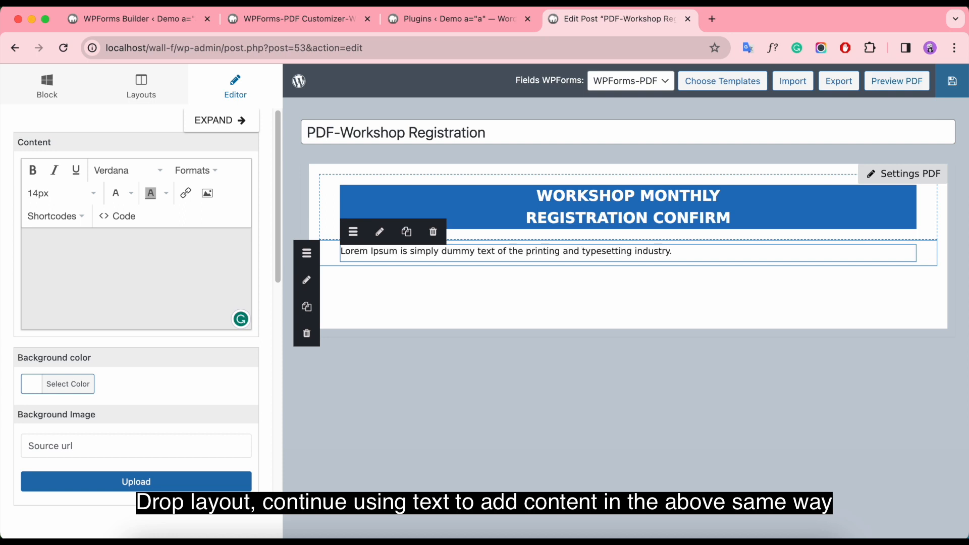
text(Monday, December)
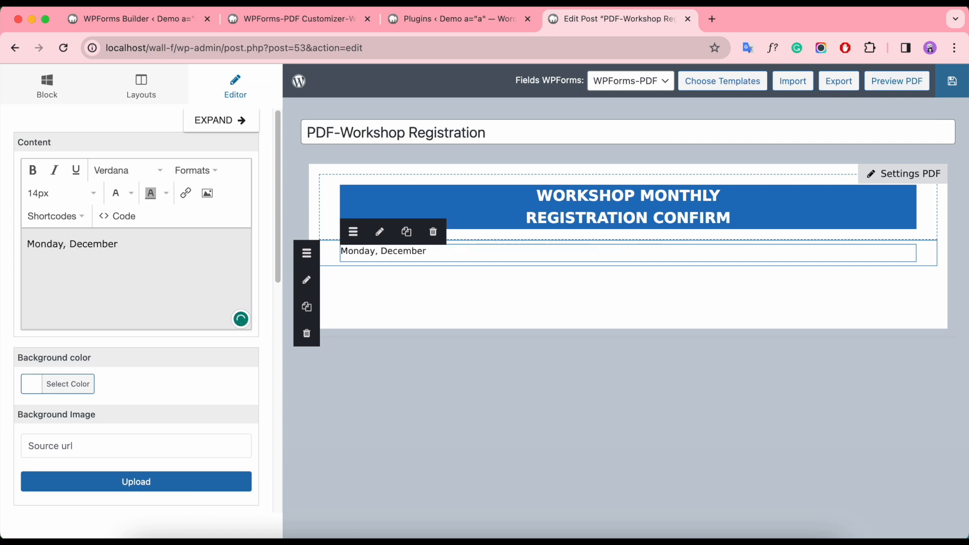
text(25, 2023)
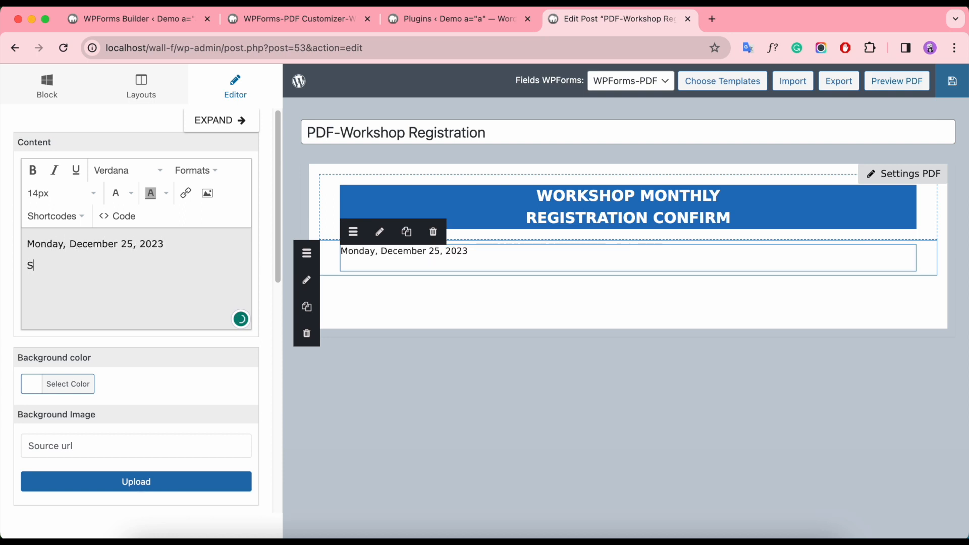
text(uper Add-ons Office)
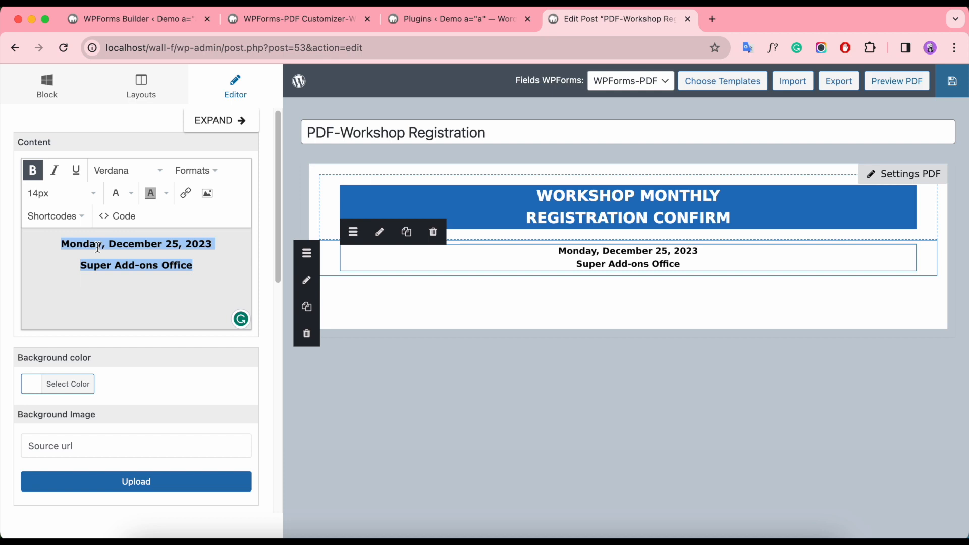
click(56, 193)
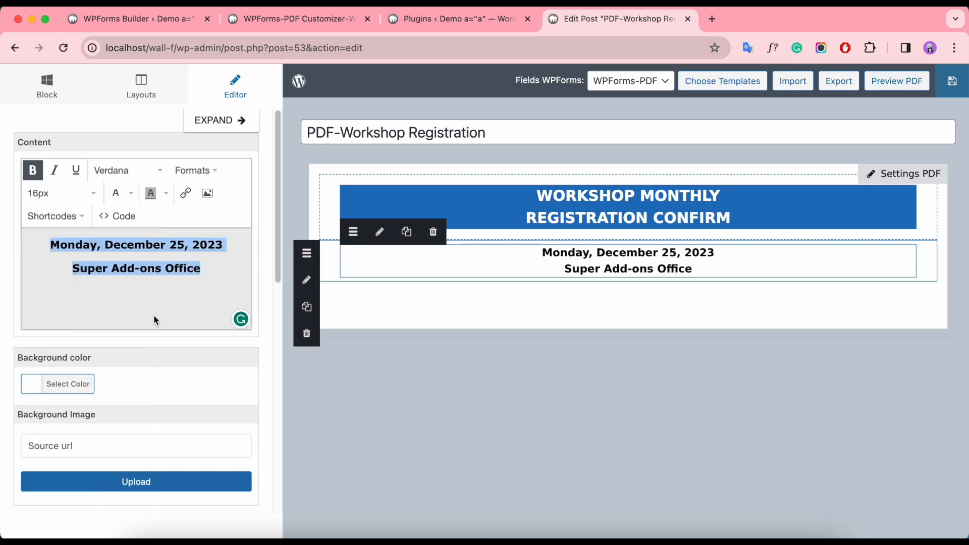
mouse_move(132, 99)
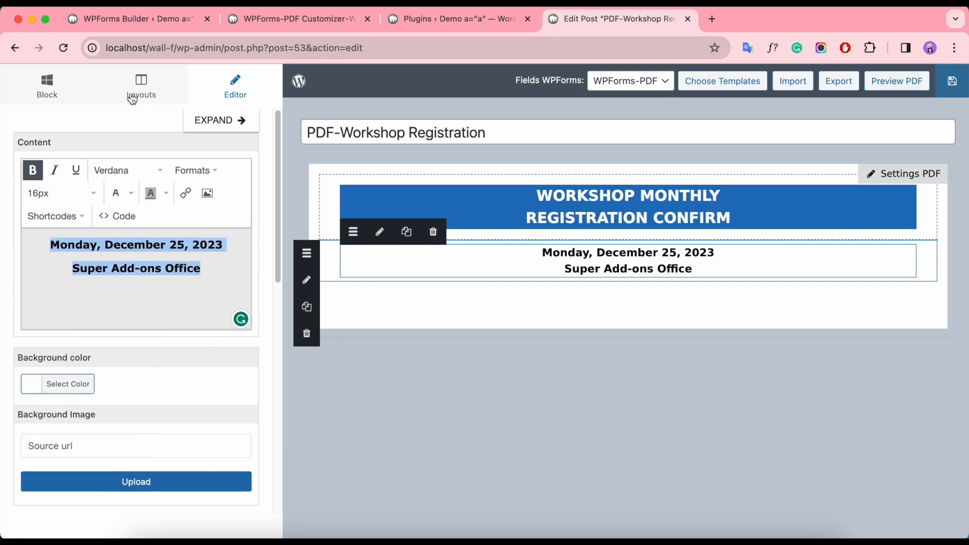
Step: Add a one-column row and paste the prepared registration letter text into it
click(142, 85)
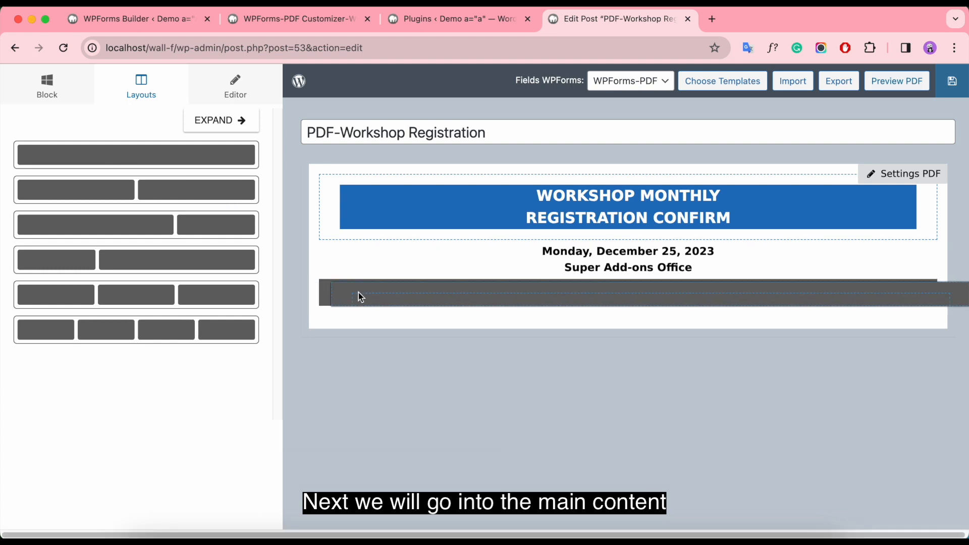
click(46, 84)
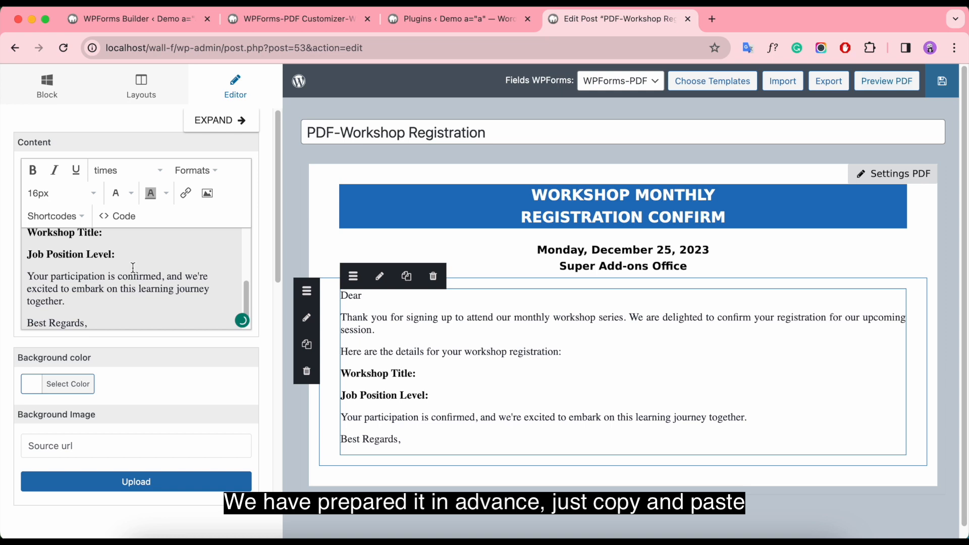
scroll(up, 3)
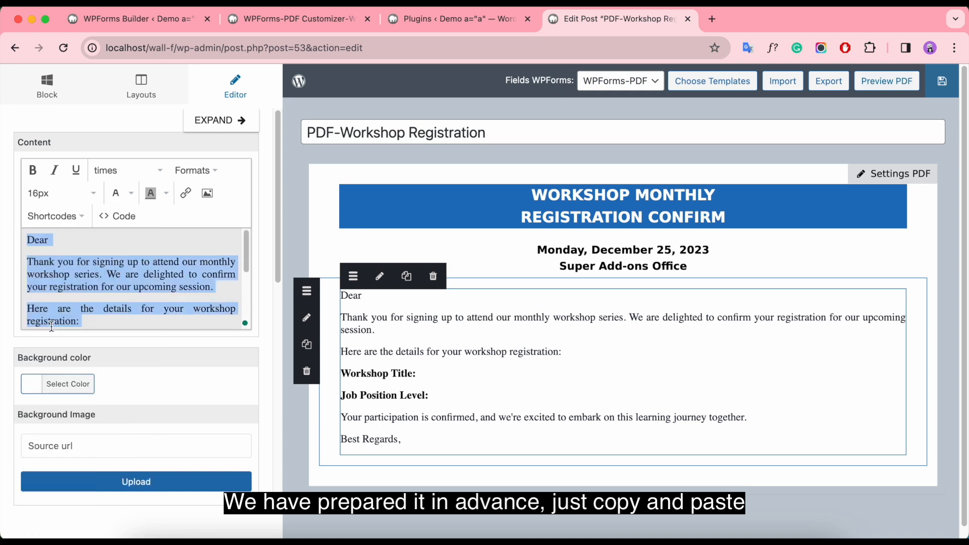
Step: Insert the Name field shortcode after 'Dear' and check the form's fields in the builder
scroll(down, 3)
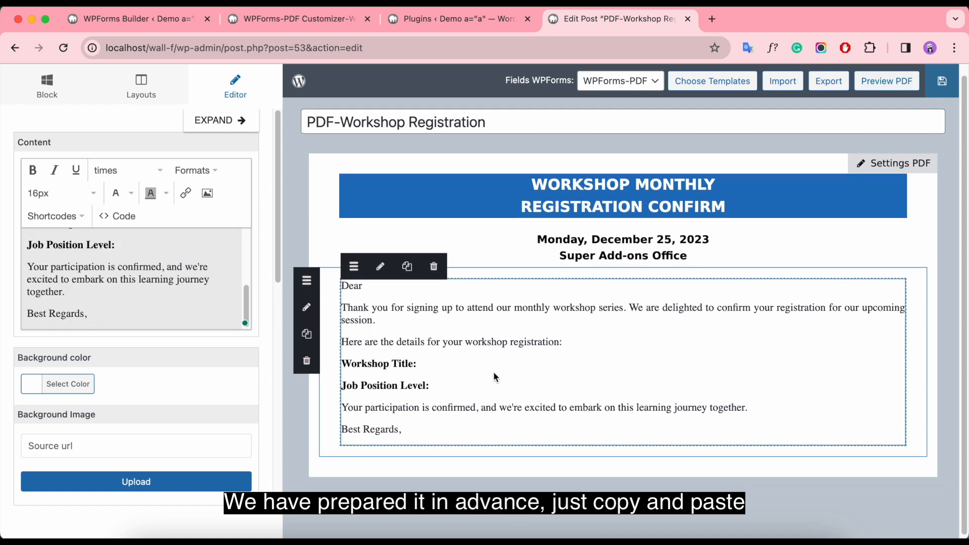
scroll(up, 3)
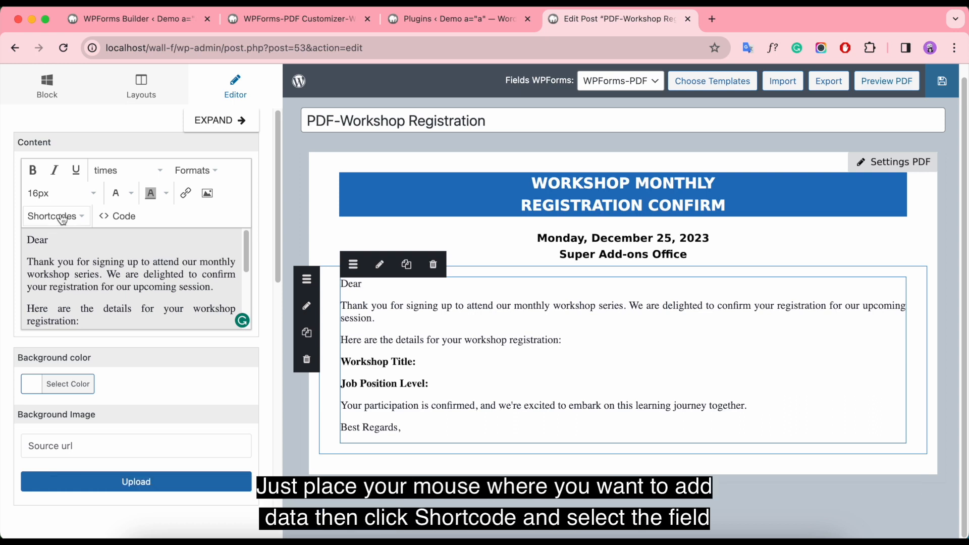
click(53, 216)
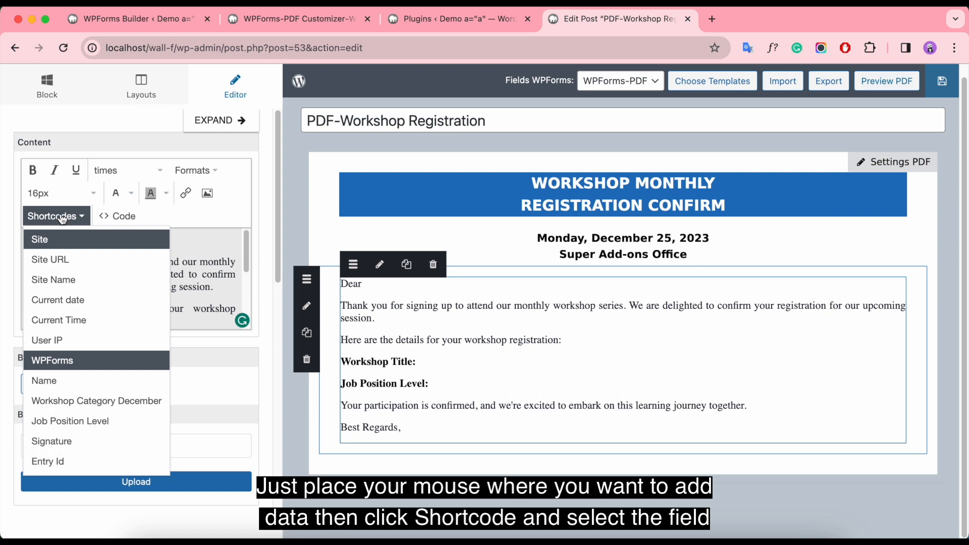
mouse_move(64, 384)
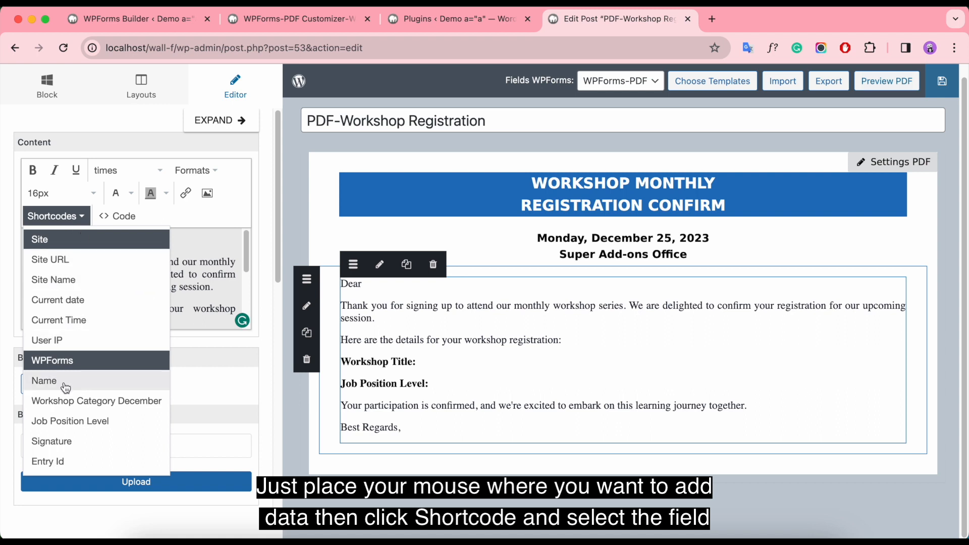
click(44, 380)
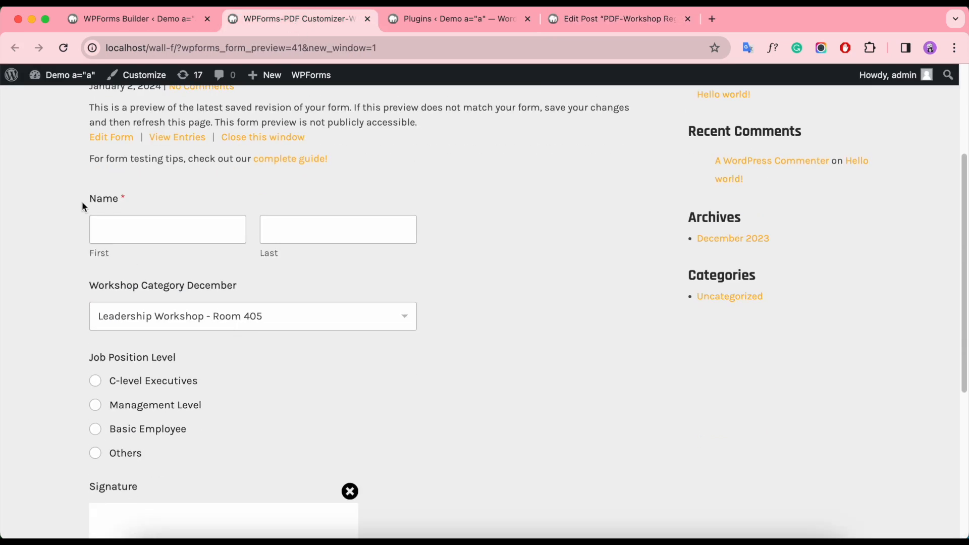
click(130, 18)
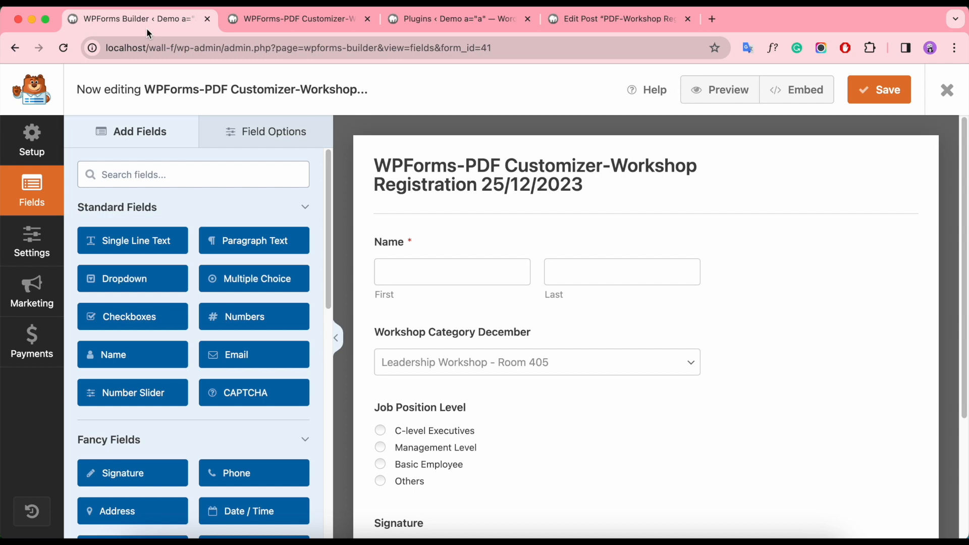
click(618, 18)
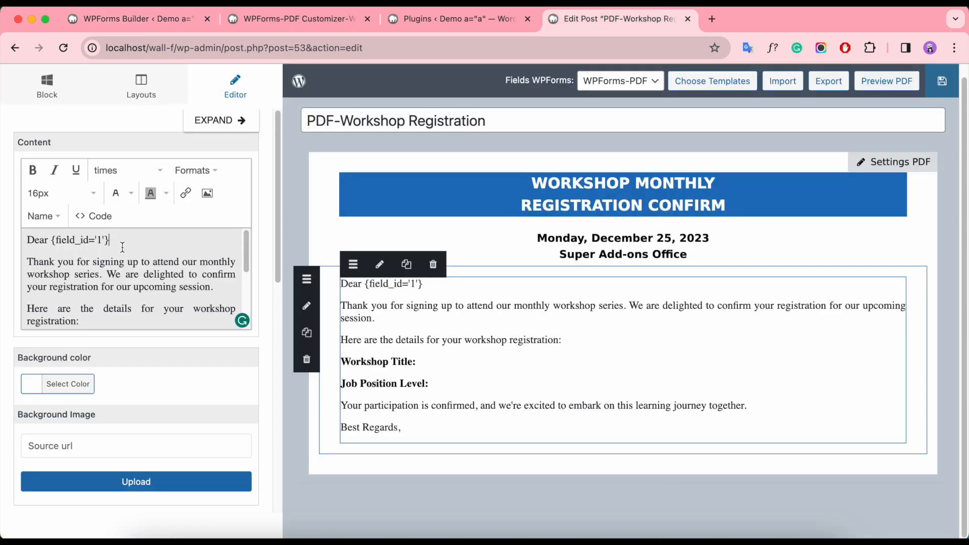
Step: Insert the Workshop Category and Job Position Level field shortcodes after their labels
click(33, 170)
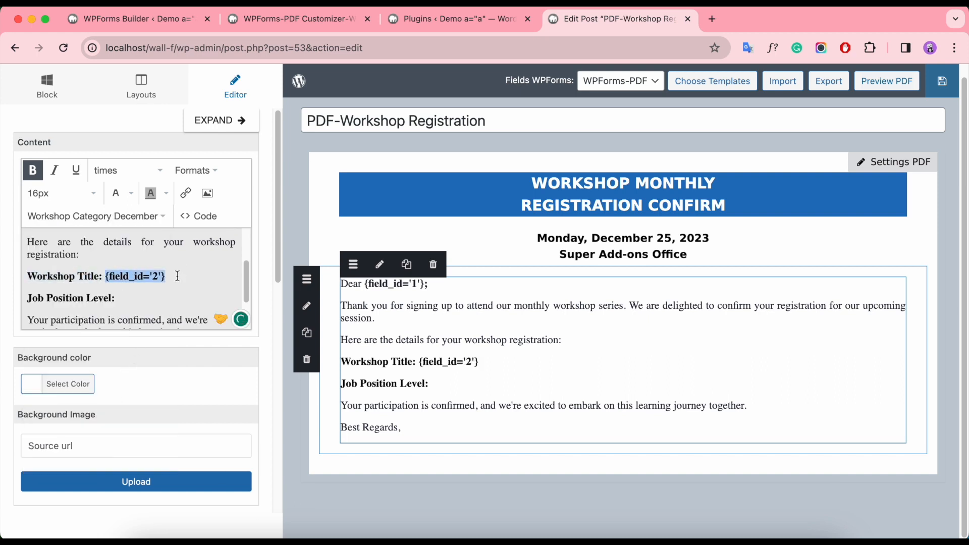
click(96, 216)
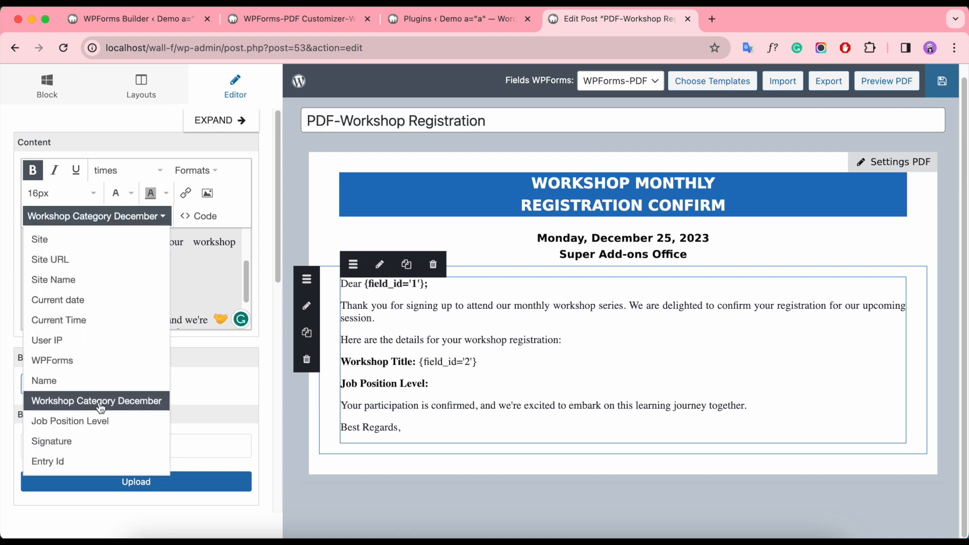
click(70, 421)
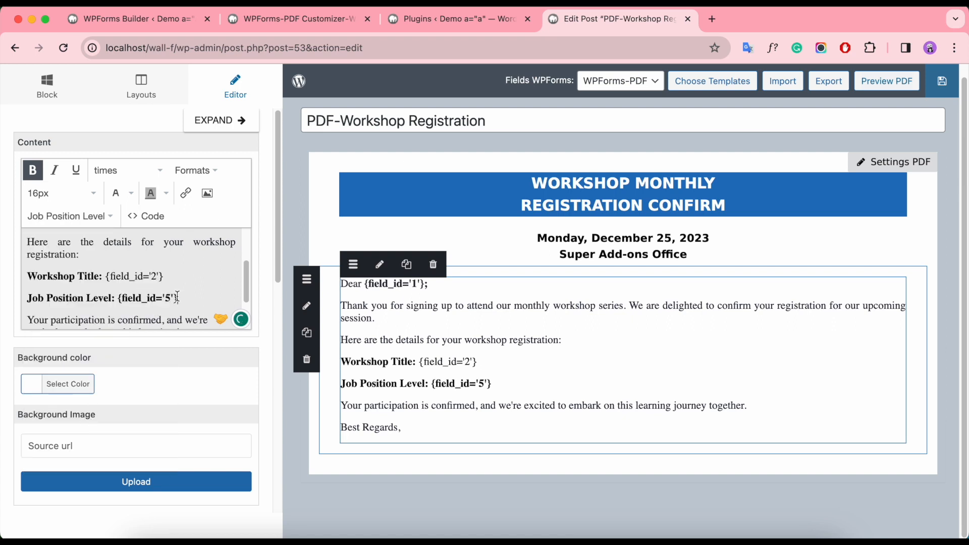
double_click(146, 298)
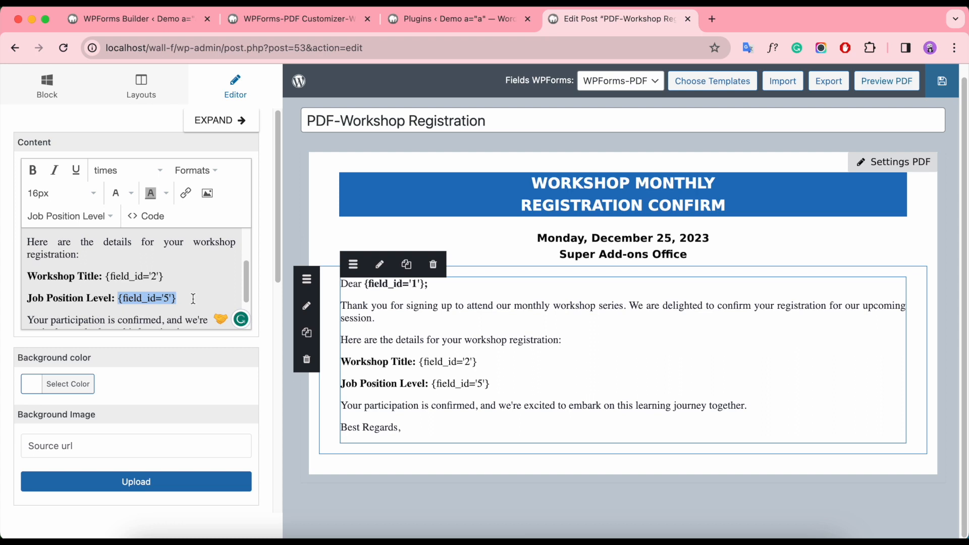
scroll(down, 3)
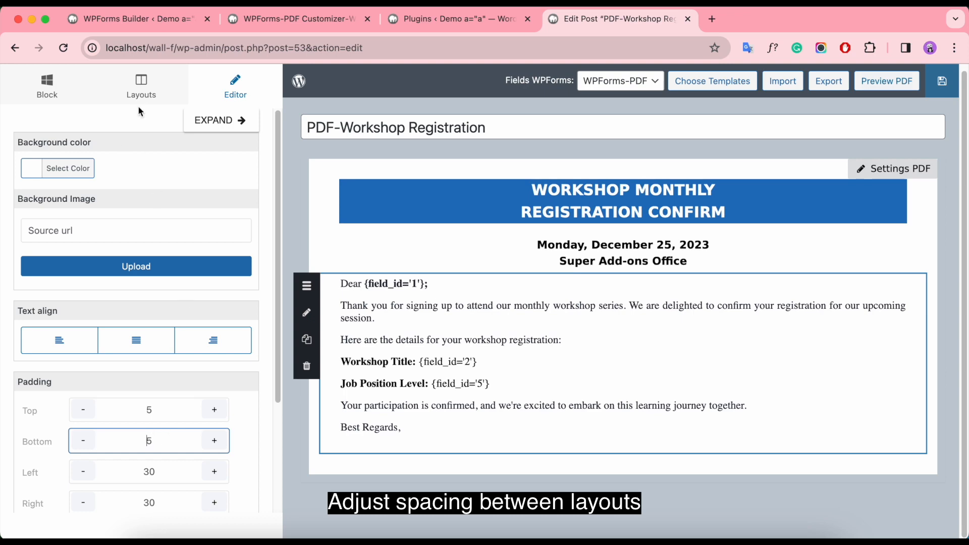
Step: Add a three-column row below the letter with top and bottom padding of 5
click(142, 85)
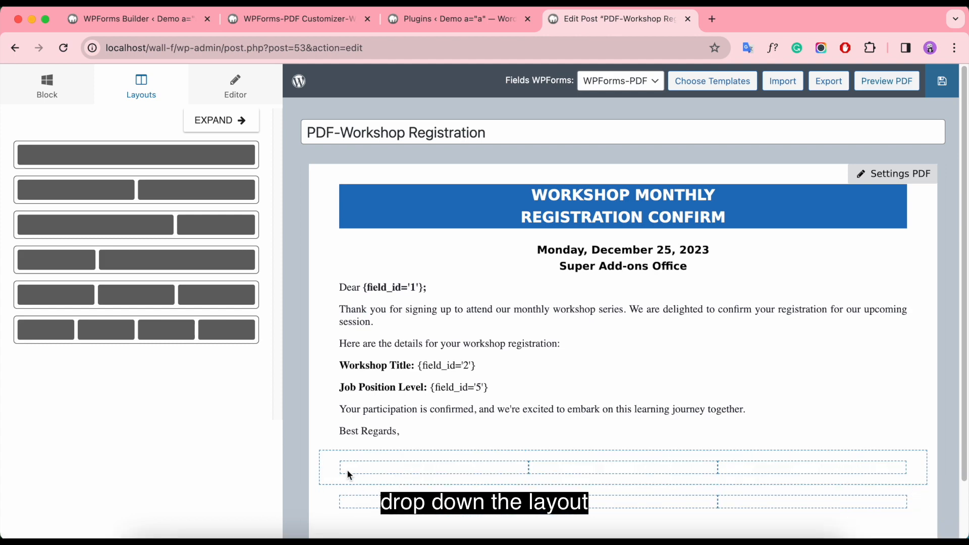
click(235, 85)
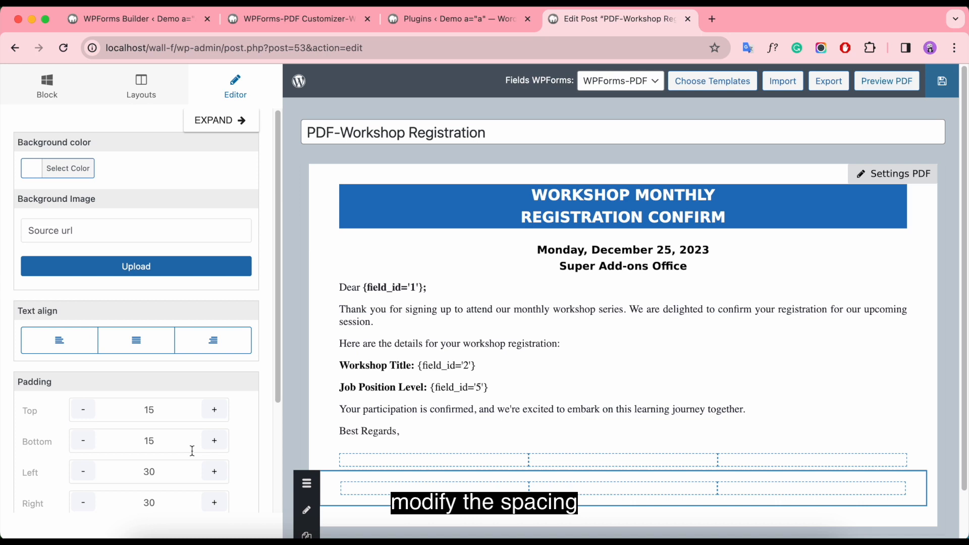
click(82, 409)
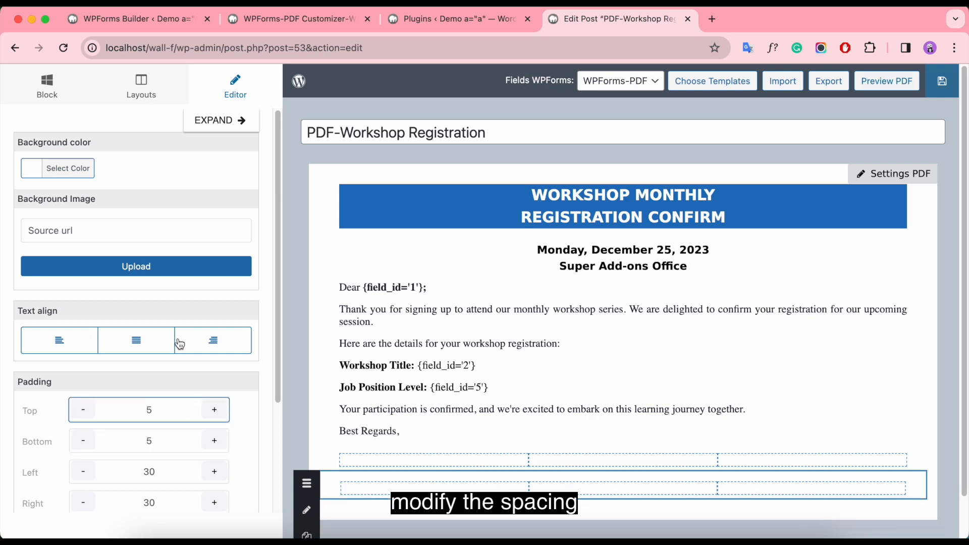
click(47, 85)
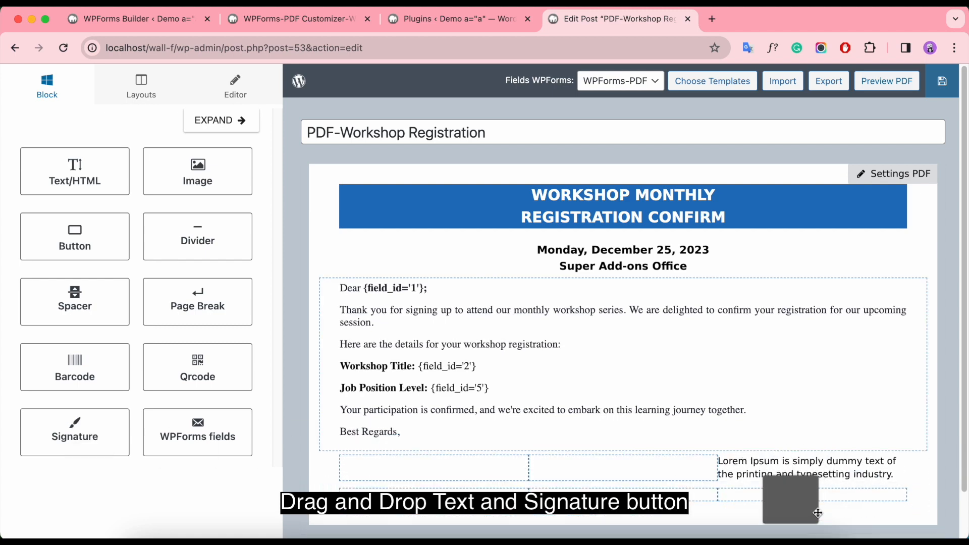
Step: Add an enlarged 'Registrant's Signature' caption in the right column above the signature placeholder
click(810, 468)
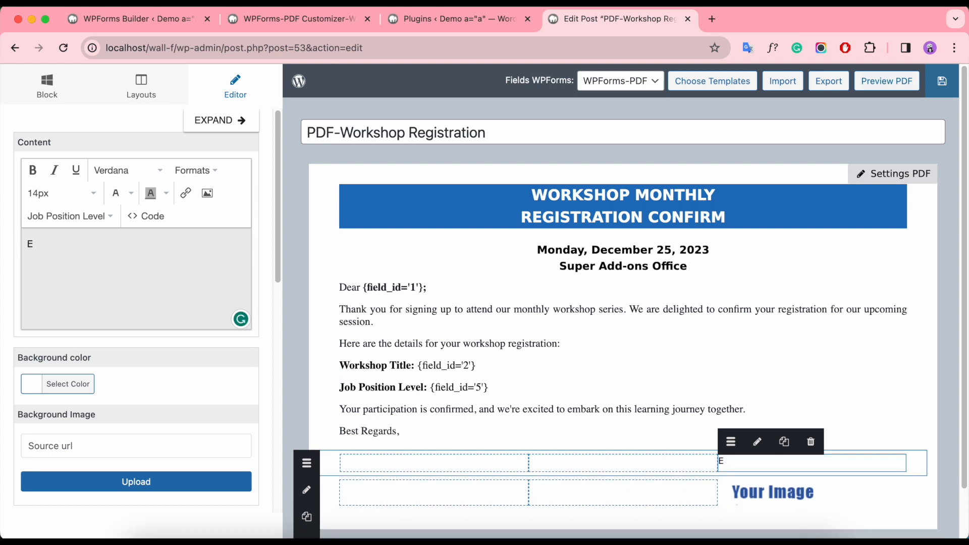
text(Registrant's Signature)
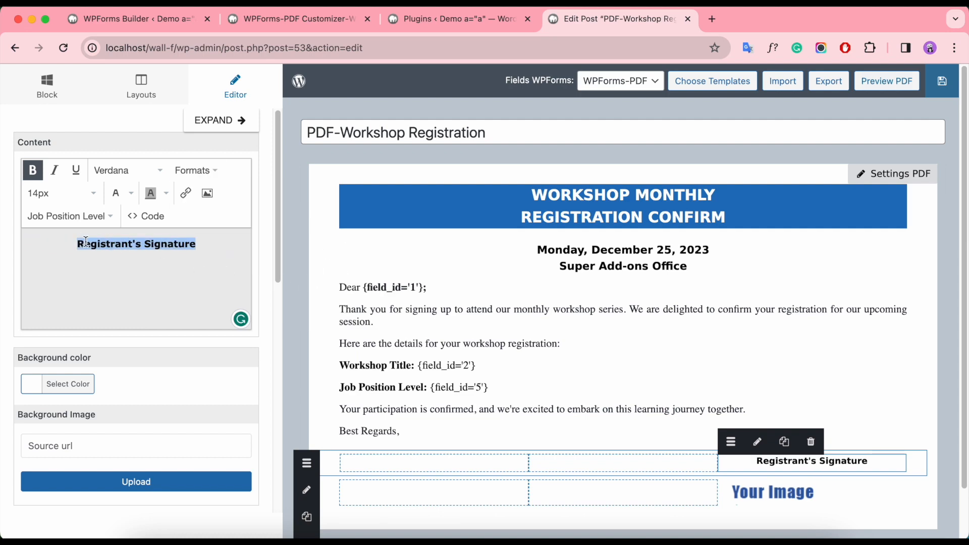
click(37, 193)
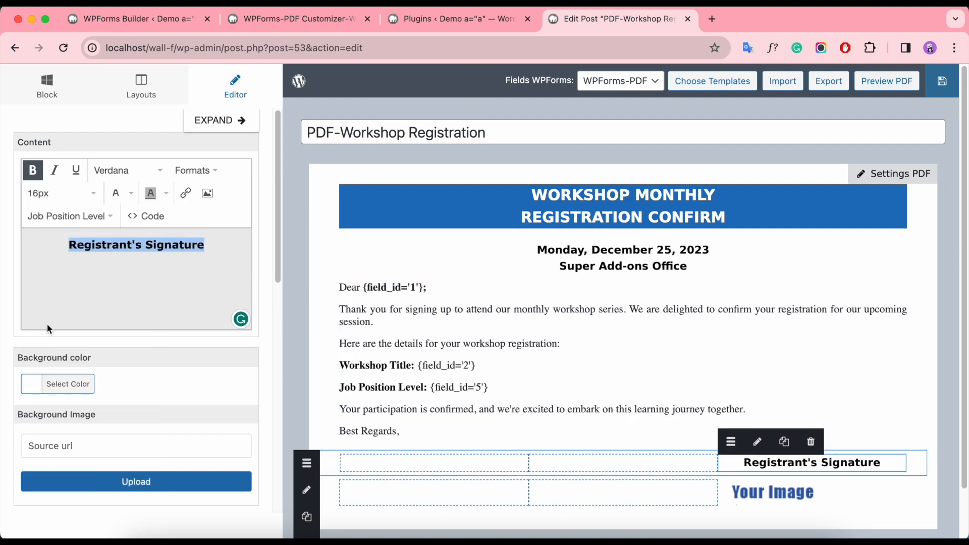
click(770, 491)
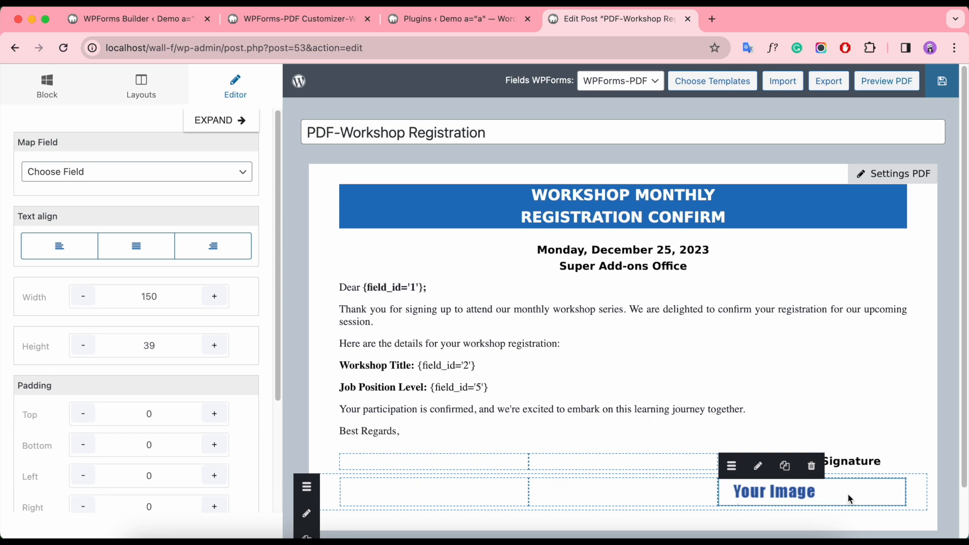
mouse_move(139, 220)
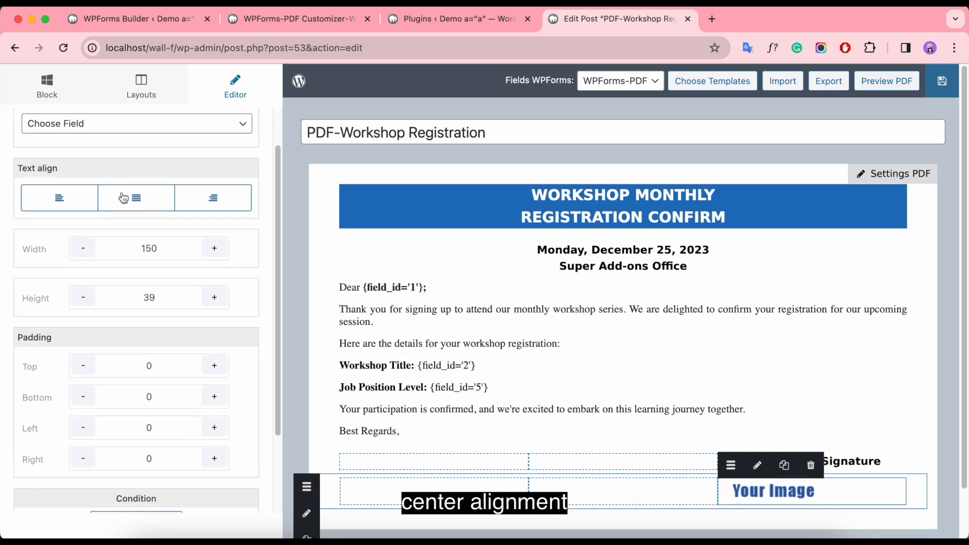
Step: Centre the signature block at 200×100 and map it to the Signature field
click(137, 197)
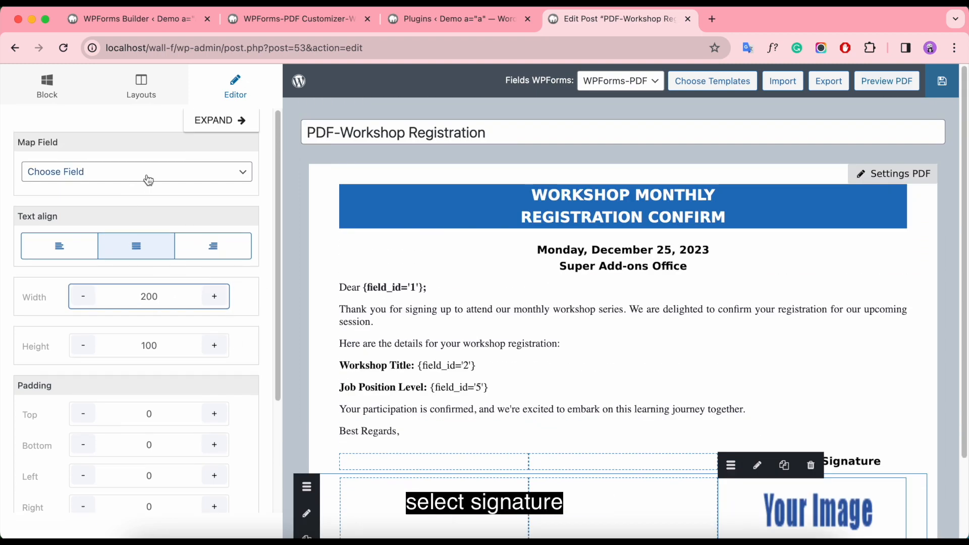
click(136, 171)
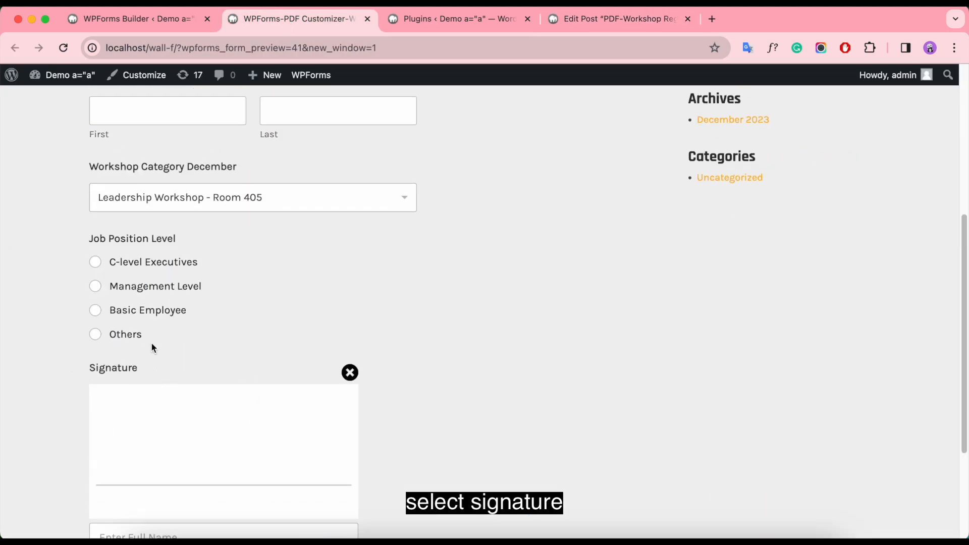
click(615, 18)
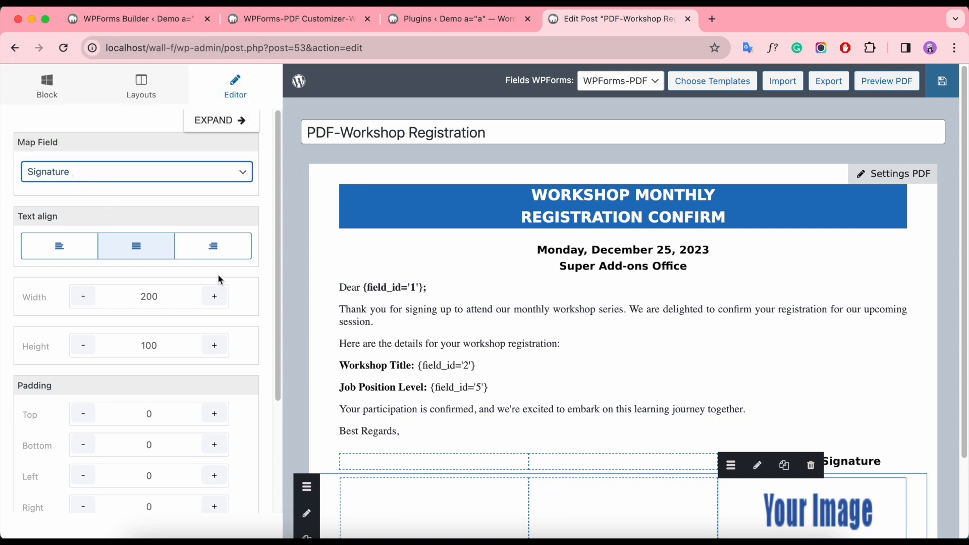
scroll(down, 3)
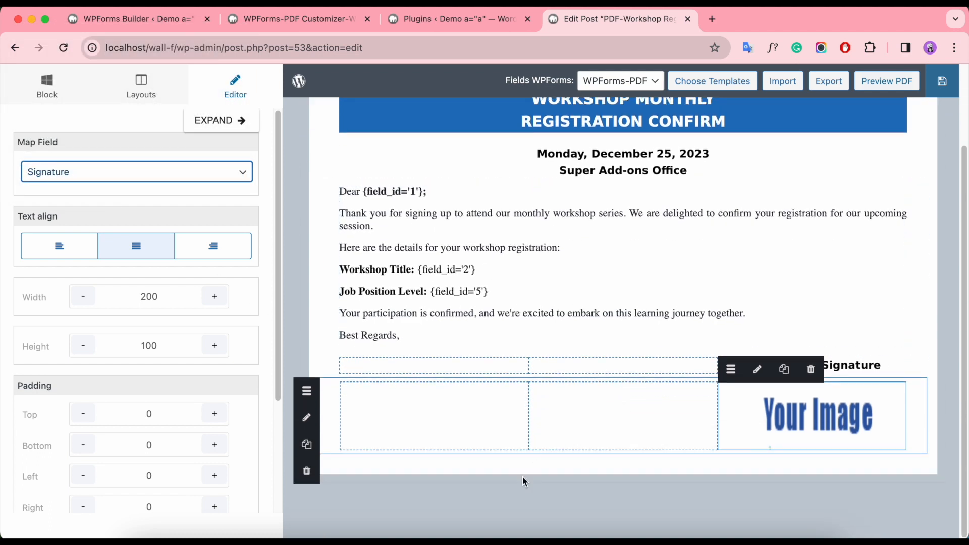
click(141, 85)
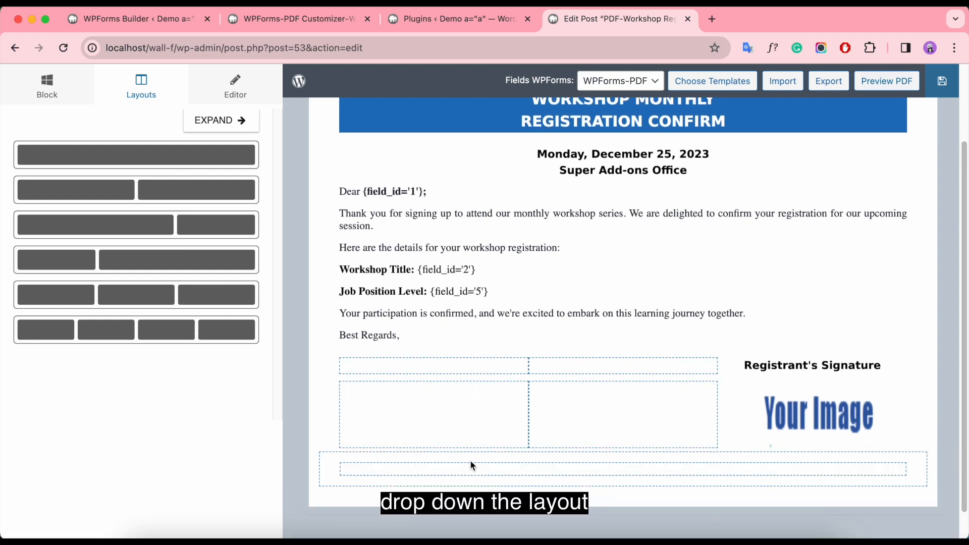
Step: Drop a Divider into the new row and give it background colour #1e74bf
click(46, 85)
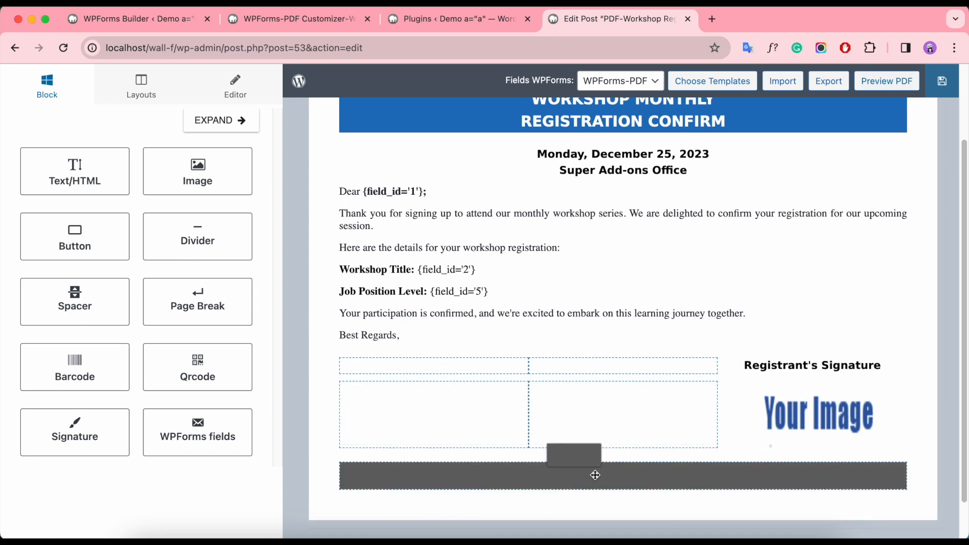
click(235, 85)
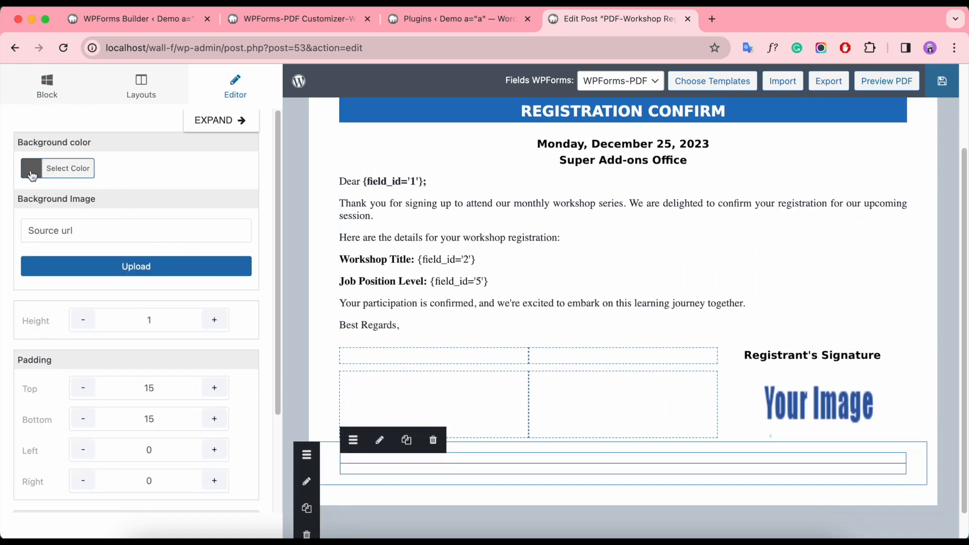
click(32, 169)
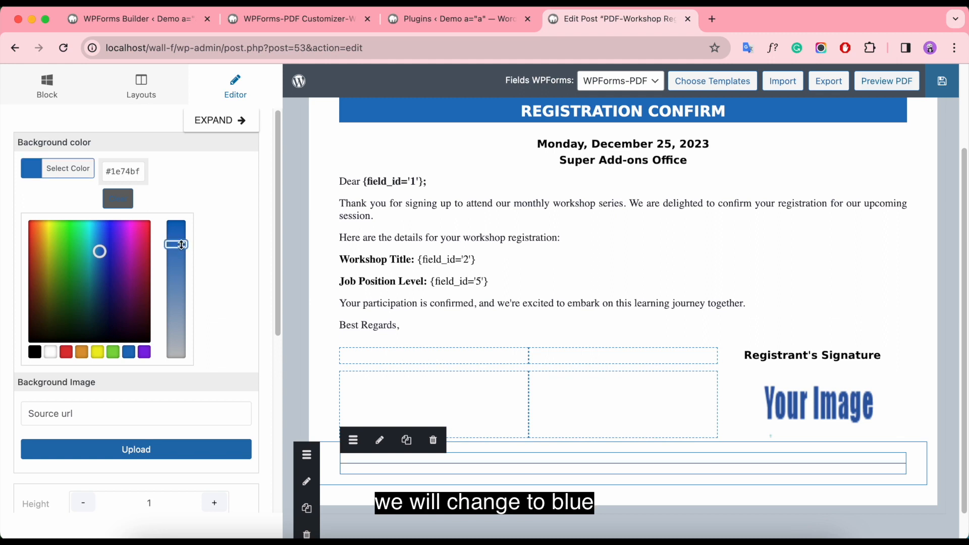
scroll(down, 3)
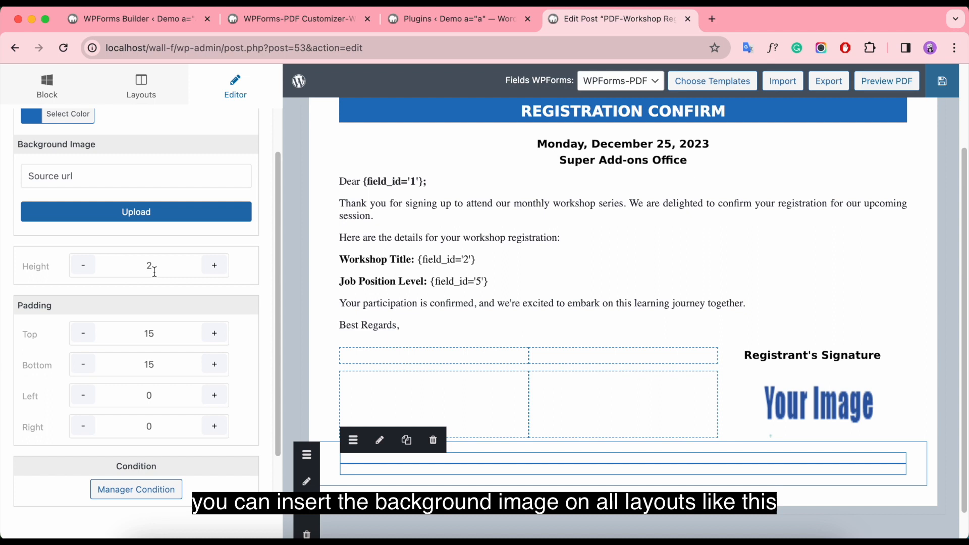
scroll(up, 3)
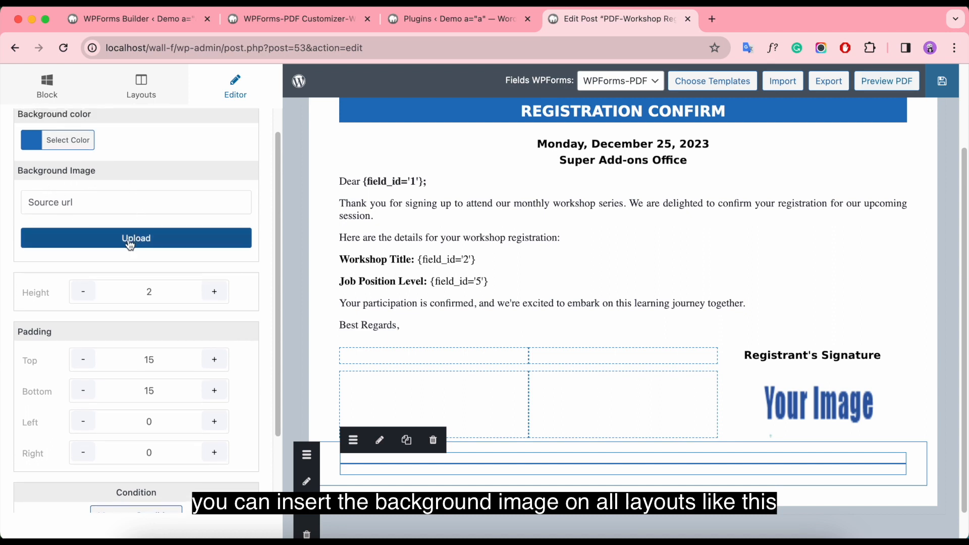
Step: Set the divider height to 2 and left/right padding to 150, skipping a background image
click(135, 238)
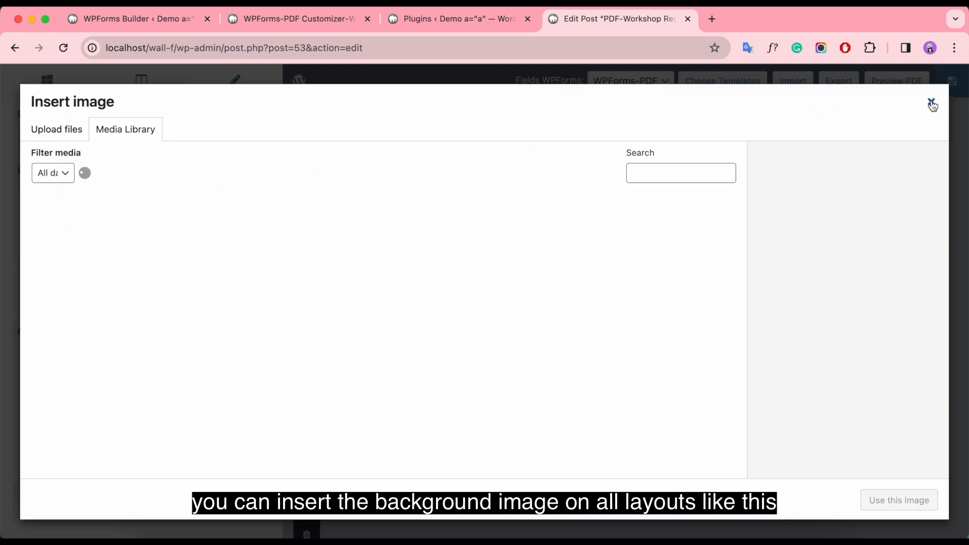
click(932, 103)
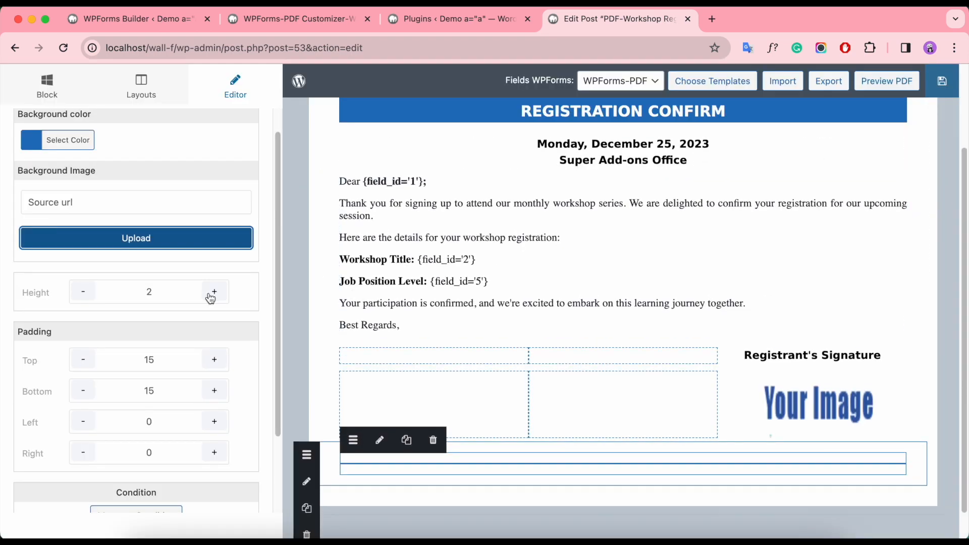
scroll(down, 3)
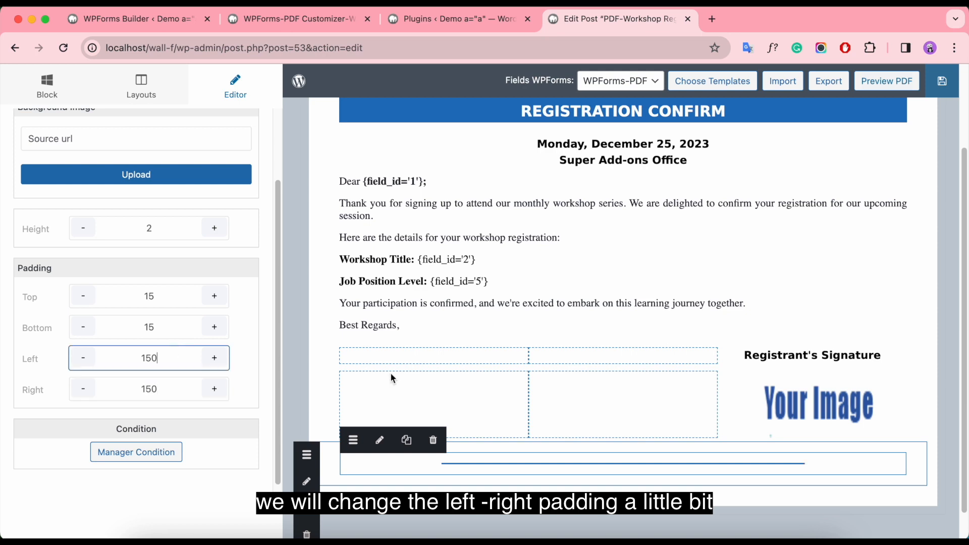
scroll(up, 3)
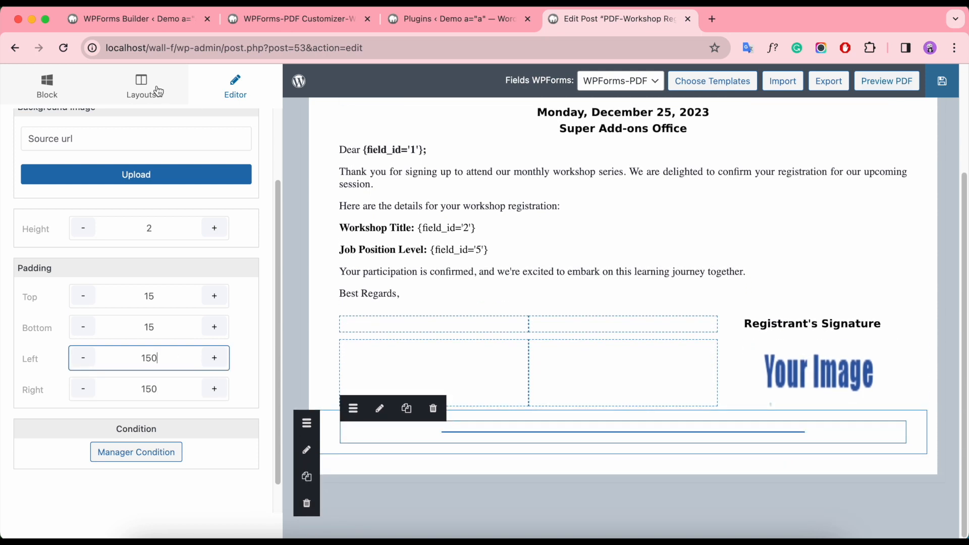
click(141, 85)
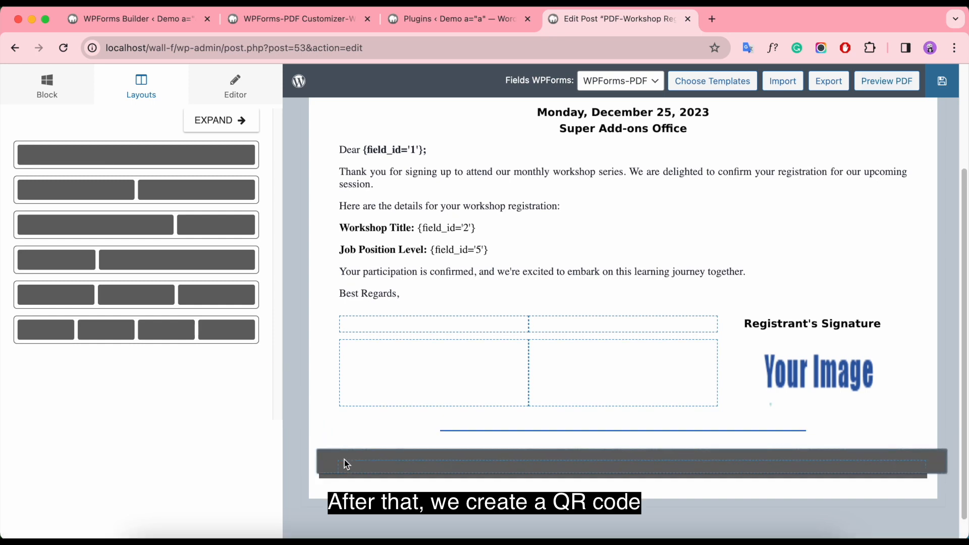
Step: Add the scan-the-QR-Code sentence at 16px and a three-column row beneath it
click(47, 85)
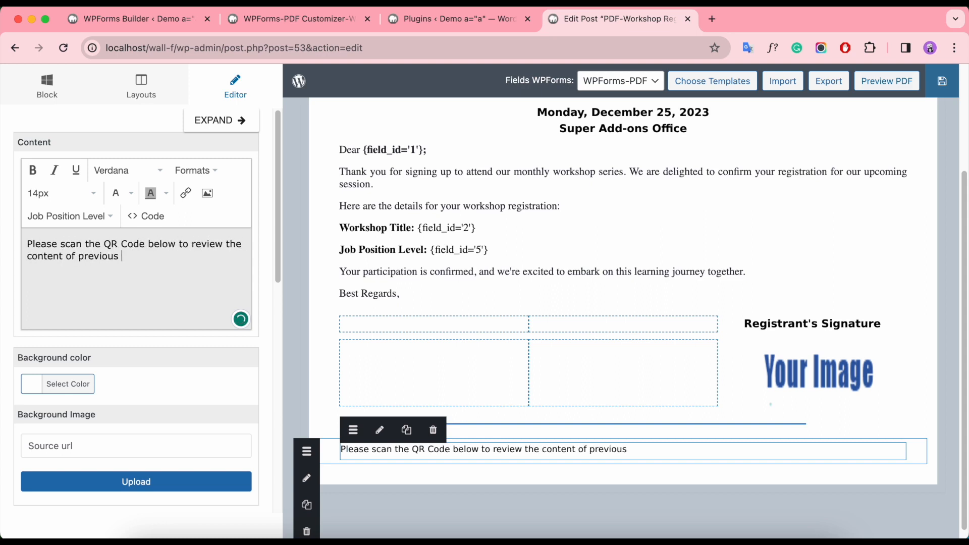
text(workshop.)
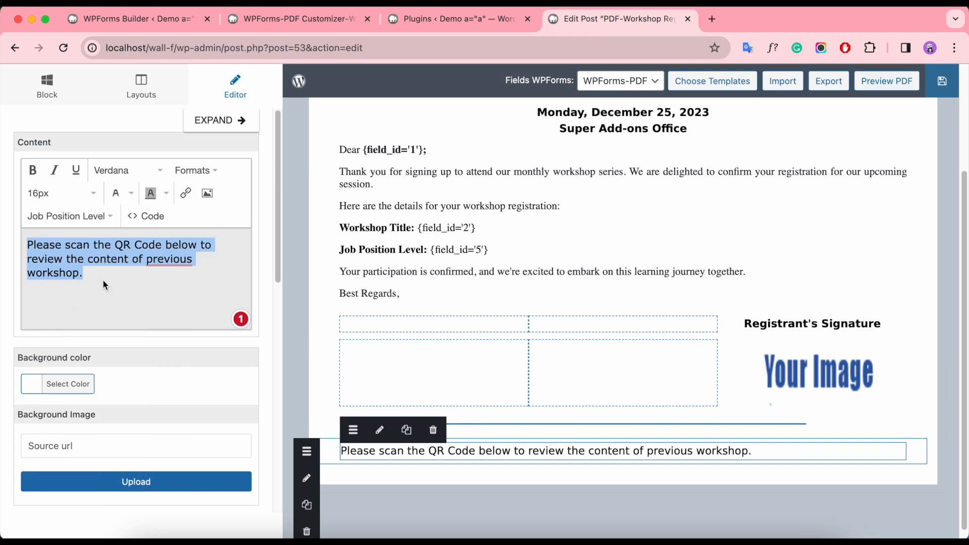
click(141, 85)
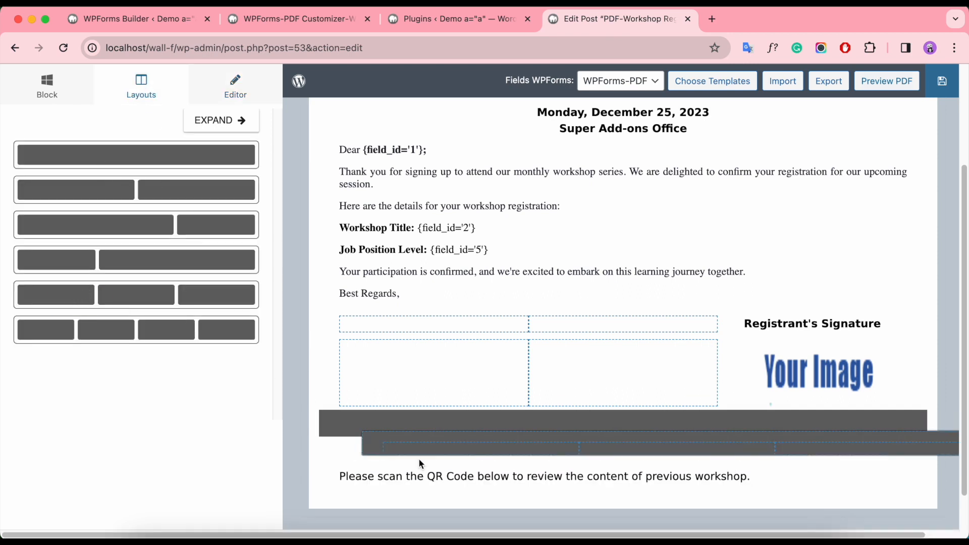
scroll(down, 3)
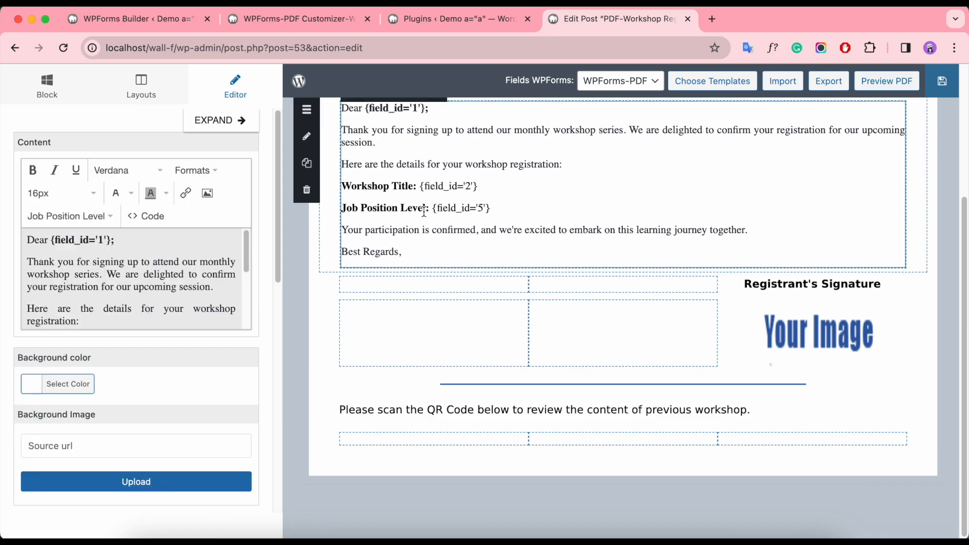
click(127, 169)
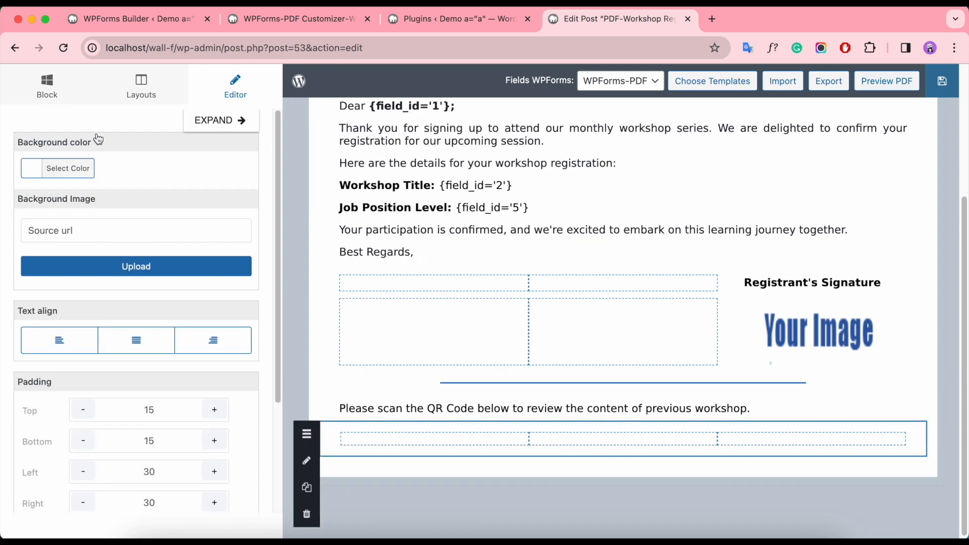
click(47, 84)
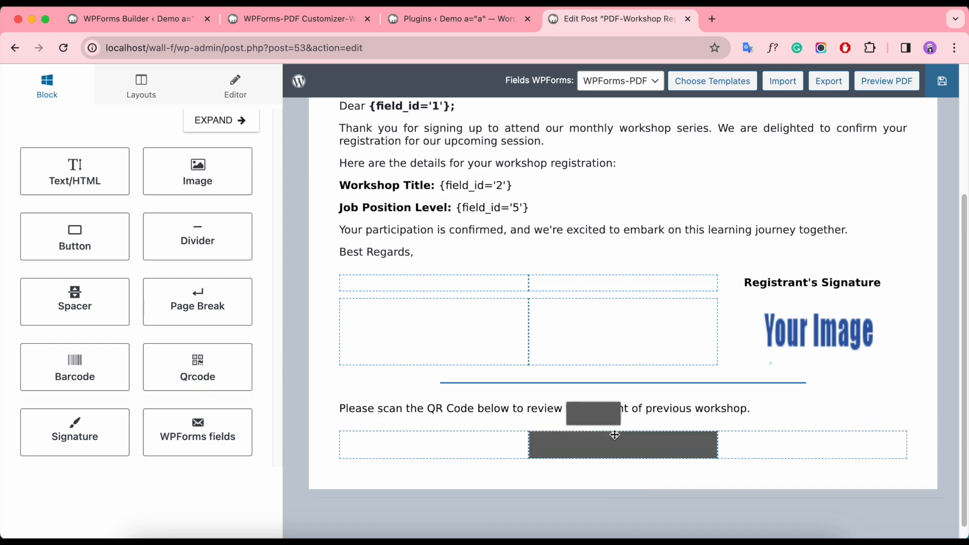
click(623, 445)
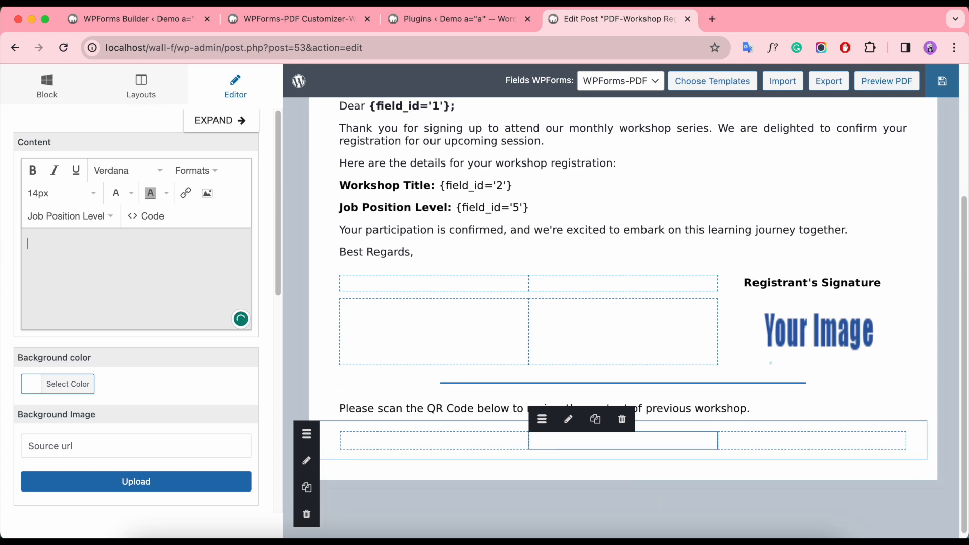
click(66, 216)
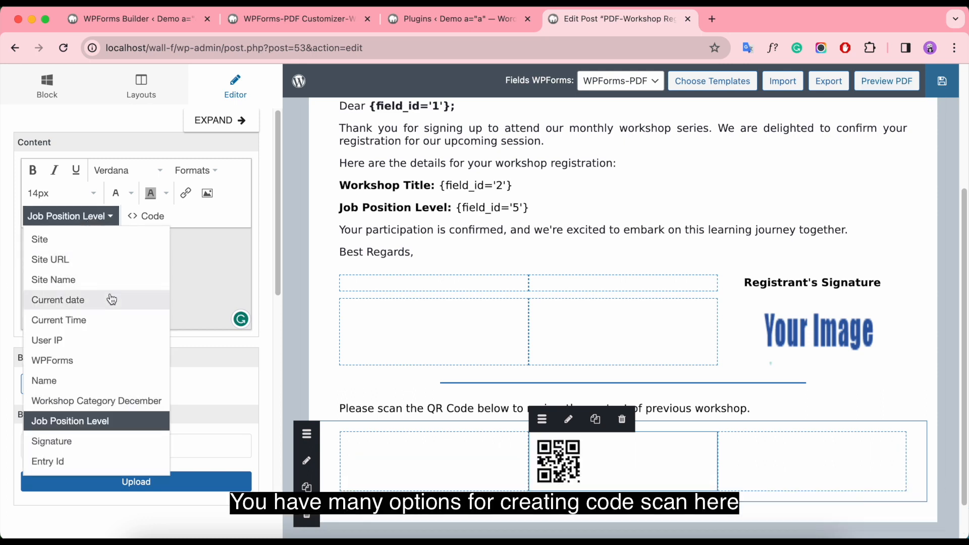
mouse_move(120, 396)
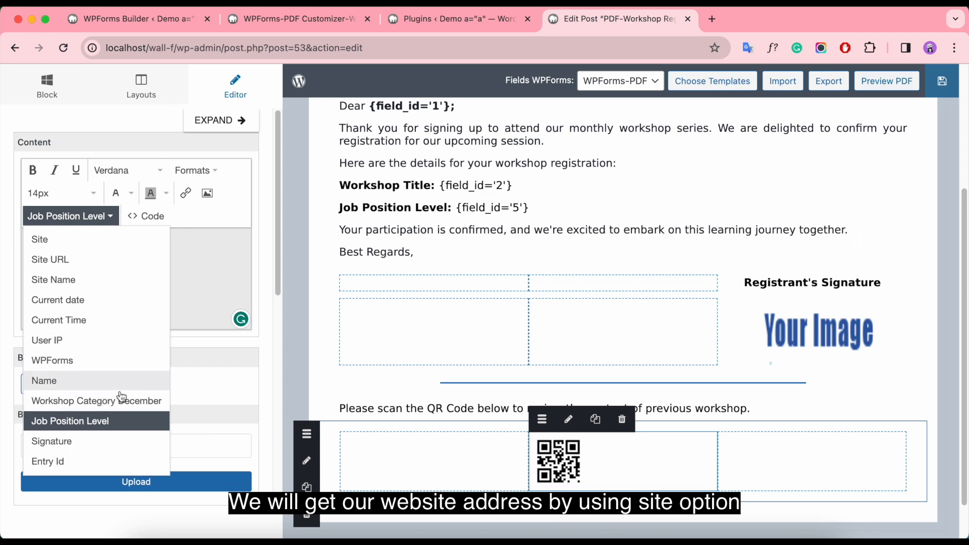
click(47, 462)
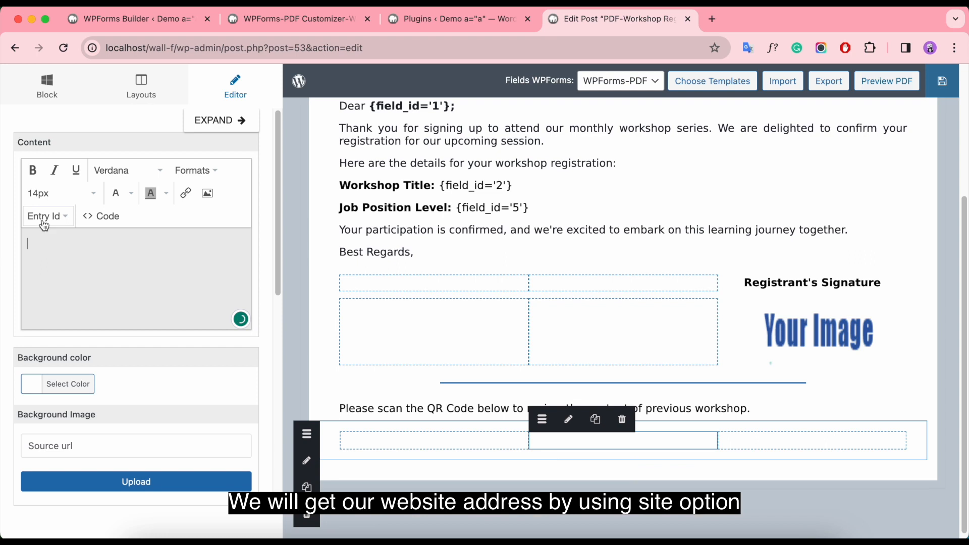
click(43, 216)
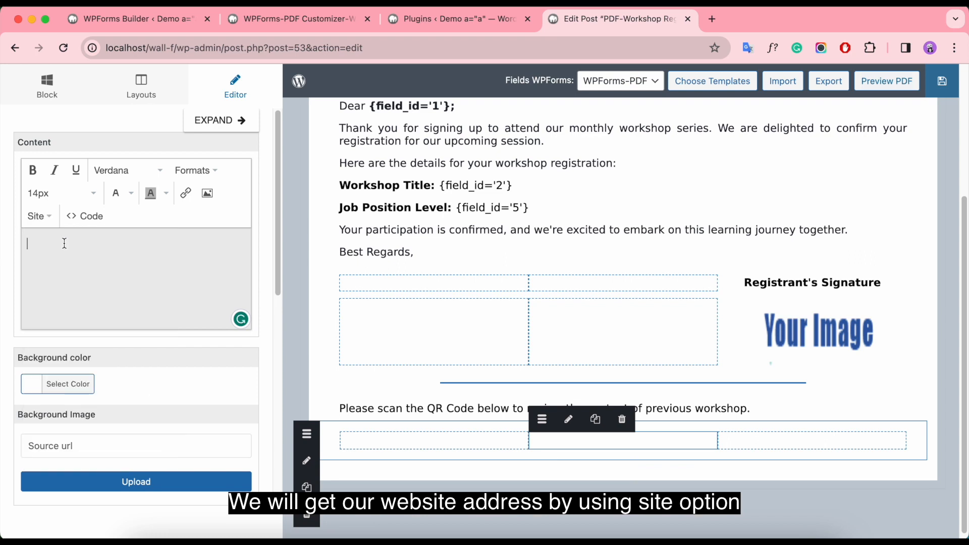
text(http)
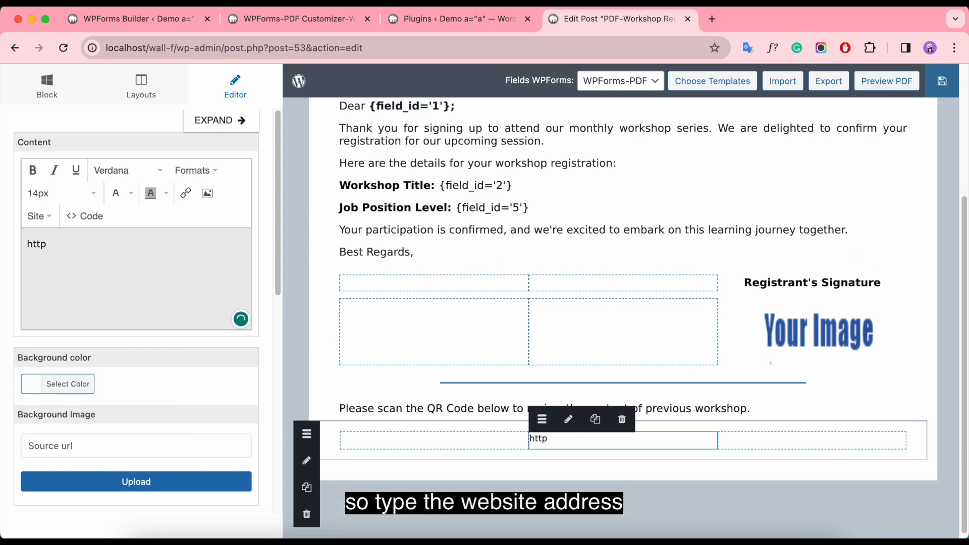
text(://add-on)
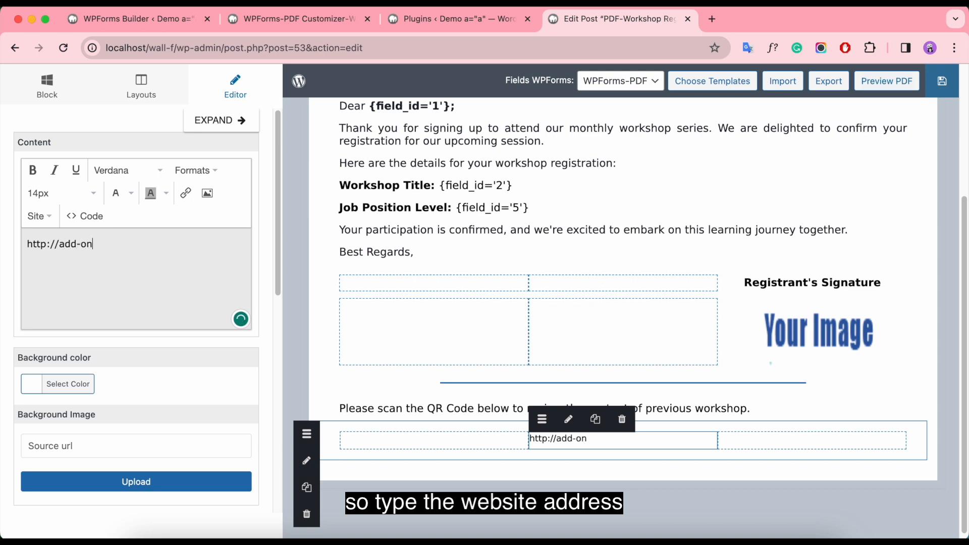
text(s.org)
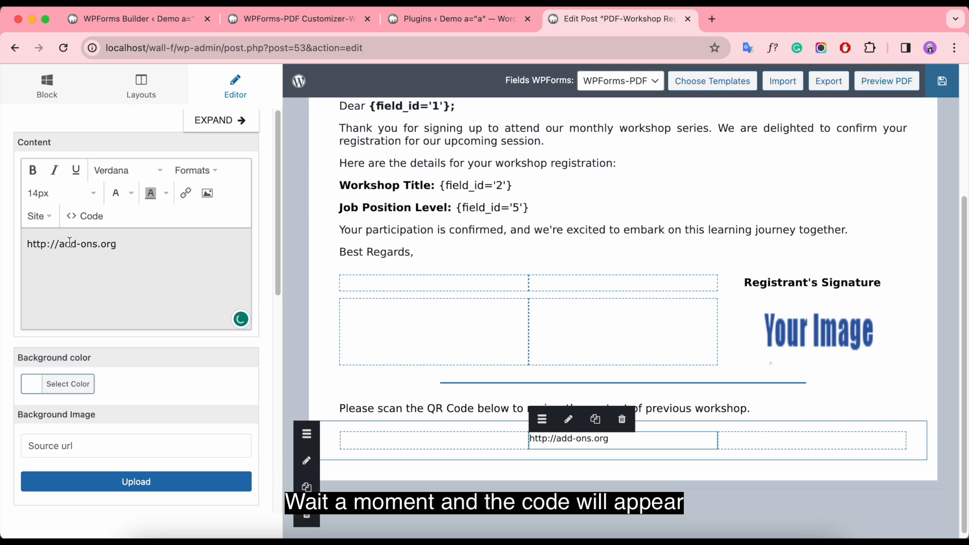
Step: Size the QR code 100 by 100, centre it, and pad its row 5 top/bottom, 30 left/right
scroll(down, 3)
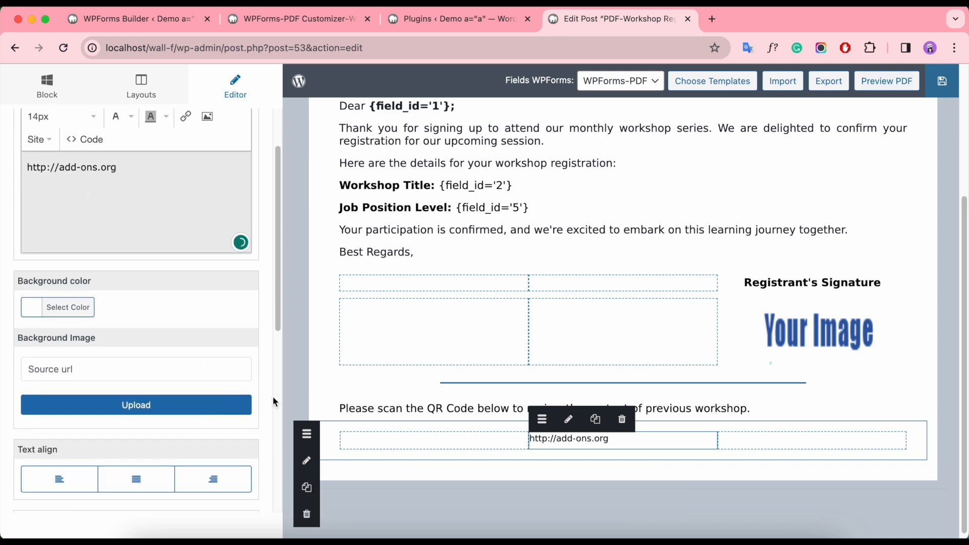
mouse_move(803, 453)
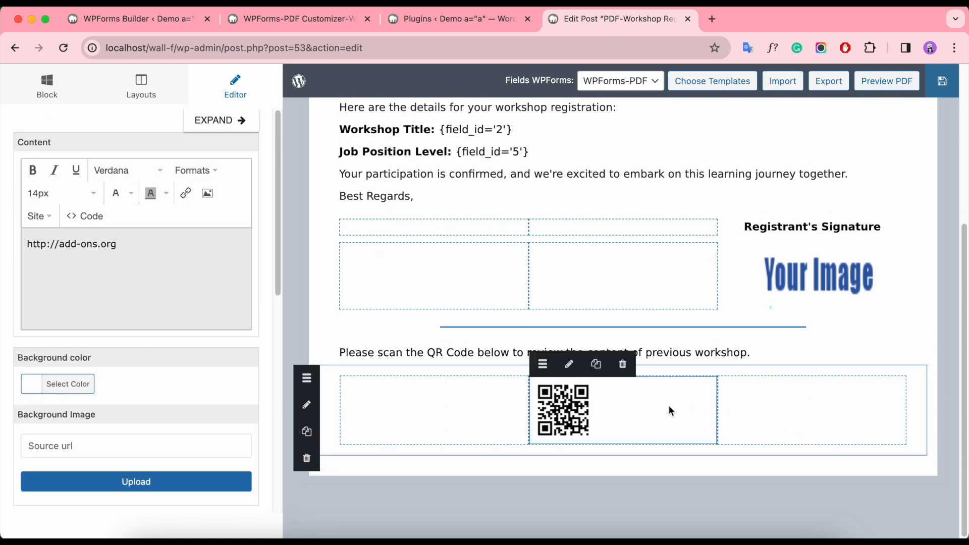
click(135, 370)
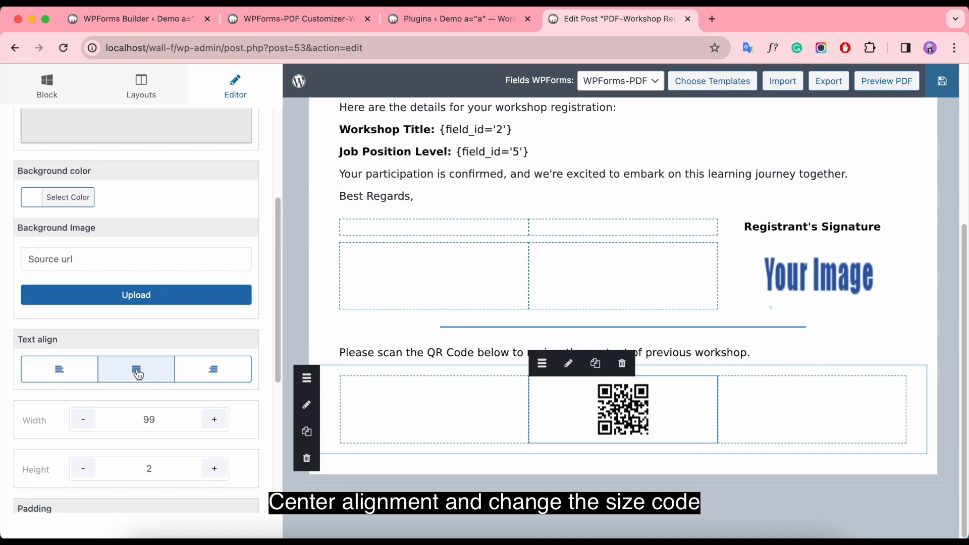
scroll(down, 3)
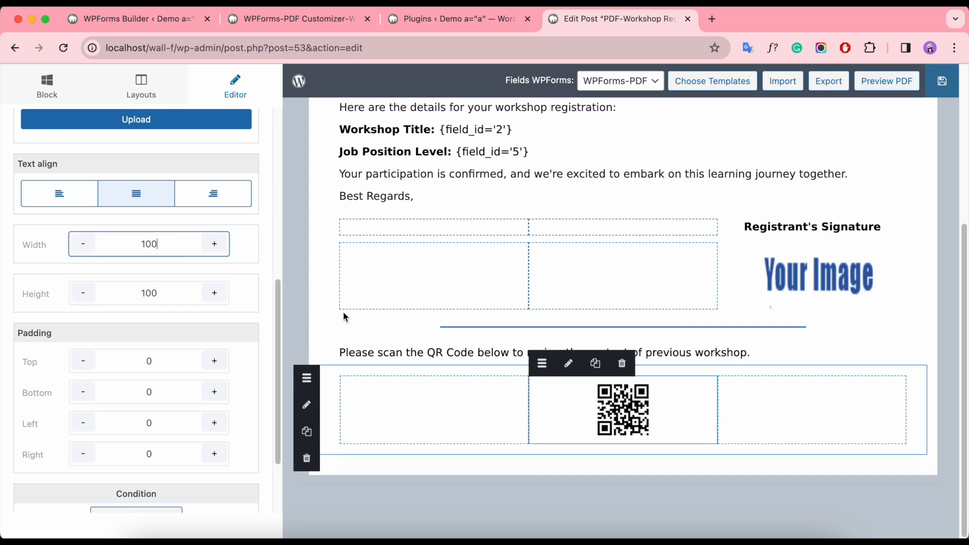
mouse_move(415, 426)
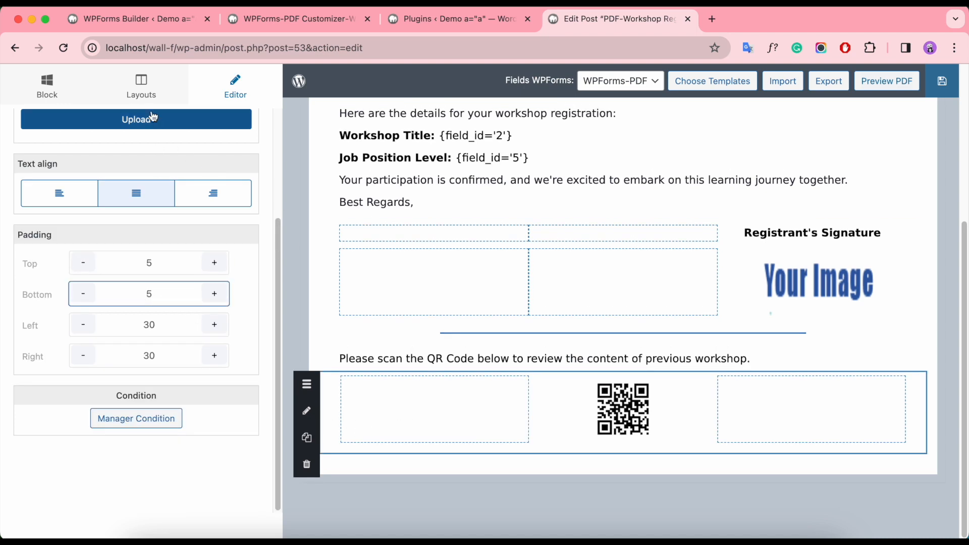
click(141, 84)
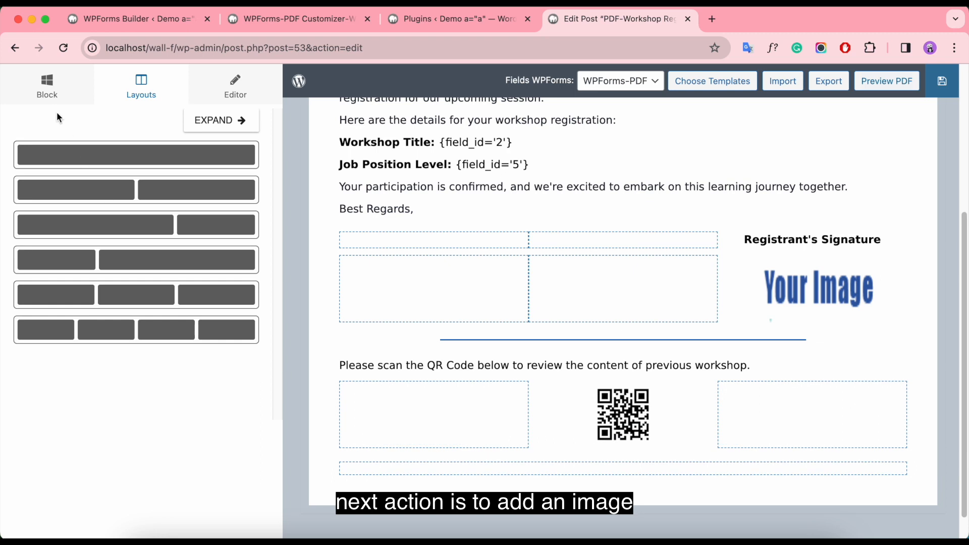
click(46, 85)
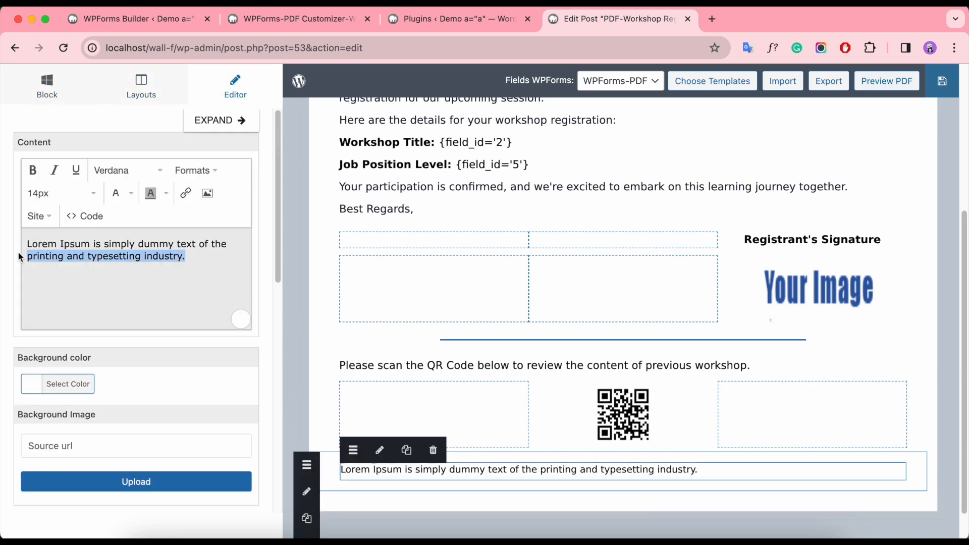
text(http://add)
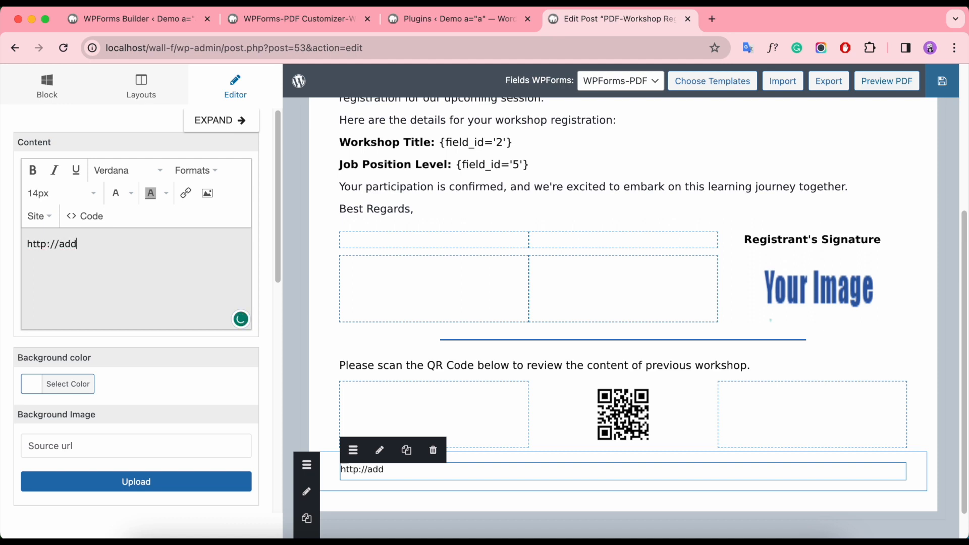
text(-ons.org)
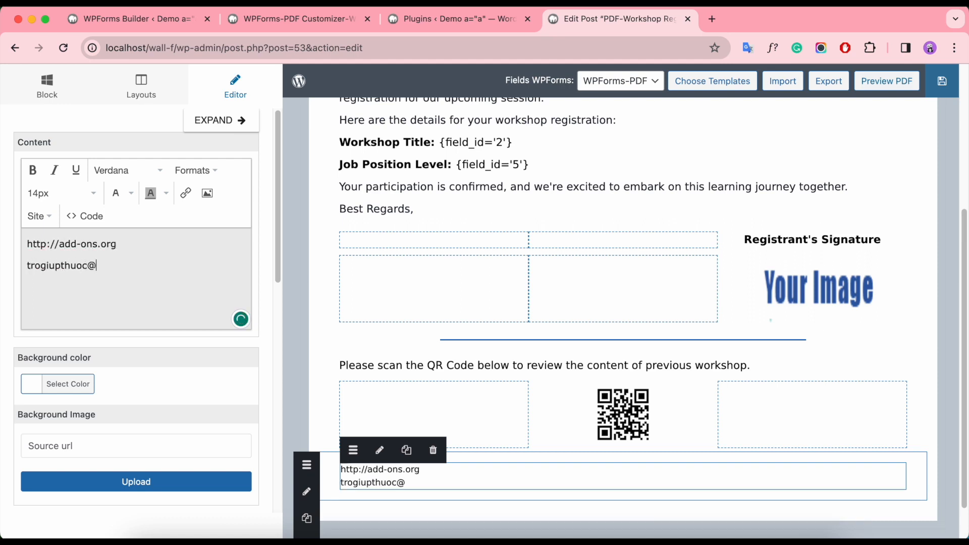
Step: Centre the contact line in italics and set its top and bottom padding to 5
click(195, 171)
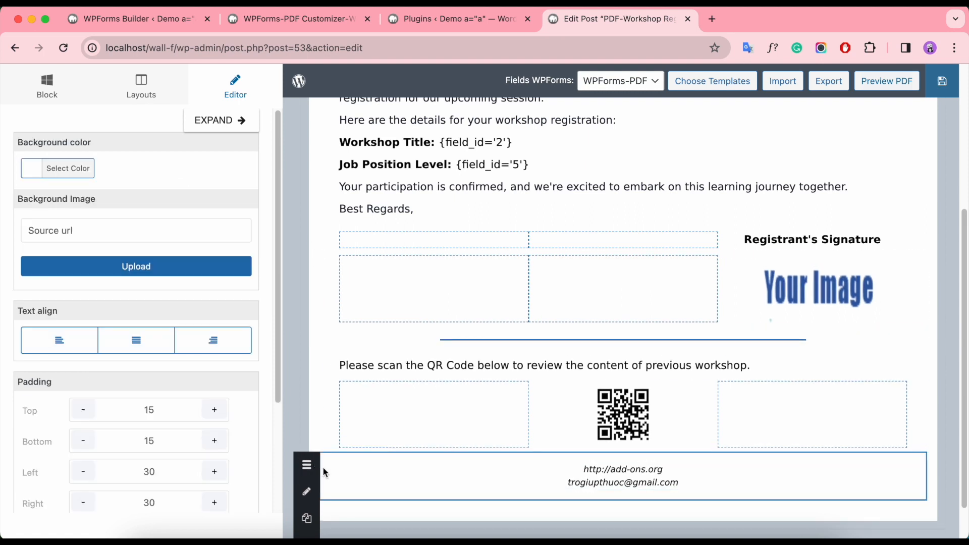
click(82, 409)
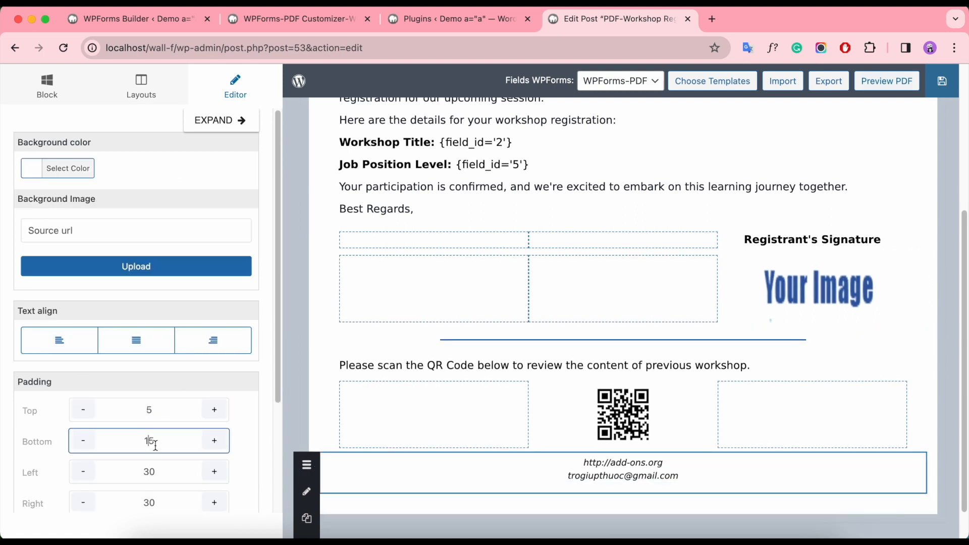
click(141, 85)
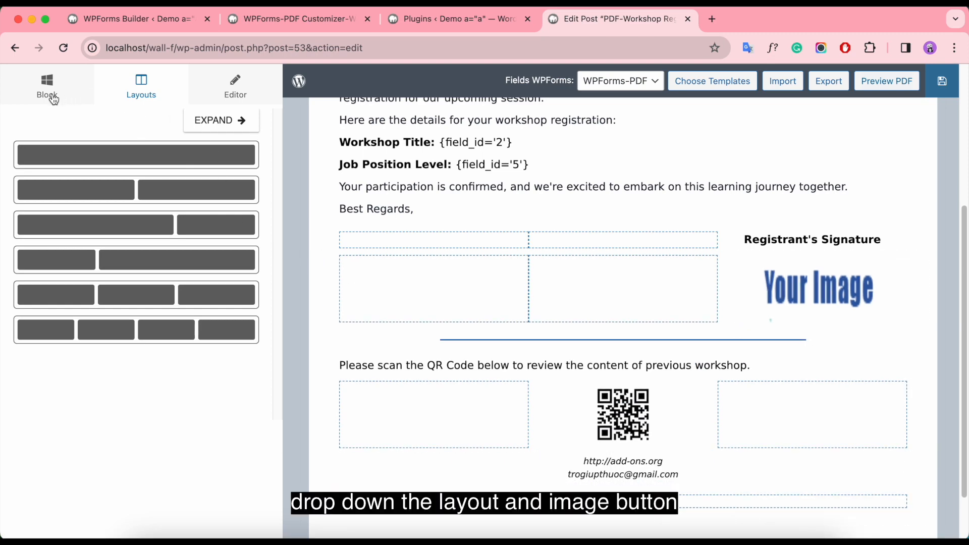
Step: Add an Image block to the bottom row and pick the meeting-room photo from the Media Library
click(47, 85)
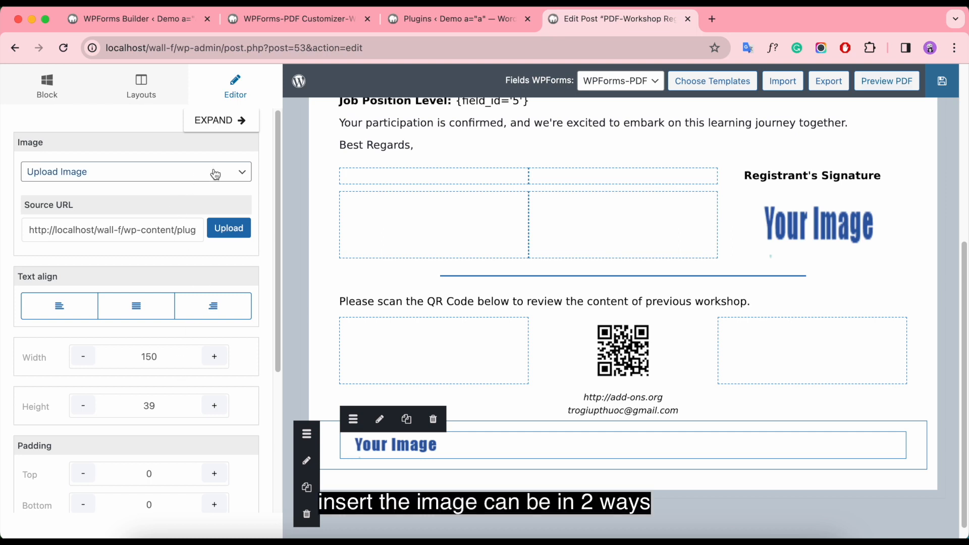
click(137, 172)
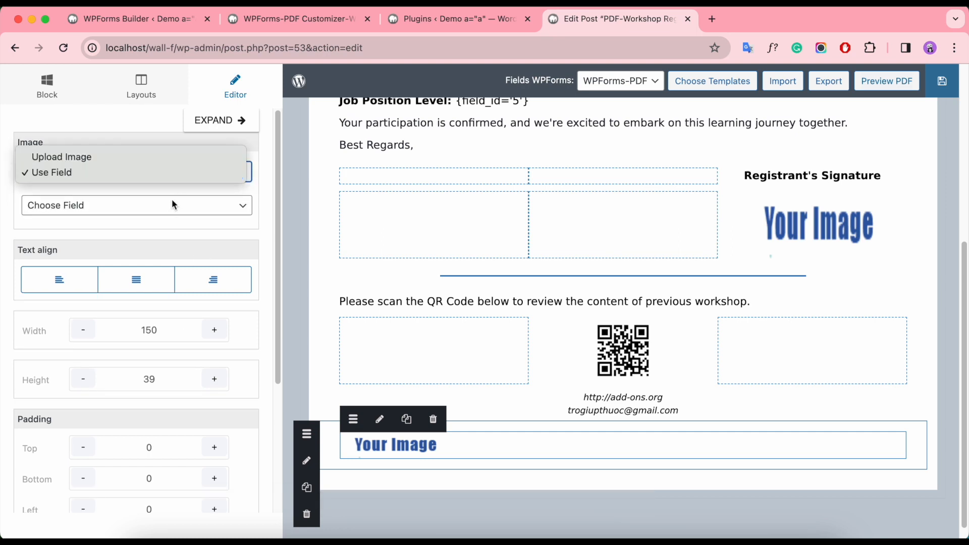
click(51, 172)
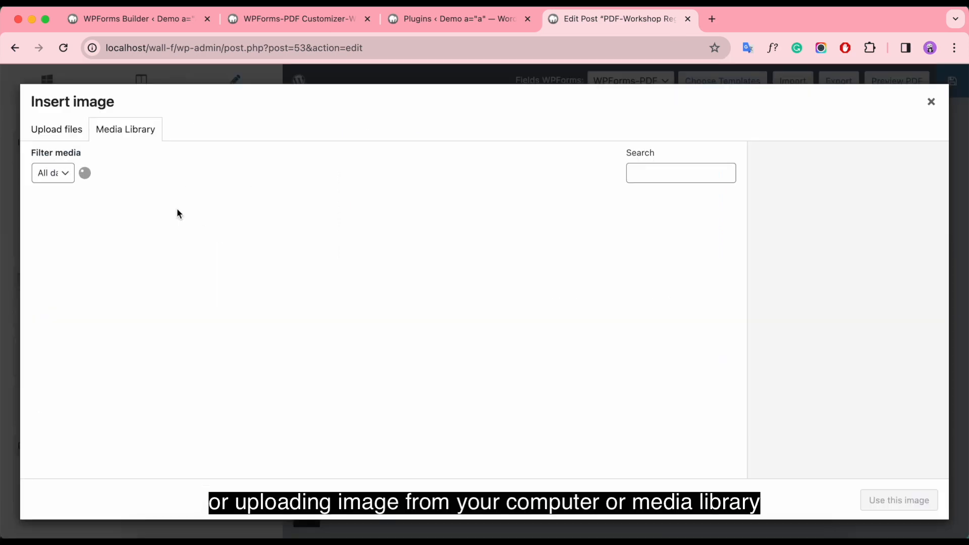
click(125, 129)
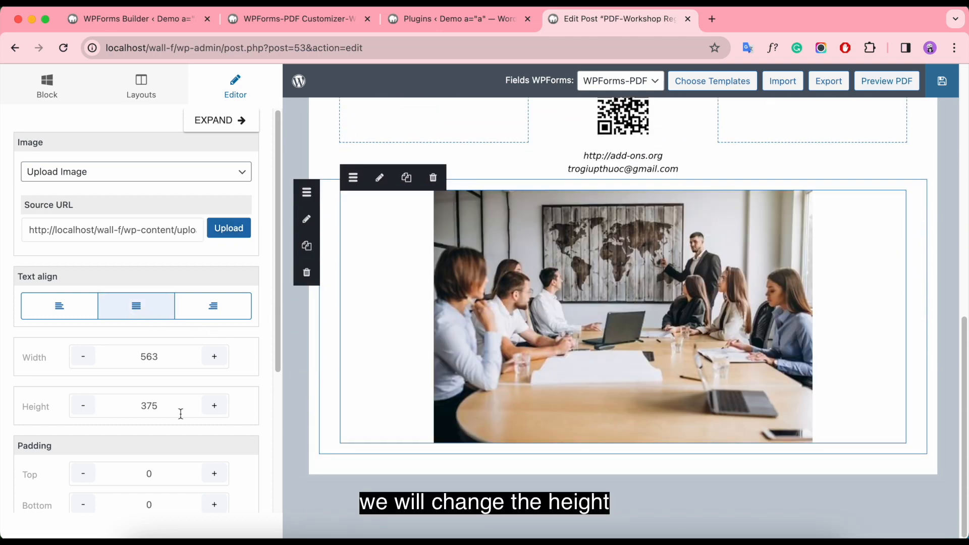
Step: Set the meeting-room photo's height to 150, giving a 563 by 150 image
click(148, 406)
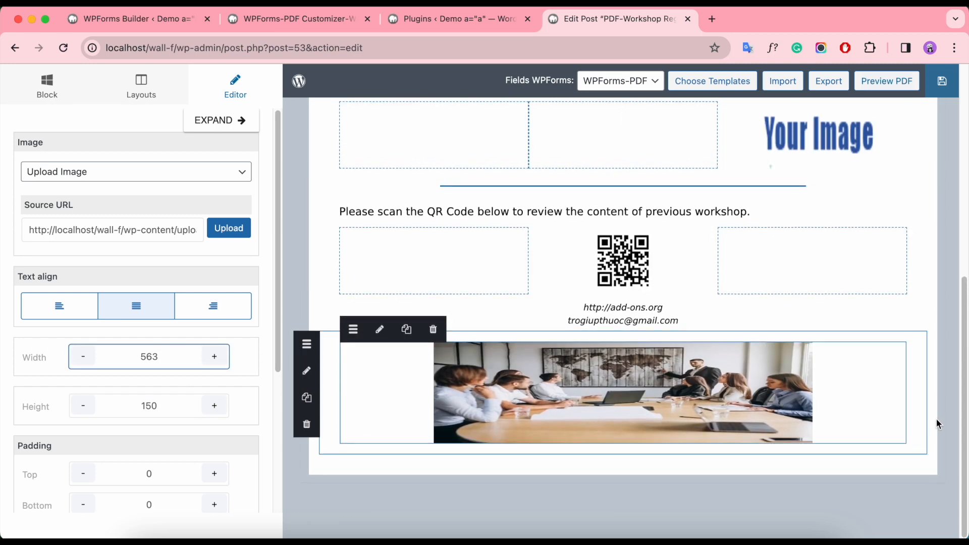
scroll(up, 3)
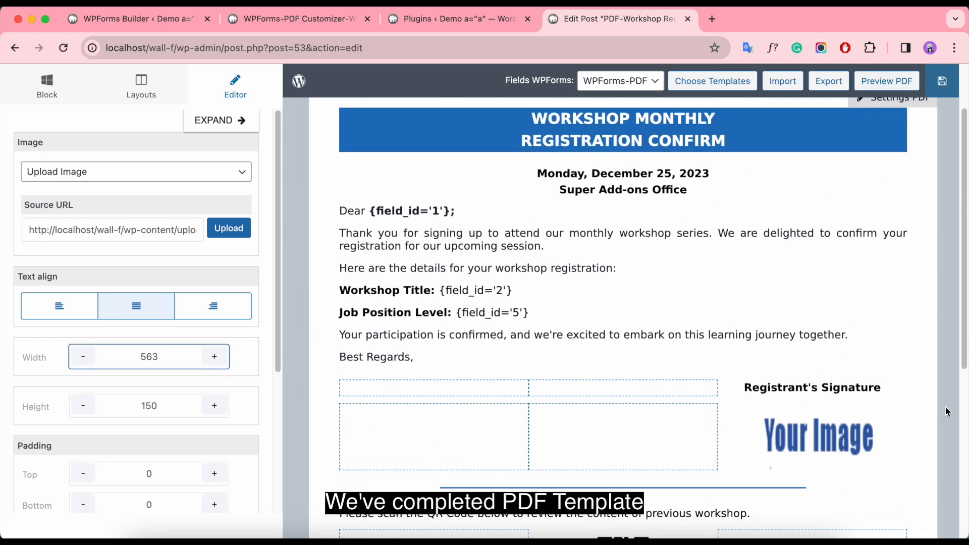
scroll(down, 3)
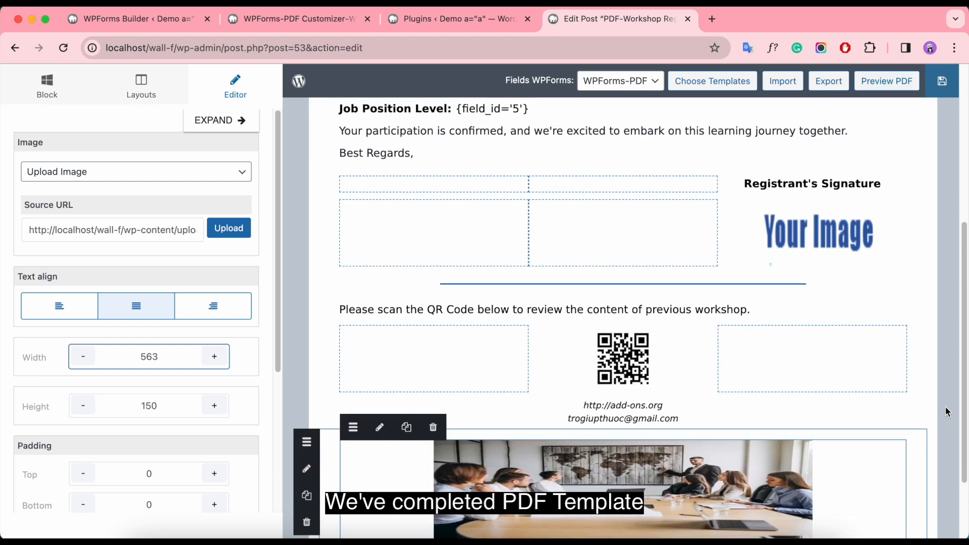
click(942, 81)
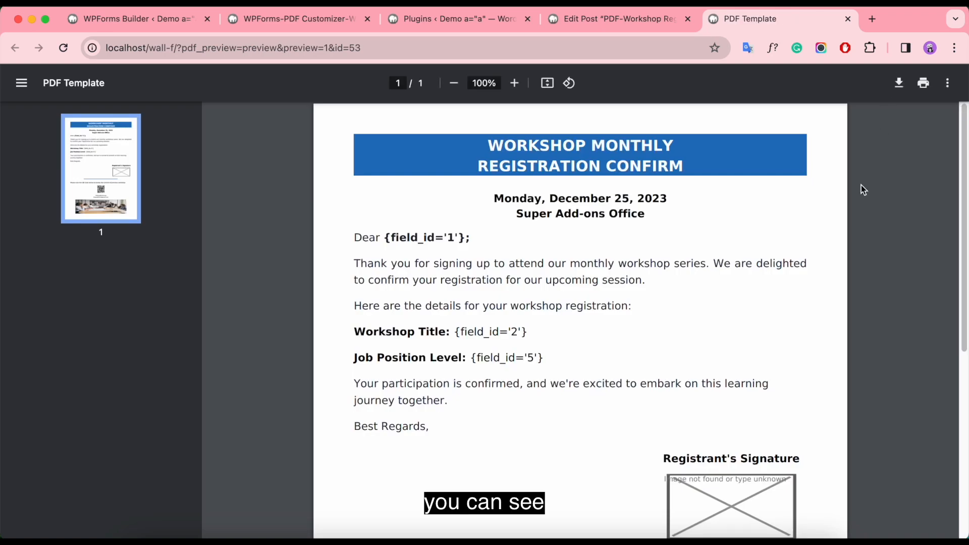
scroll(down, 3)
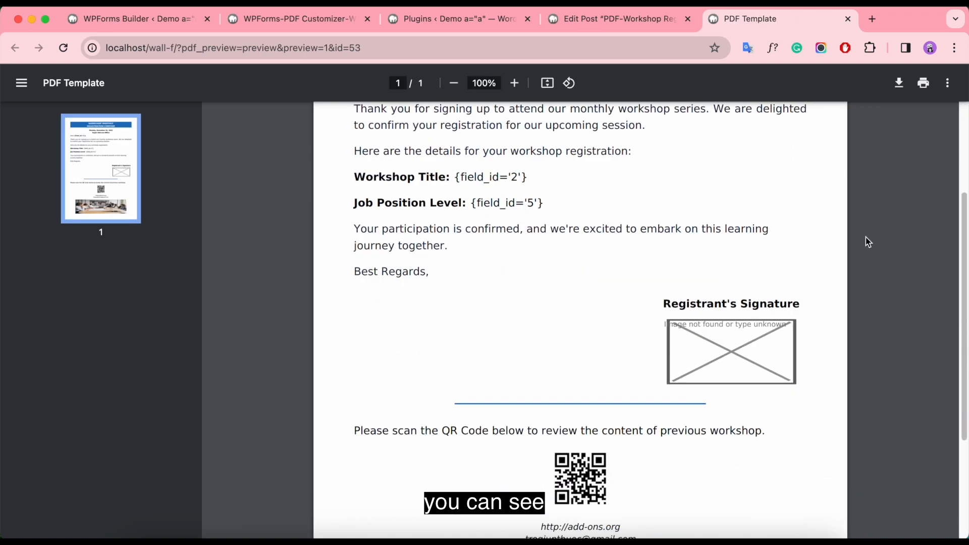
scroll(down, 3)
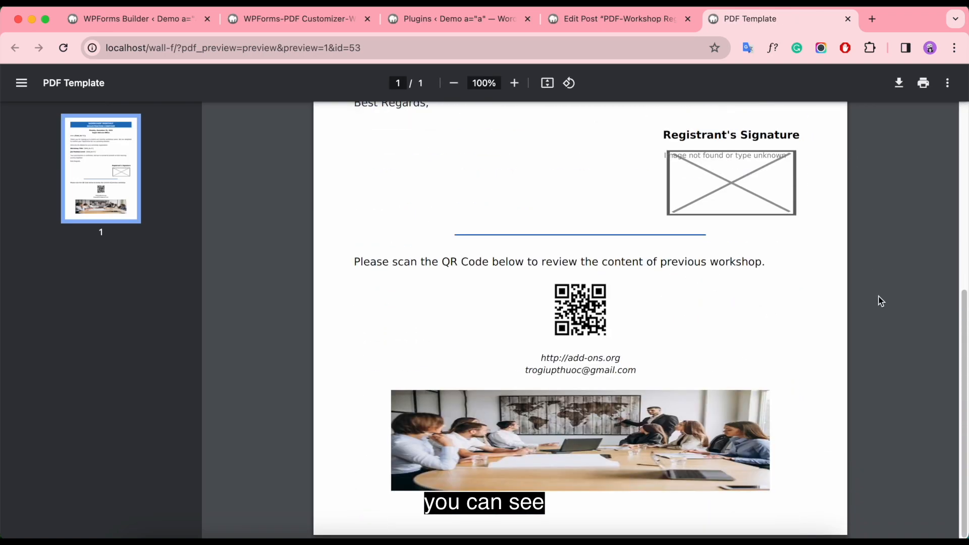
scroll(up, 3)
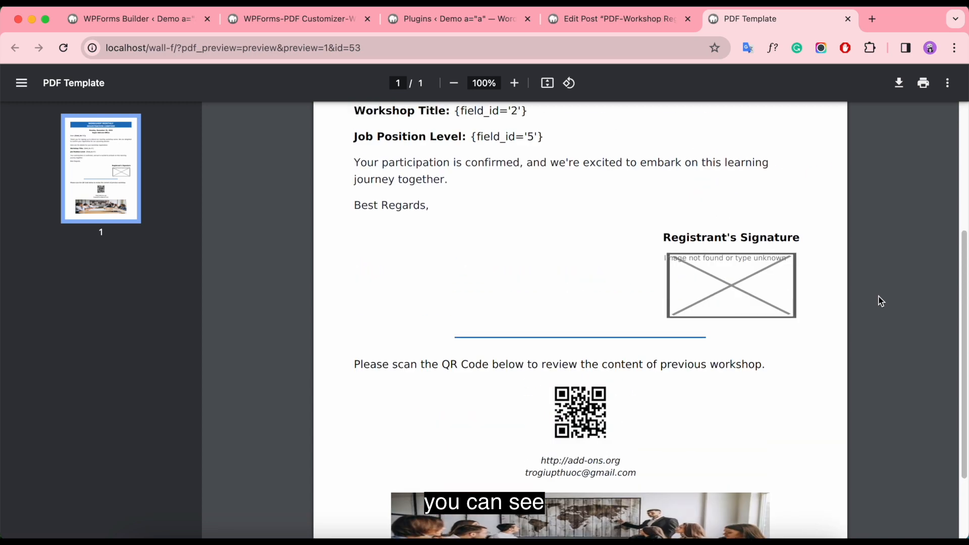
scroll(up, 3)
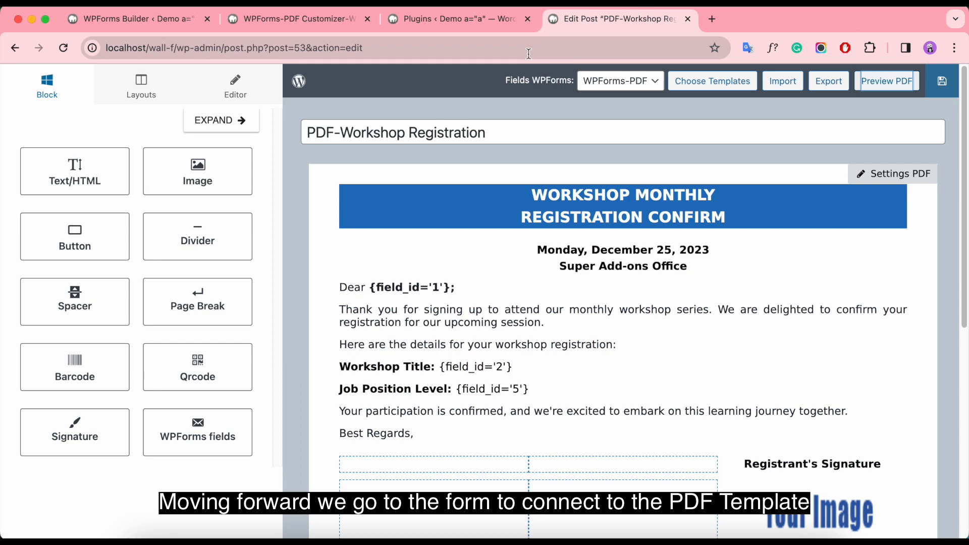
Step: Enable PDF generation in the workshop form's PDF settings
click(133, 19)
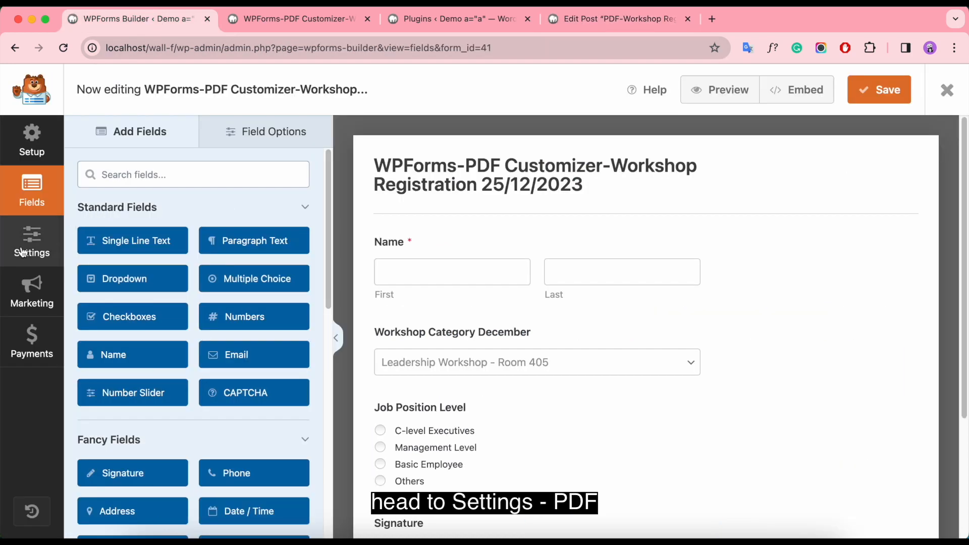
click(31, 241)
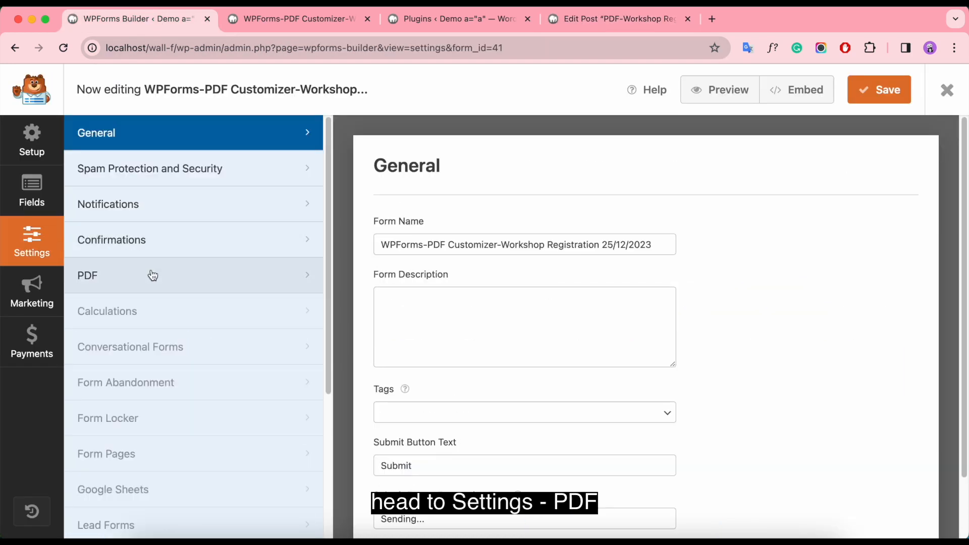
click(86, 274)
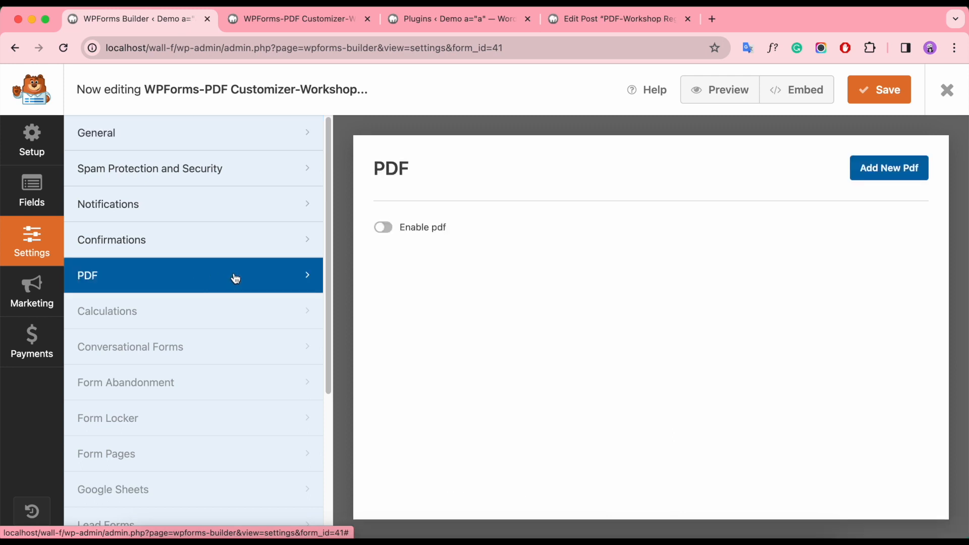
click(382, 227)
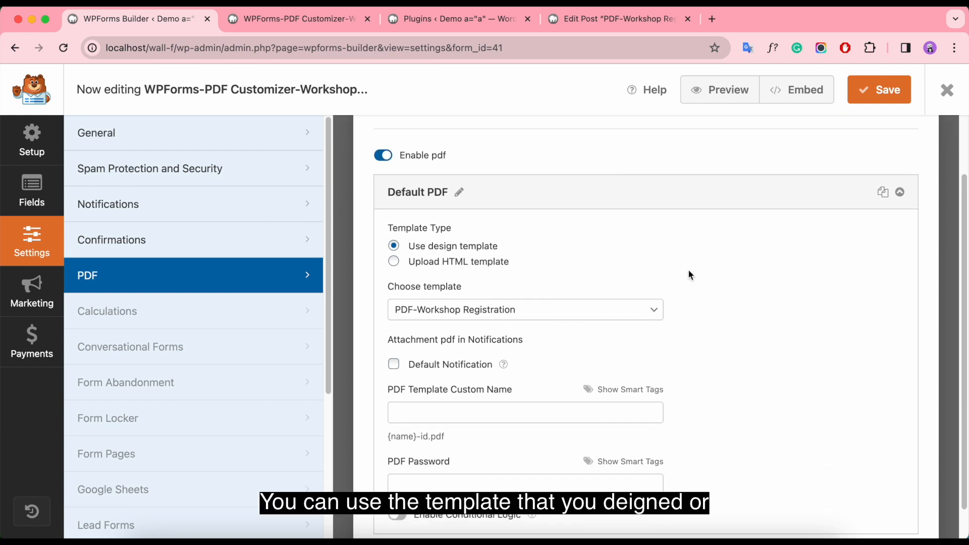
mouse_move(401, 253)
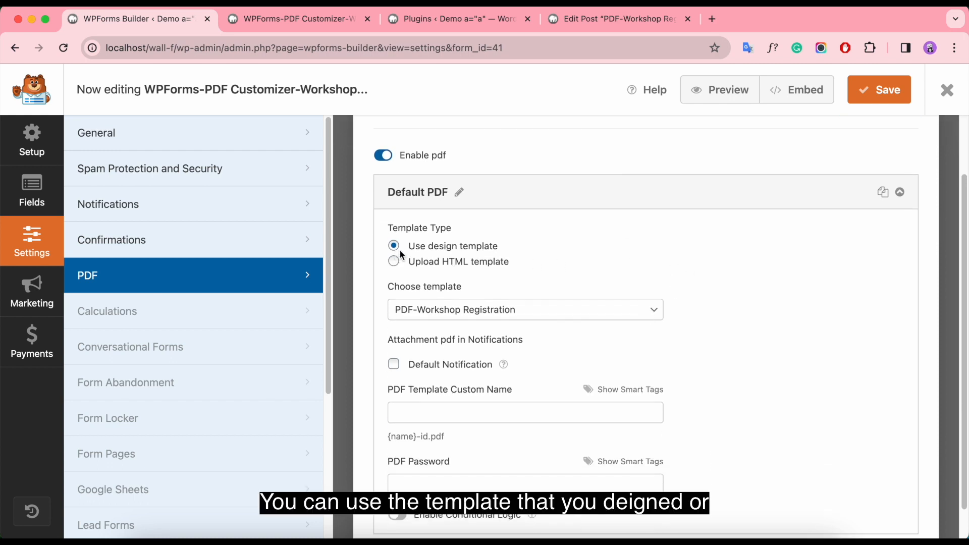
Step: Choose Use design template with the PDF-Workshop Registration template
click(394, 261)
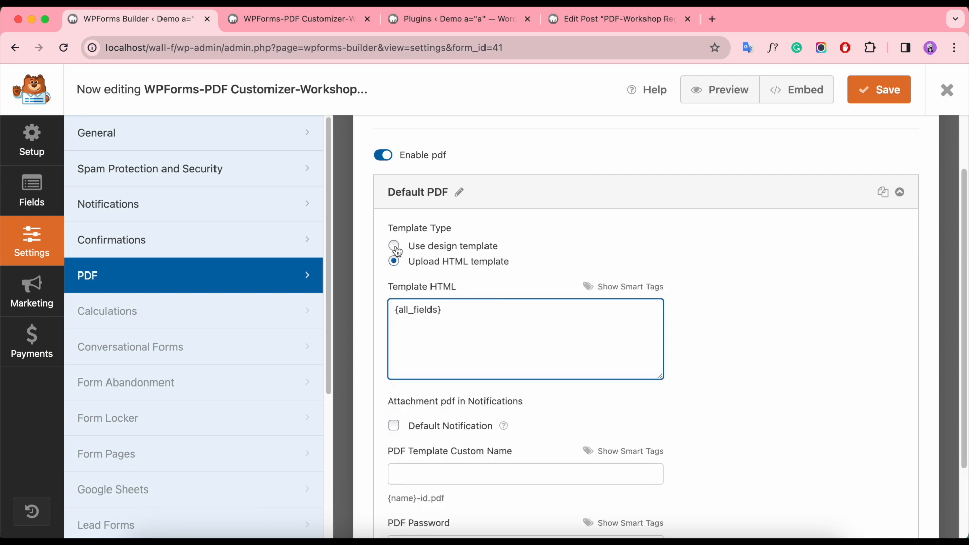
click(393, 245)
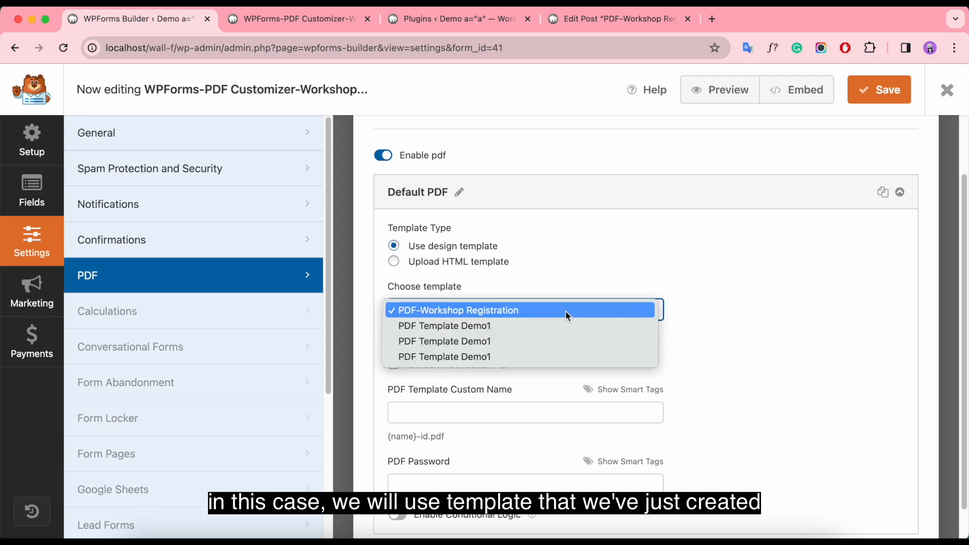
click(455, 310)
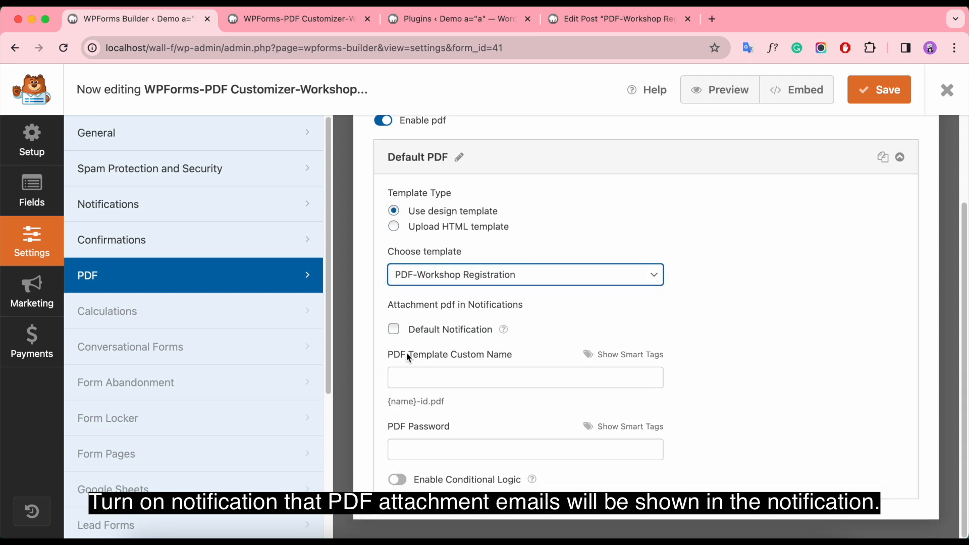
Step: Attach the PDF to the default notification, name it {field_id="1"}-workshop-registration-december, and enable conditional logic
click(394, 330)
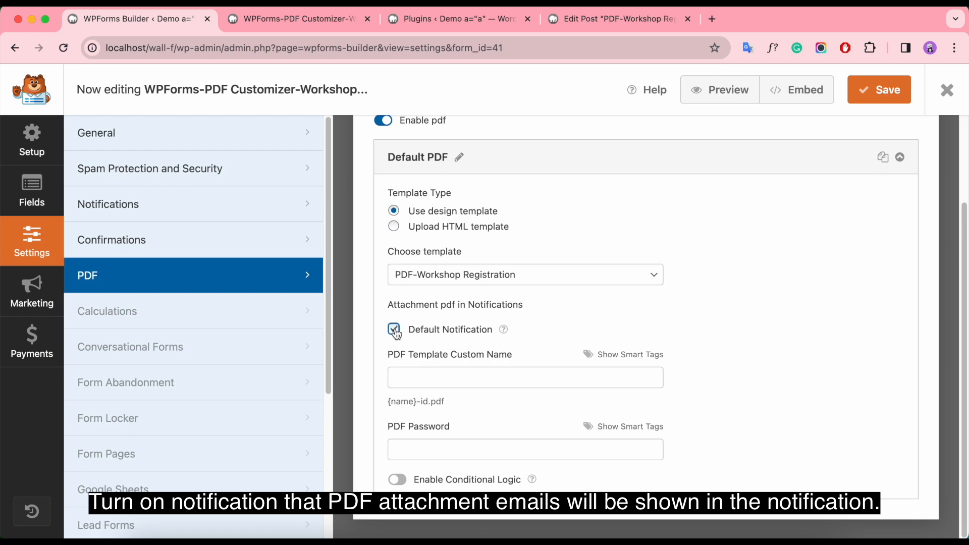
click(394, 329)
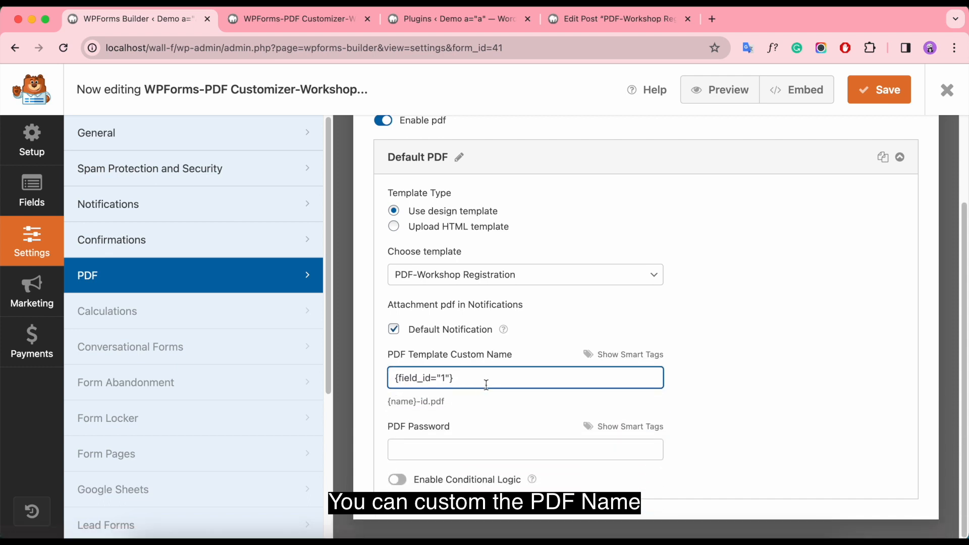
text(-)
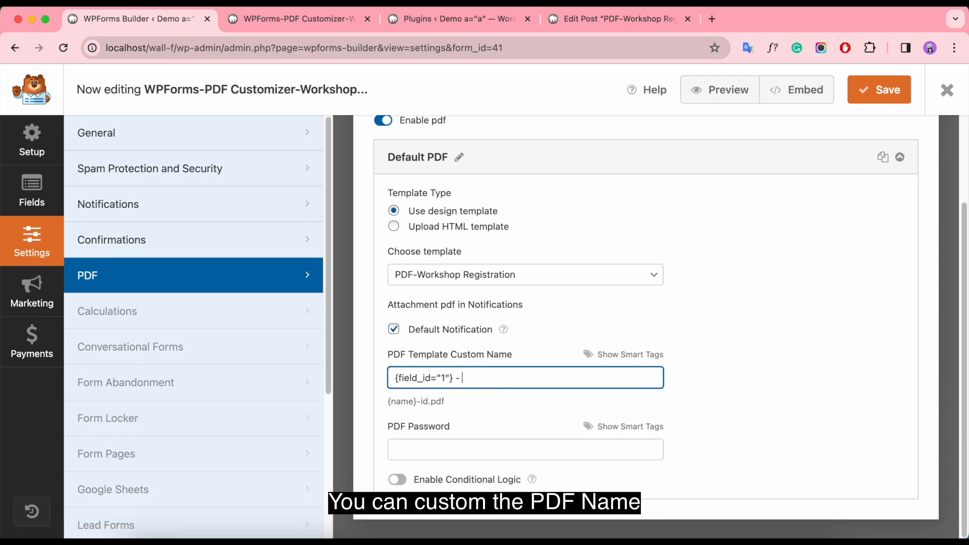
text(workshop-)
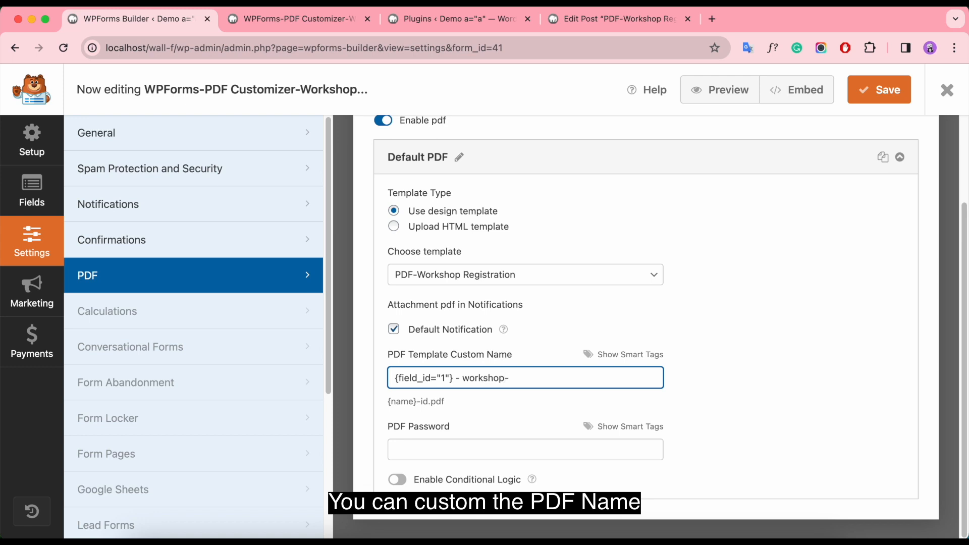
text(registration-december)
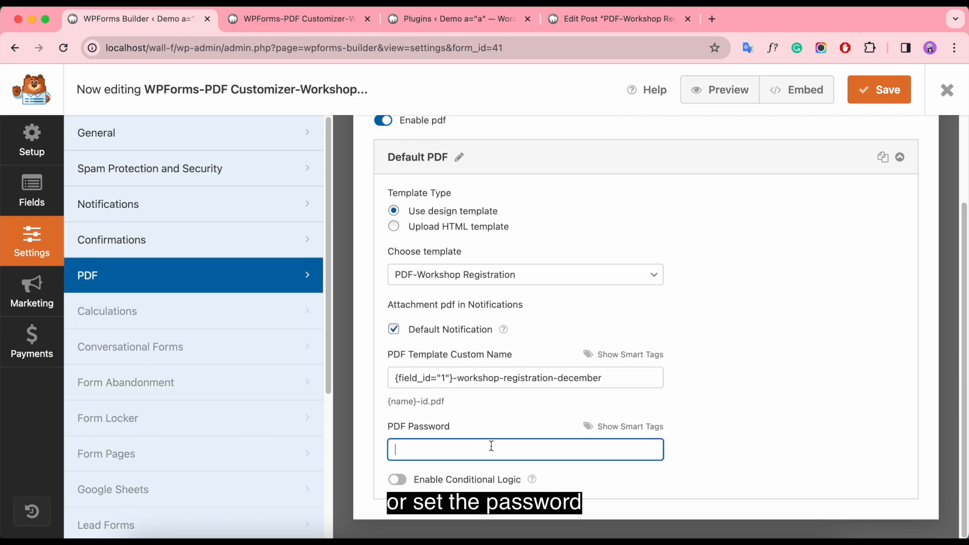
click(398, 480)
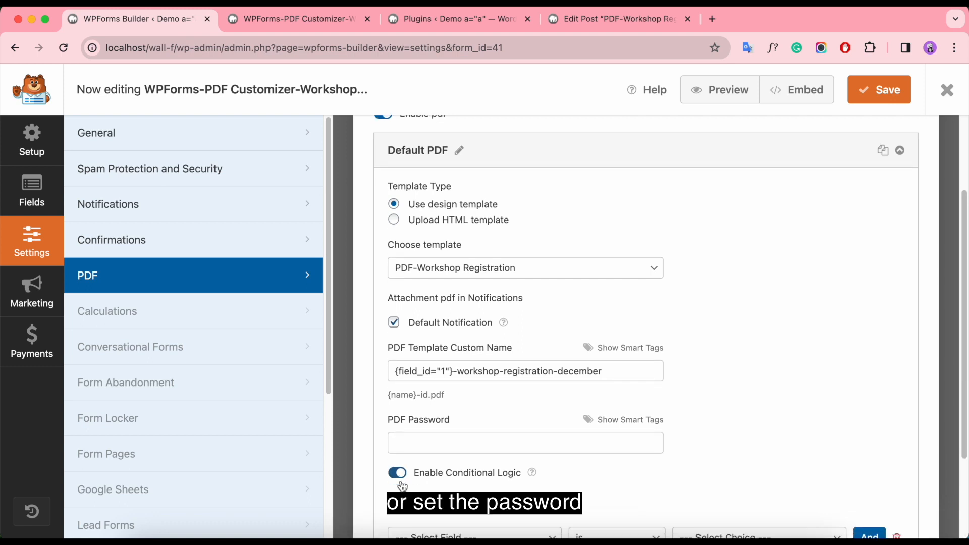
Step: Set the rule to Enable based on the Workshop Category December field
click(425, 379)
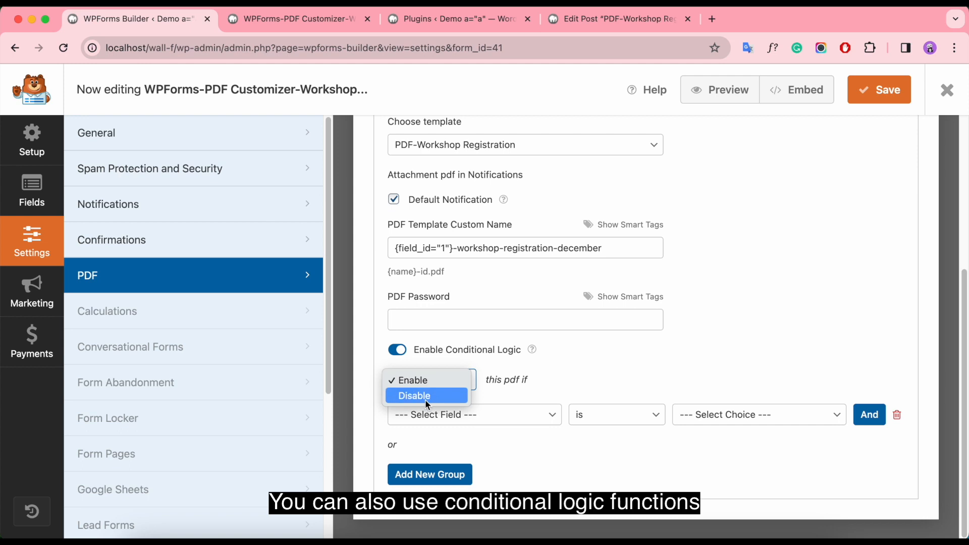
click(431, 379)
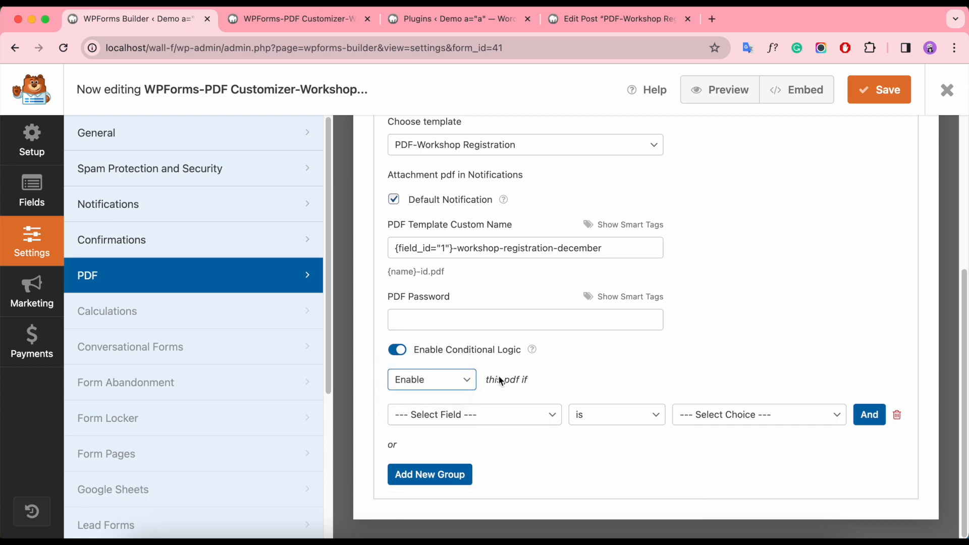
click(472, 415)
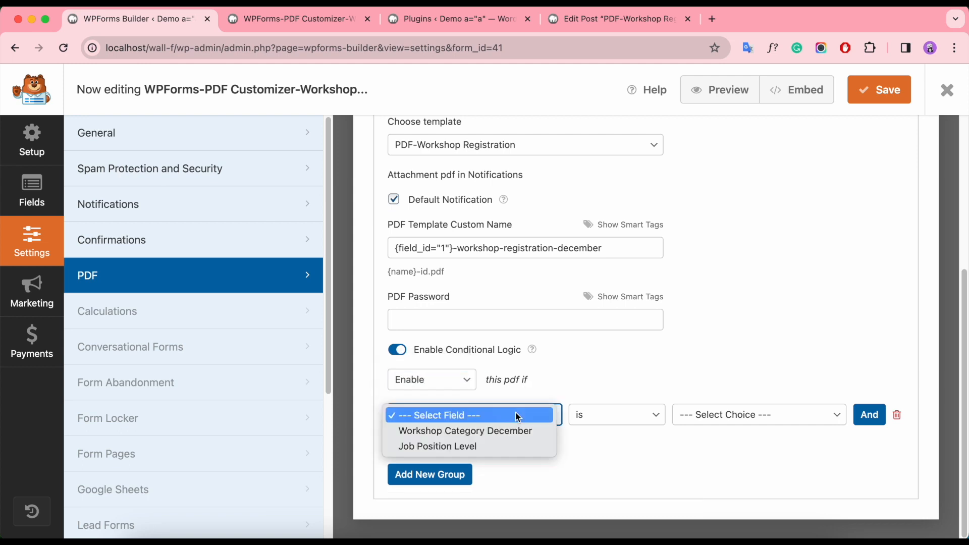
click(464, 431)
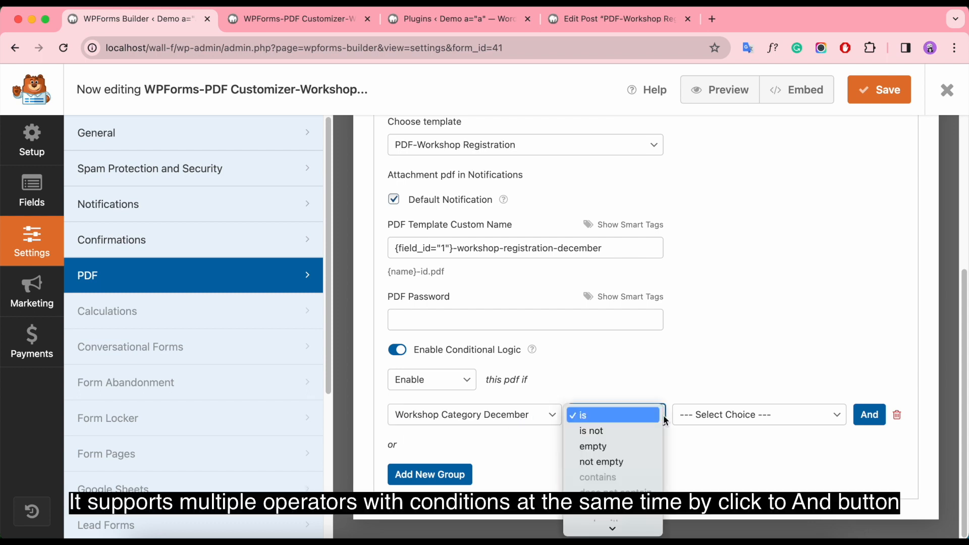
mouse_move(613, 461)
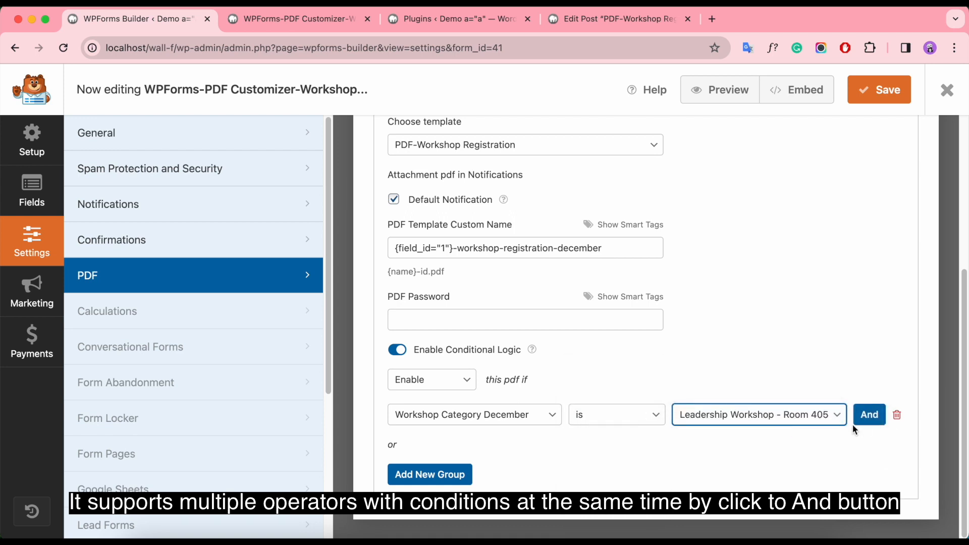
Step: Clear the condition row and toggle conditional logic off, bringing up the confirmation
click(868, 414)
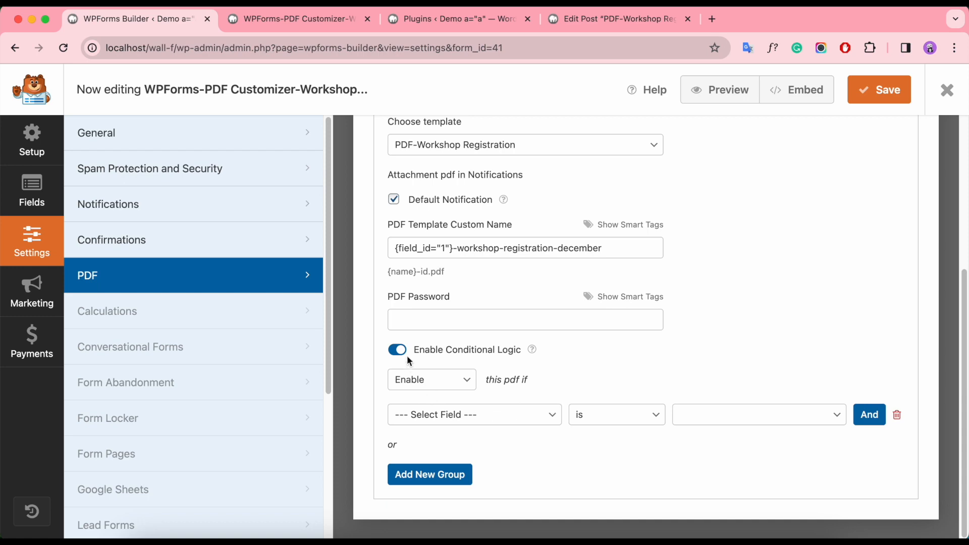
click(396, 349)
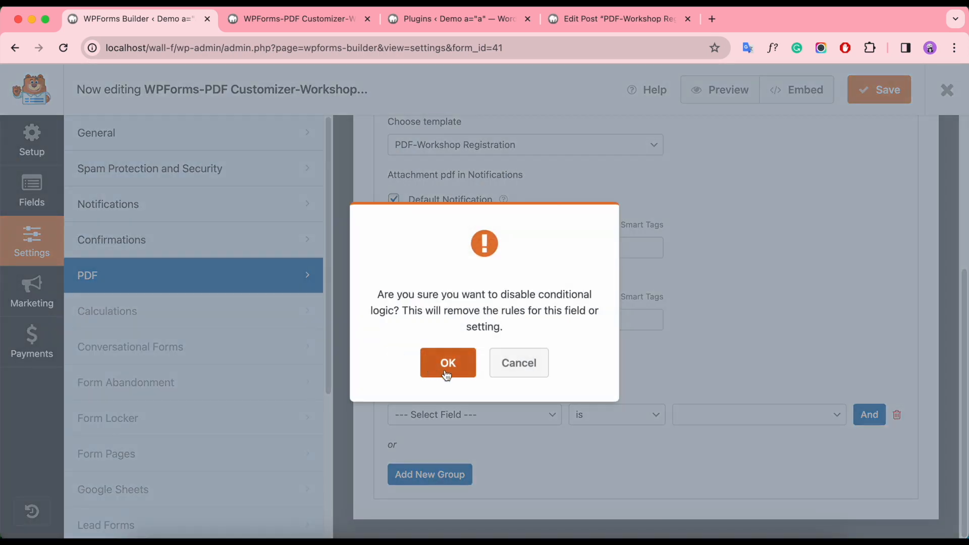
Step: Confirm disabling conditional logic, then add a second PDF named PDF 2
click(447, 362)
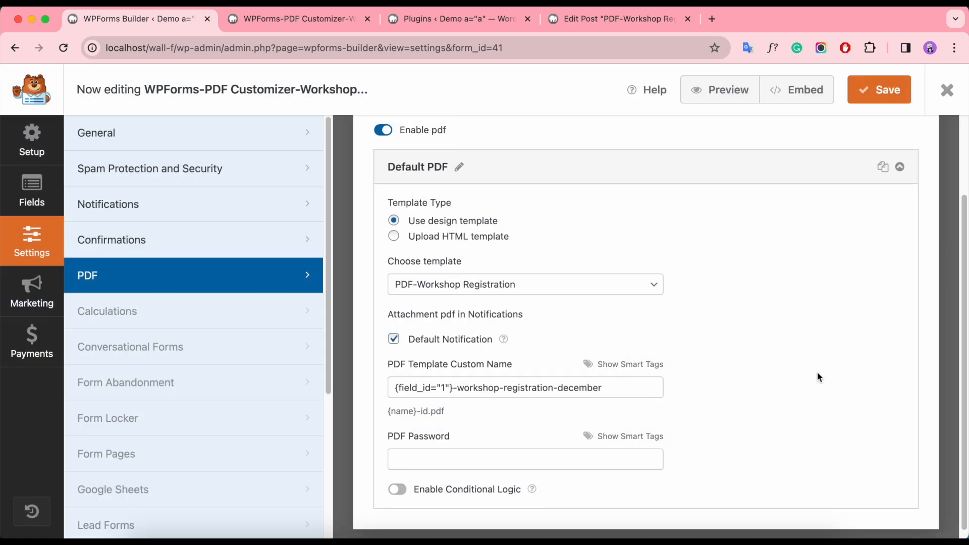
scroll(up, 3)
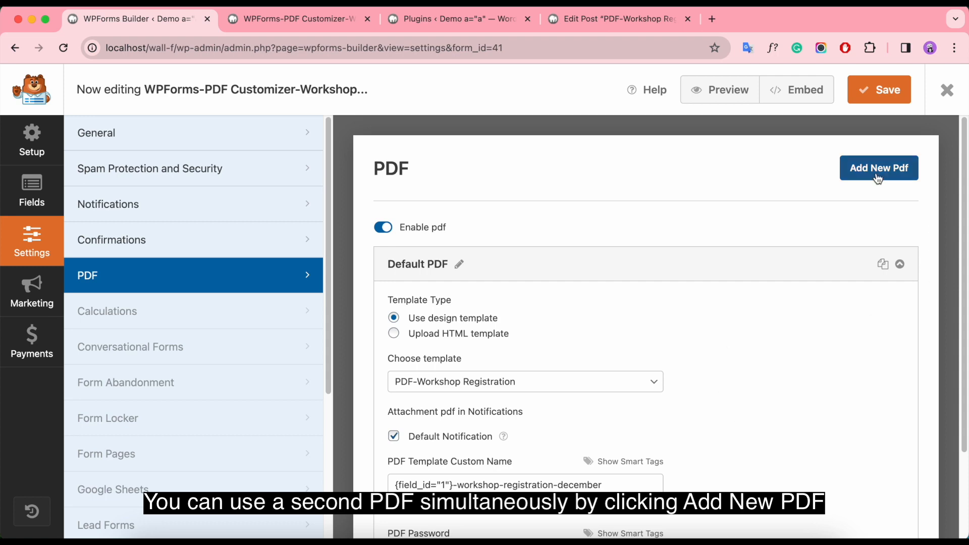
click(878, 167)
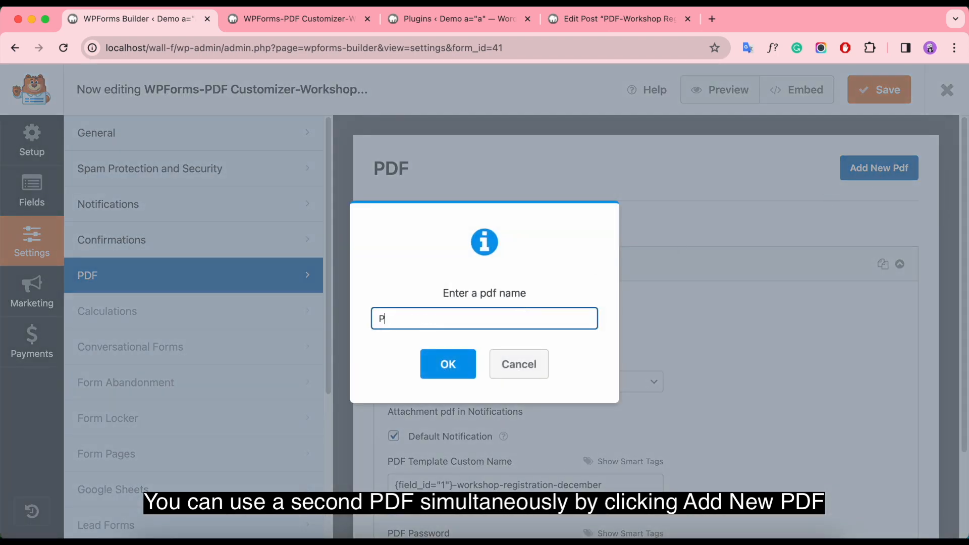
text(DF 2)
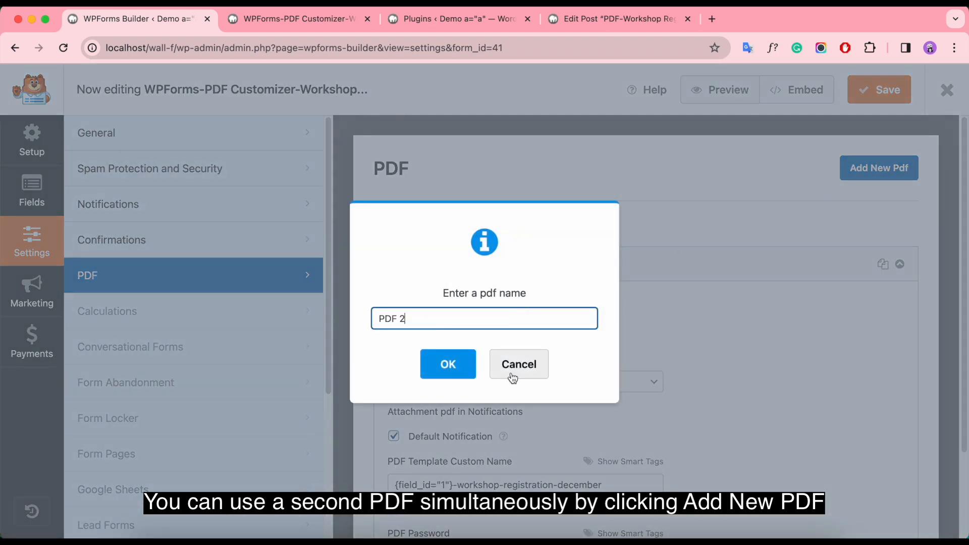
click(447, 365)
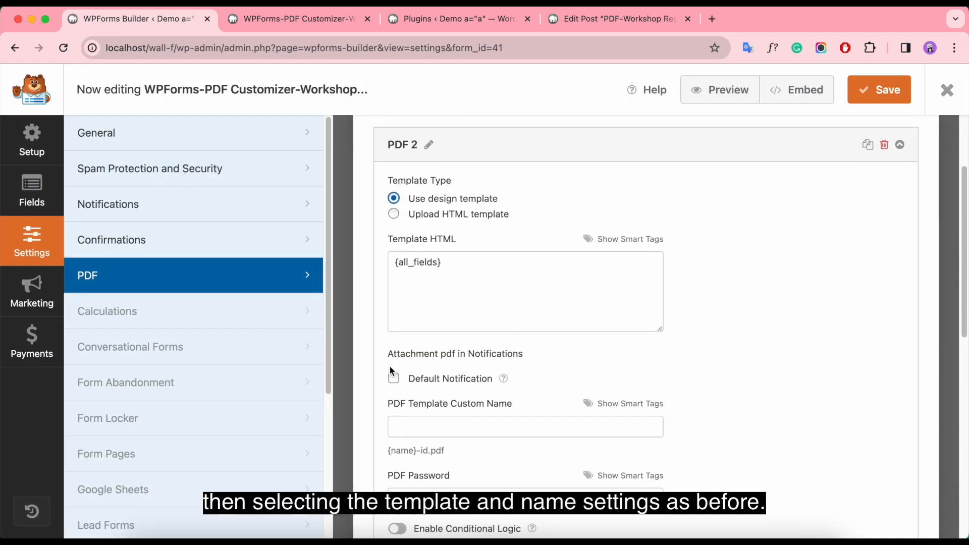
Step: Delete the PDF 2 entry so only the Default PDF remains
click(525, 413)
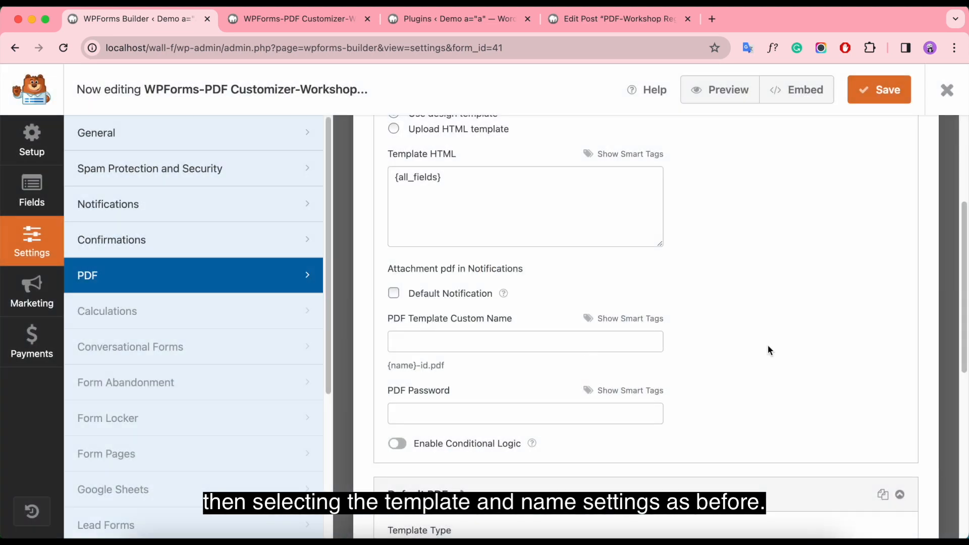
scroll(down, 3)
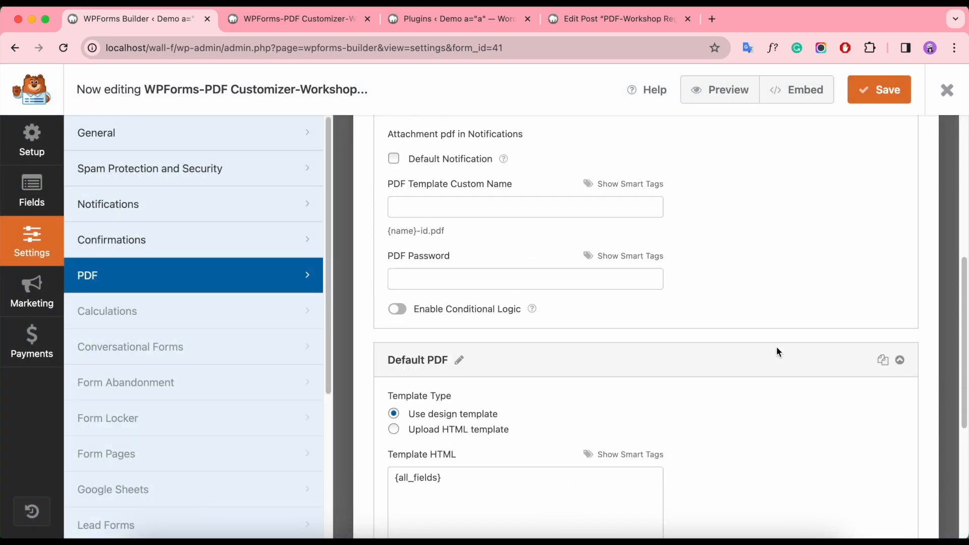
click(879, 168)
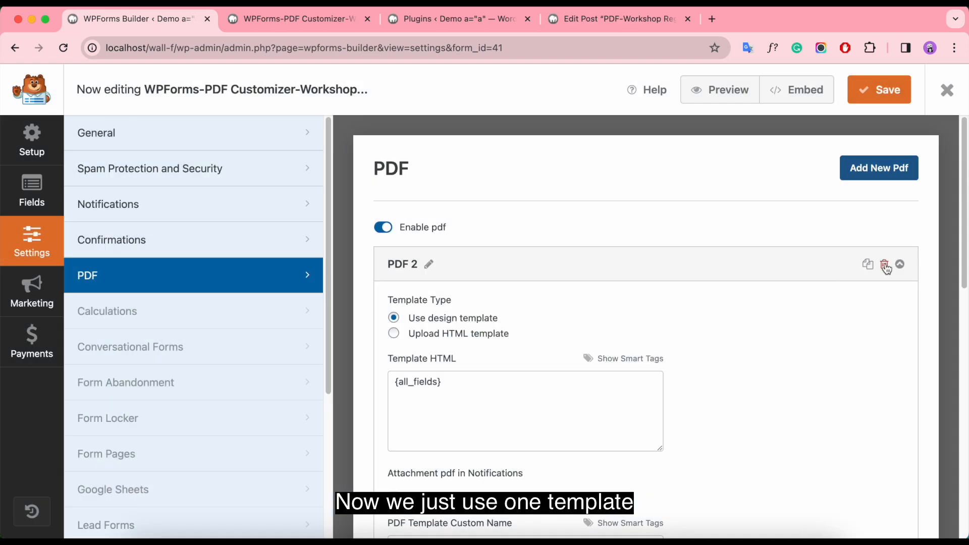
click(885, 265)
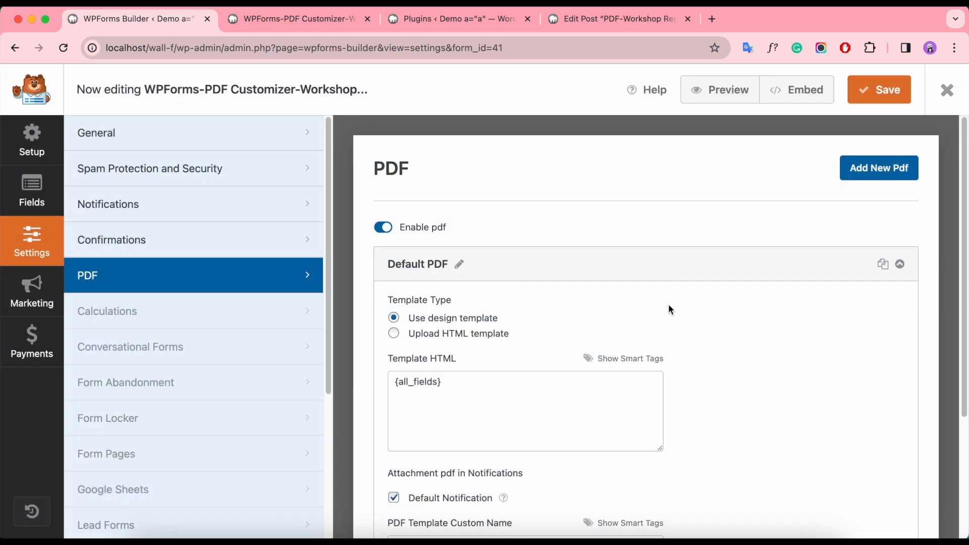
scroll(down, 3)
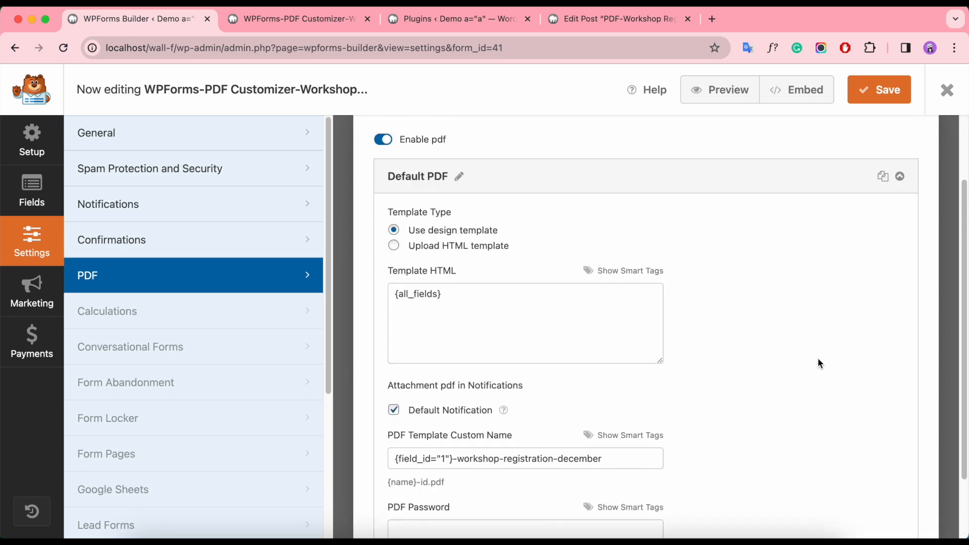
scroll(up, 3)
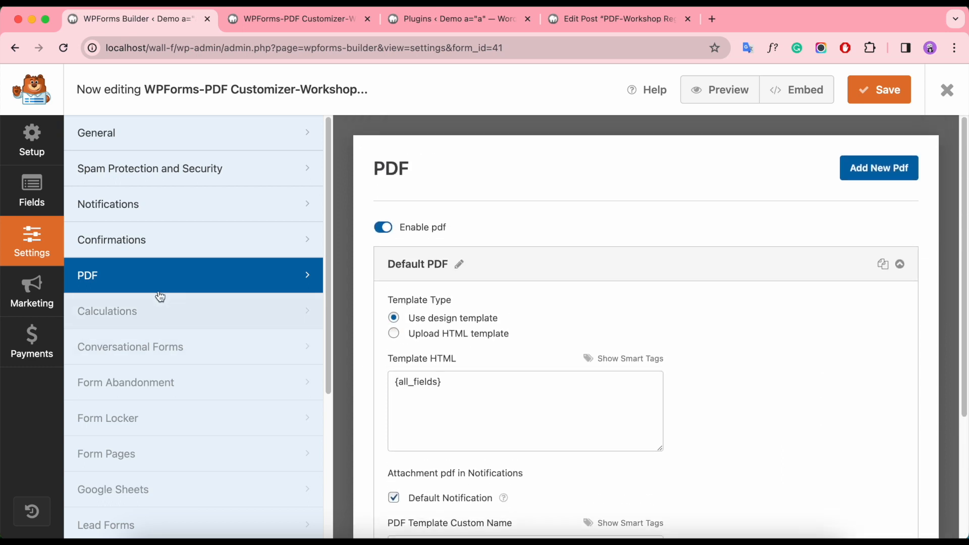
Step: Give the default notification a gmail recipient address and the subject Workshop Registration December
click(108, 204)
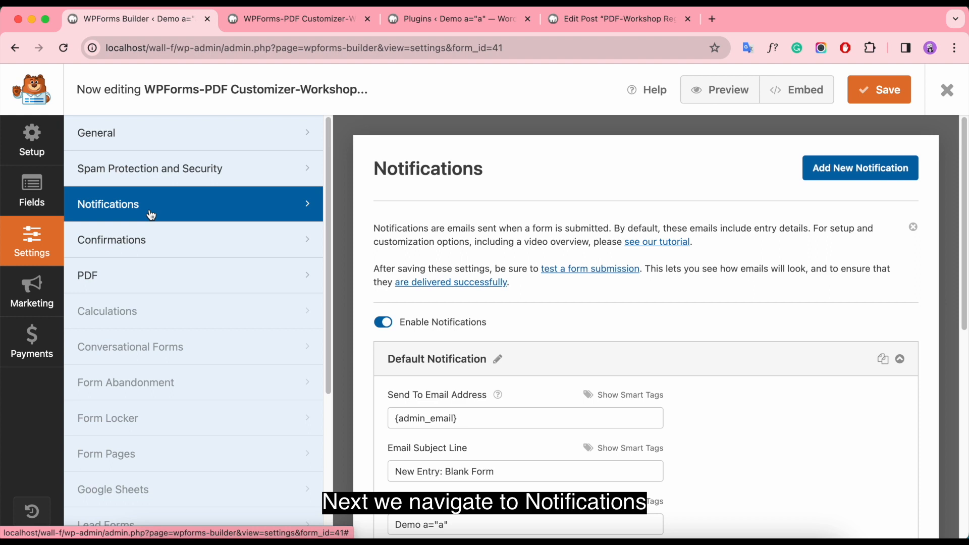
scroll(down, 3)
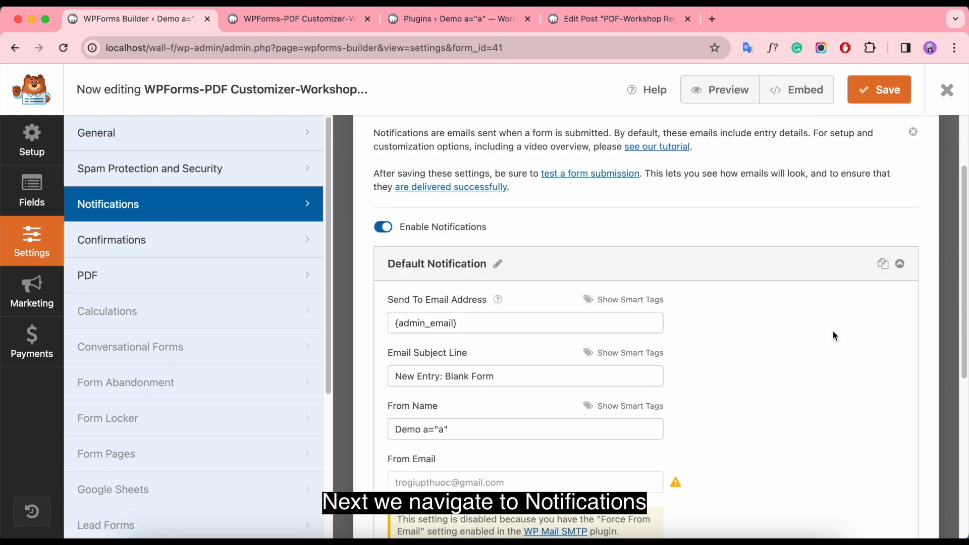
scroll(up, 3)
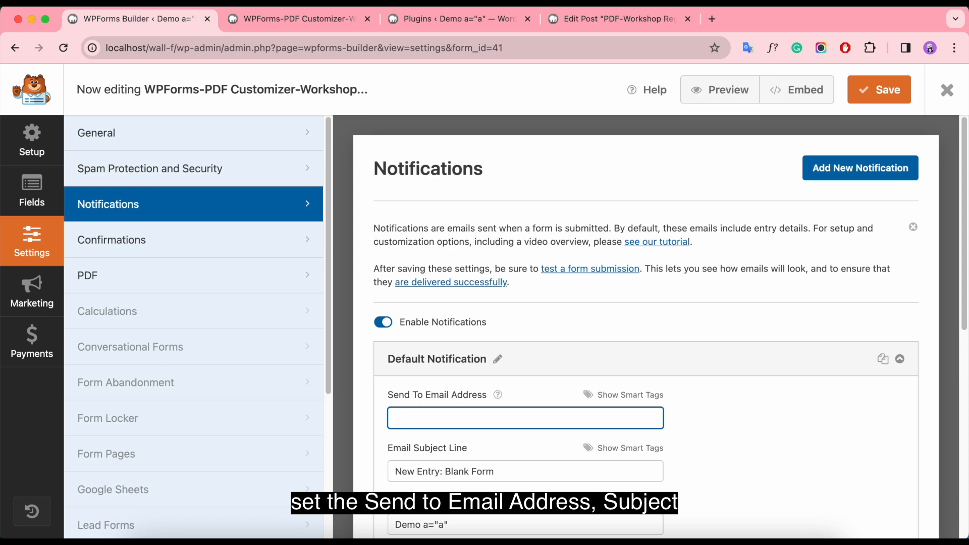
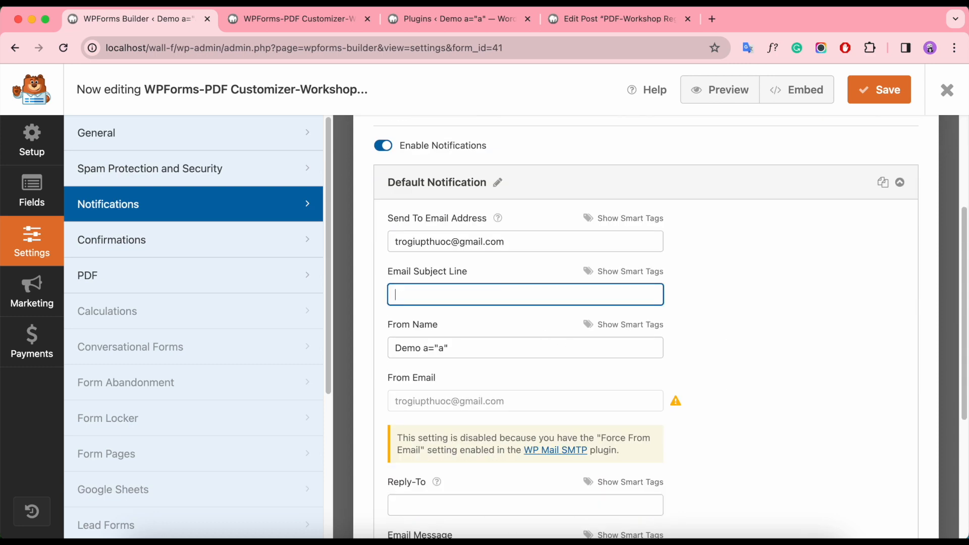
text(Workshop)
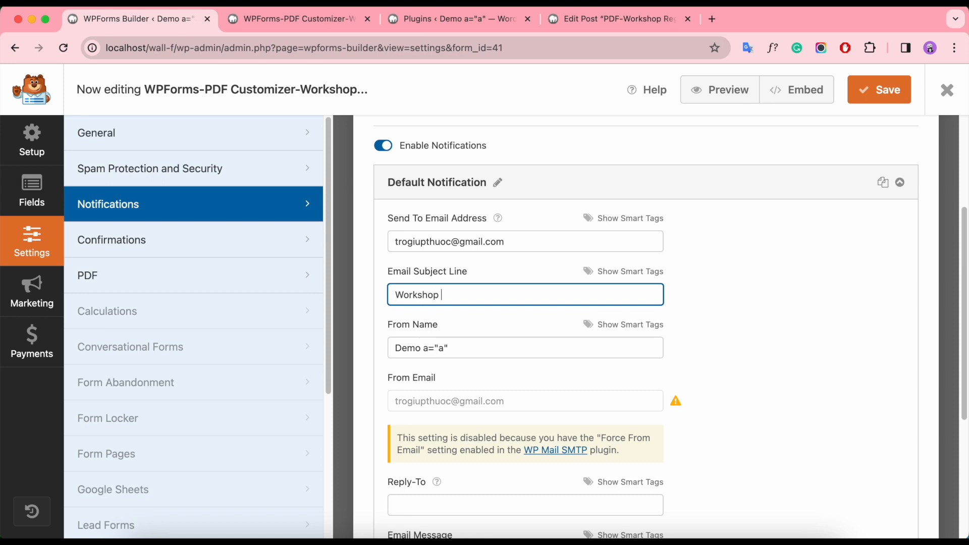
text(Registration December)
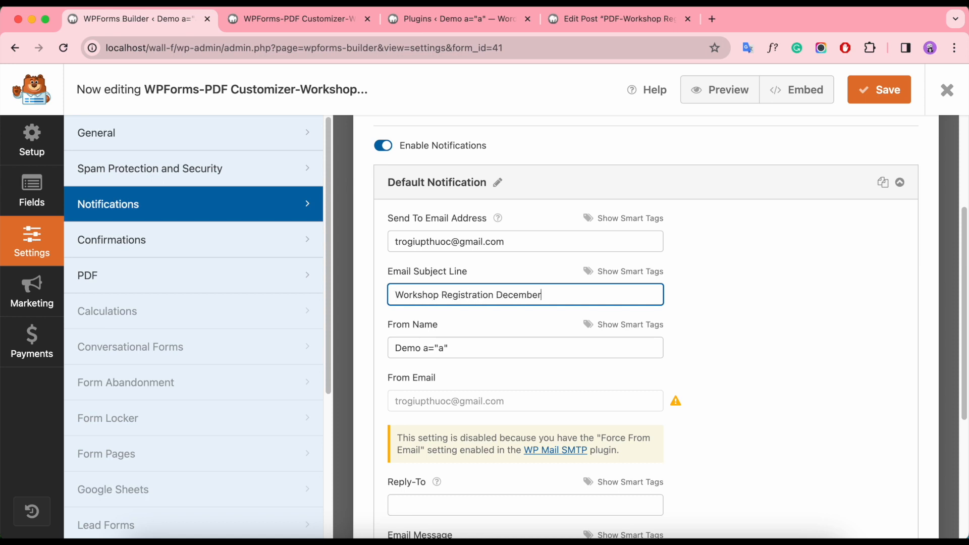
Step: Open a live preview of the workshop registration form for testing
scroll(down, 3)
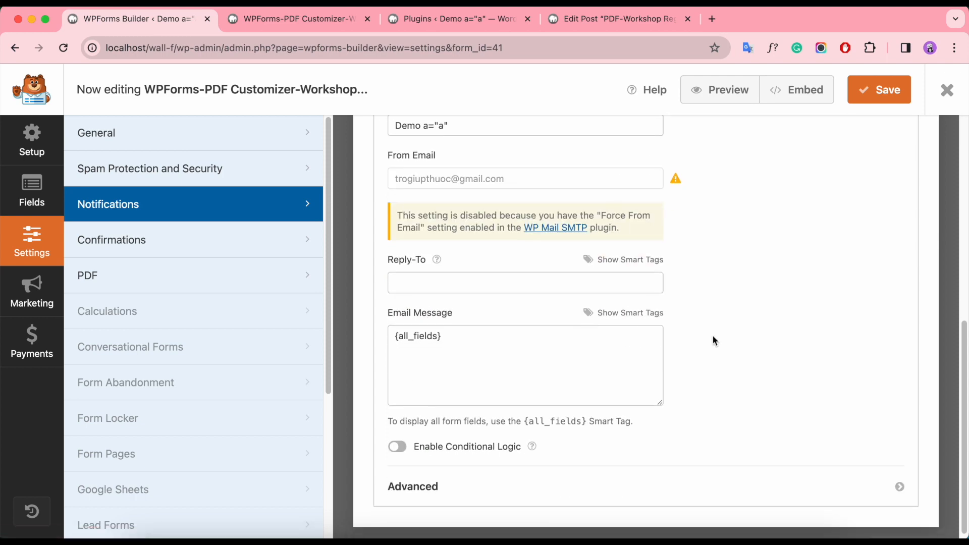
scroll(up, 3)
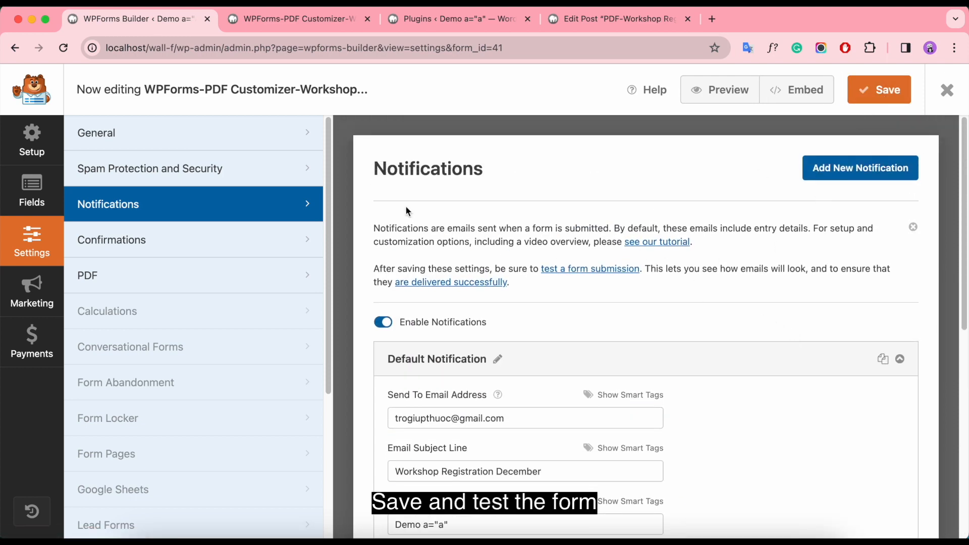
click(718, 89)
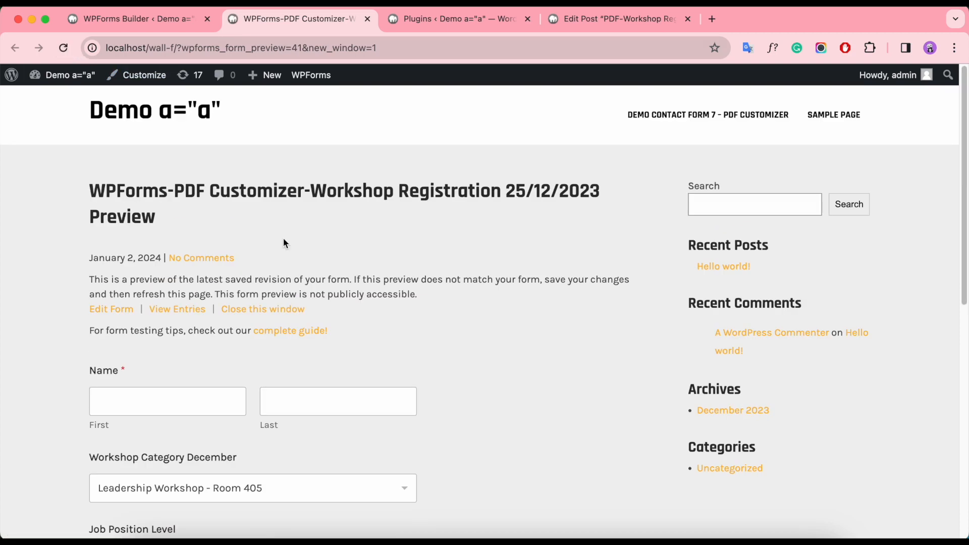
text(N)
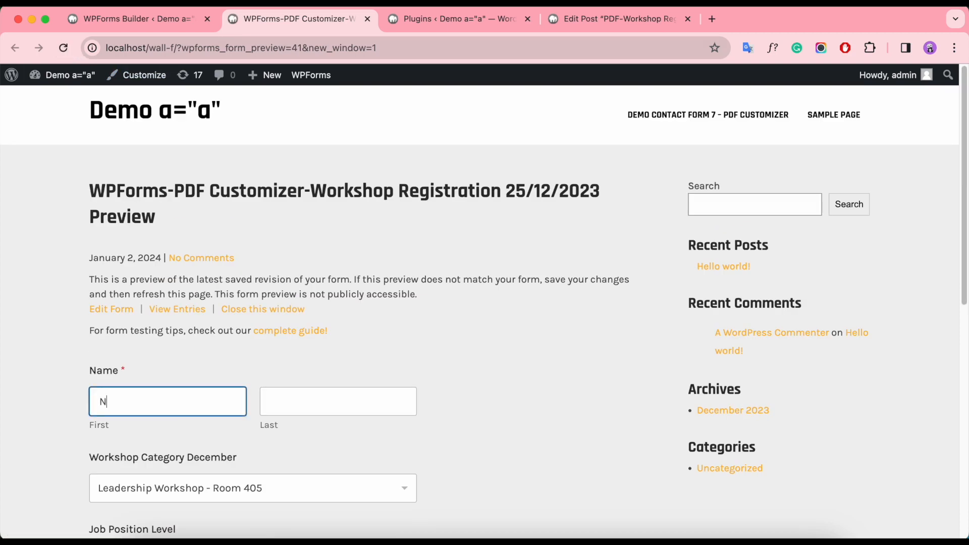
text(Joan)
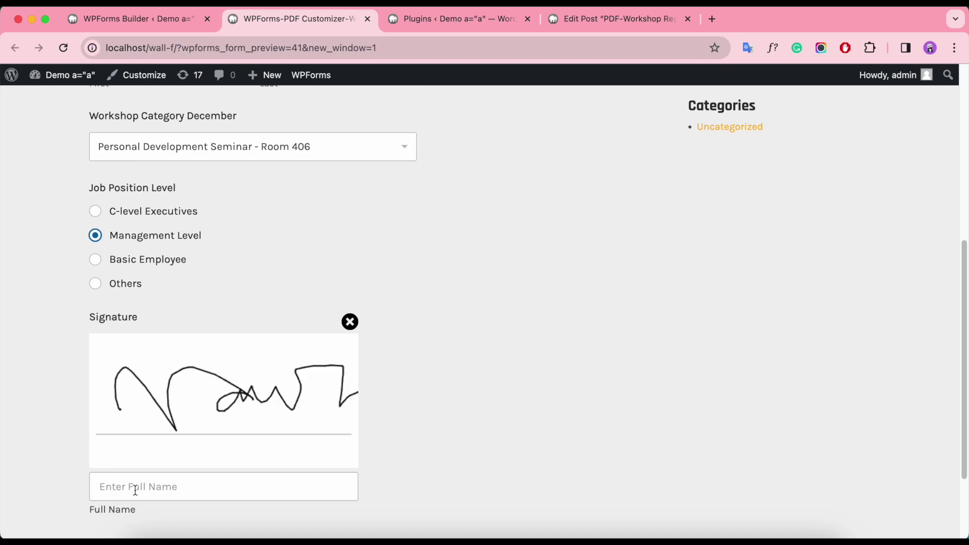
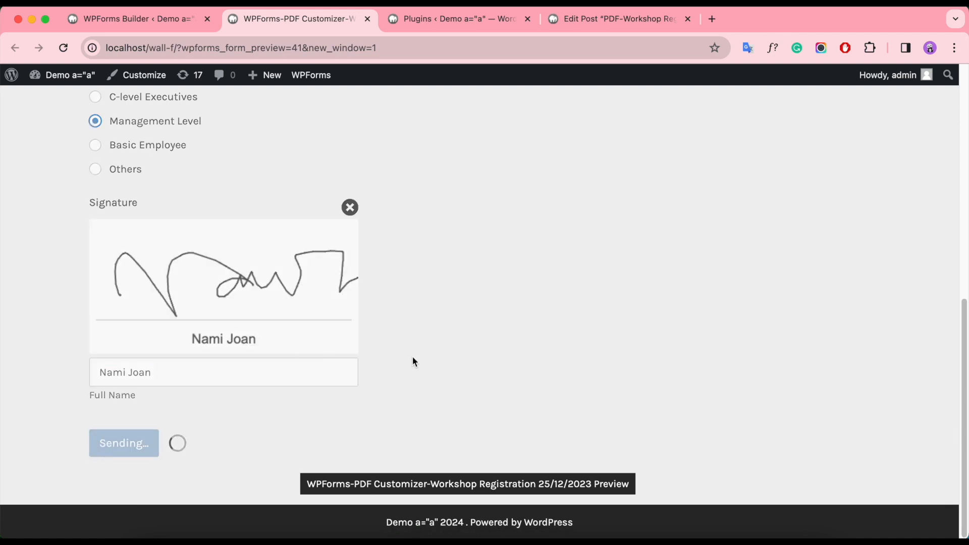
click(123, 442)
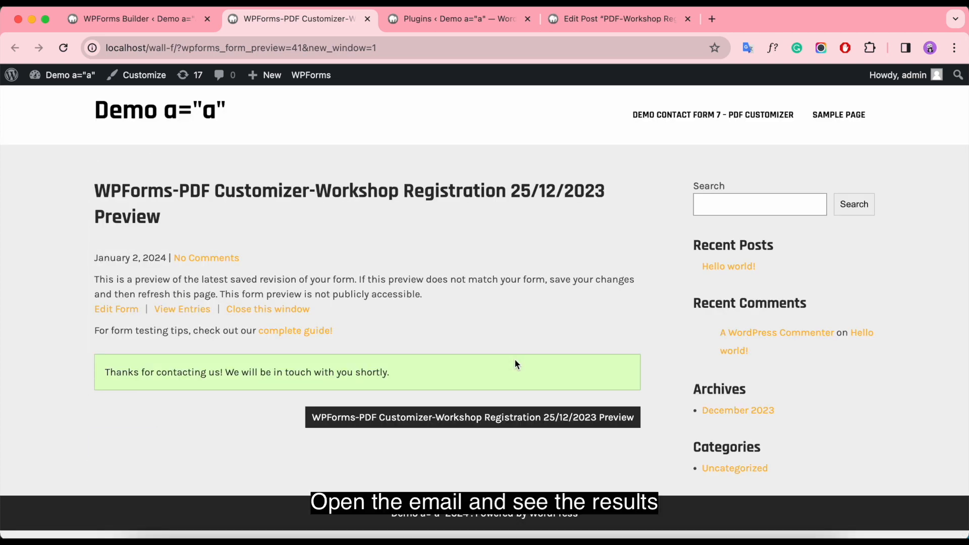
mouse_move(728, 134)
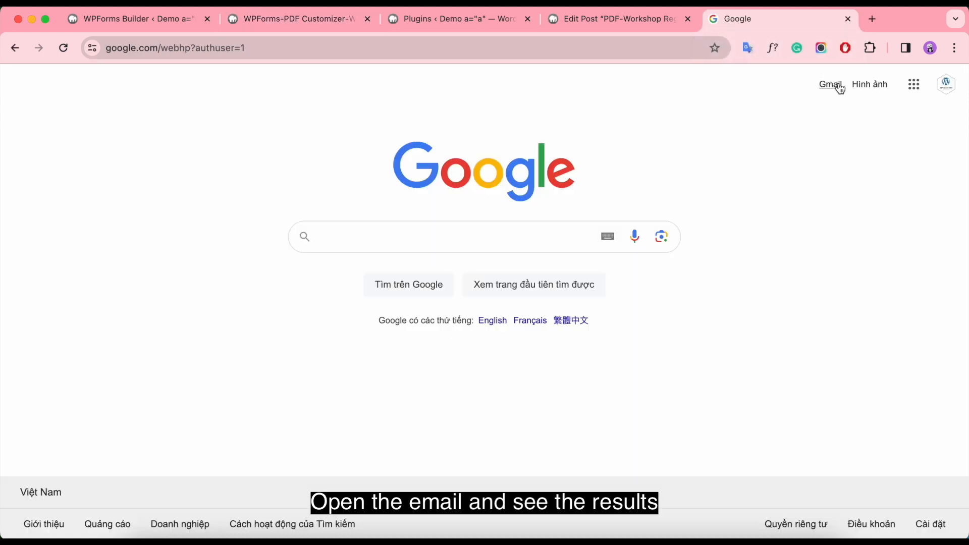
Step: Open the Workshop Registration December email in Gmail and view its attached registration PDF
click(830, 85)
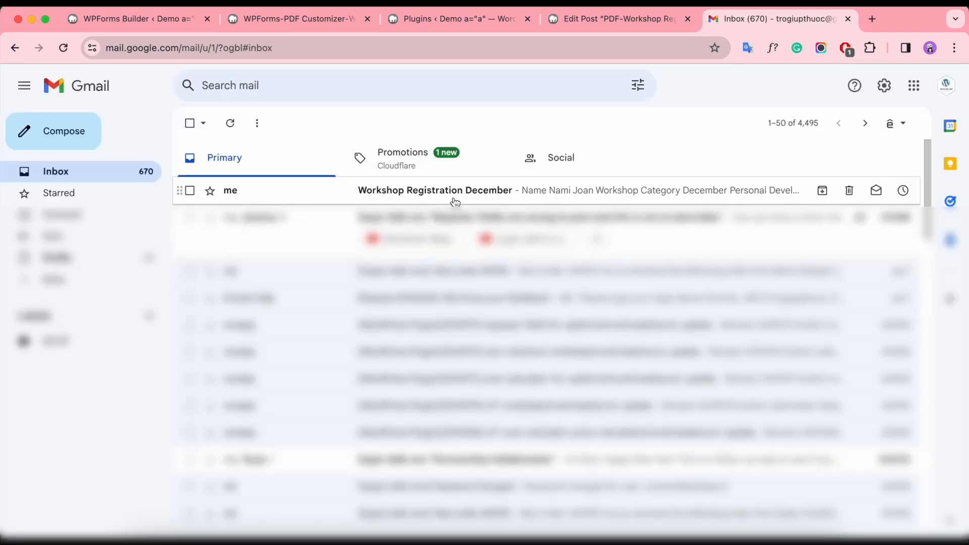
mouse_move(714, 202)
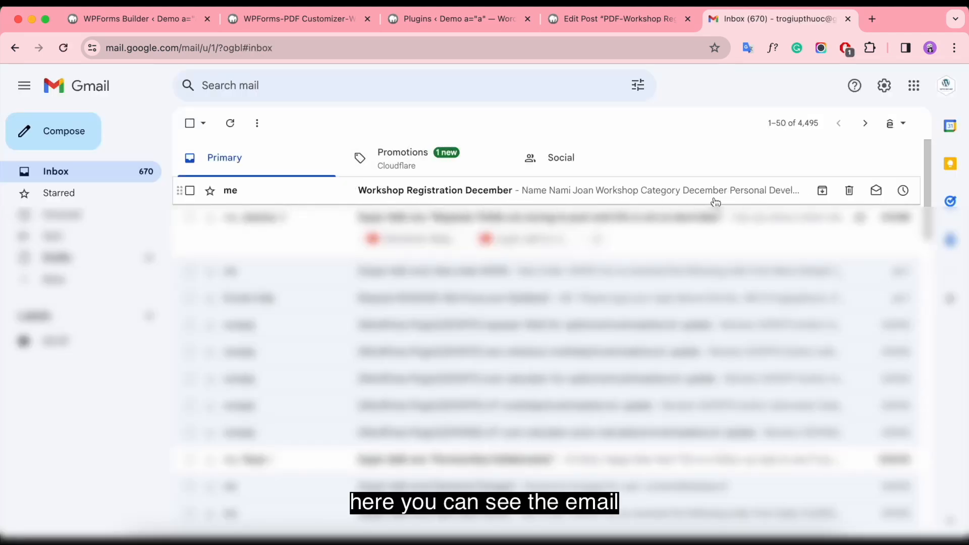
mouse_move(640, 194)
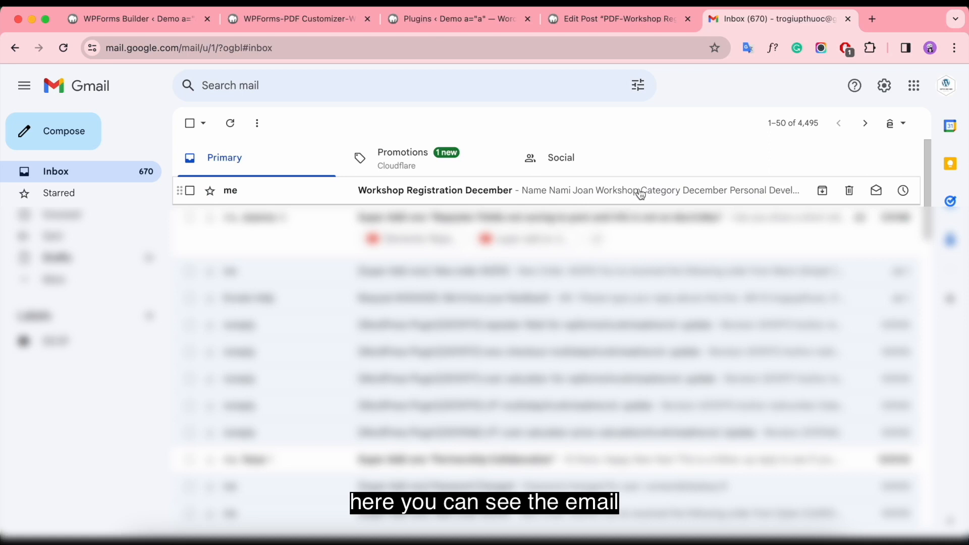
click(434, 190)
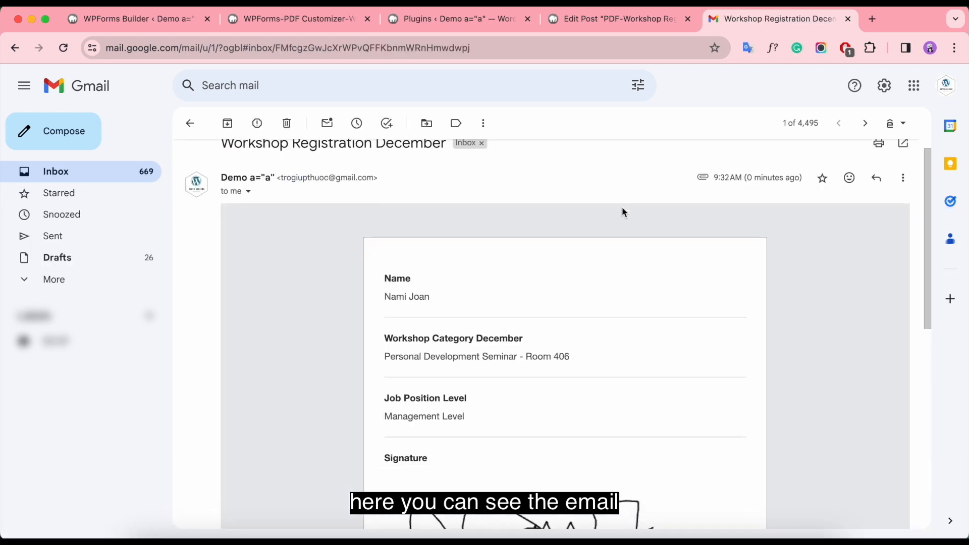
scroll(down, 3)
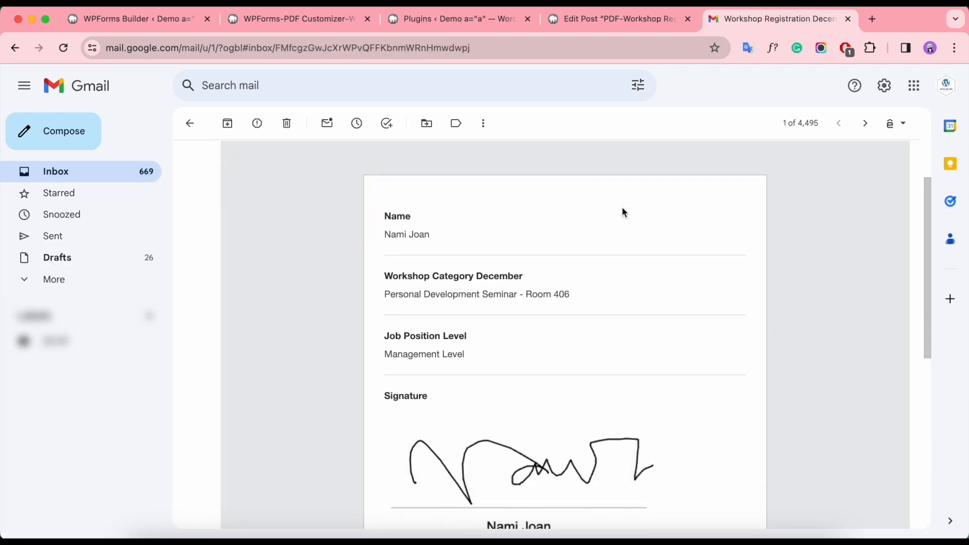
scroll(down, 3)
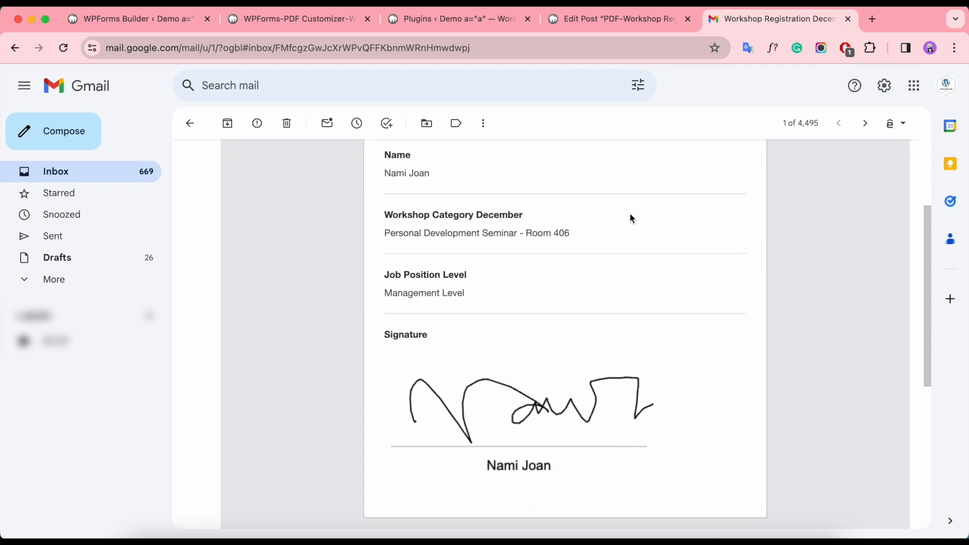
scroll(down, 3)
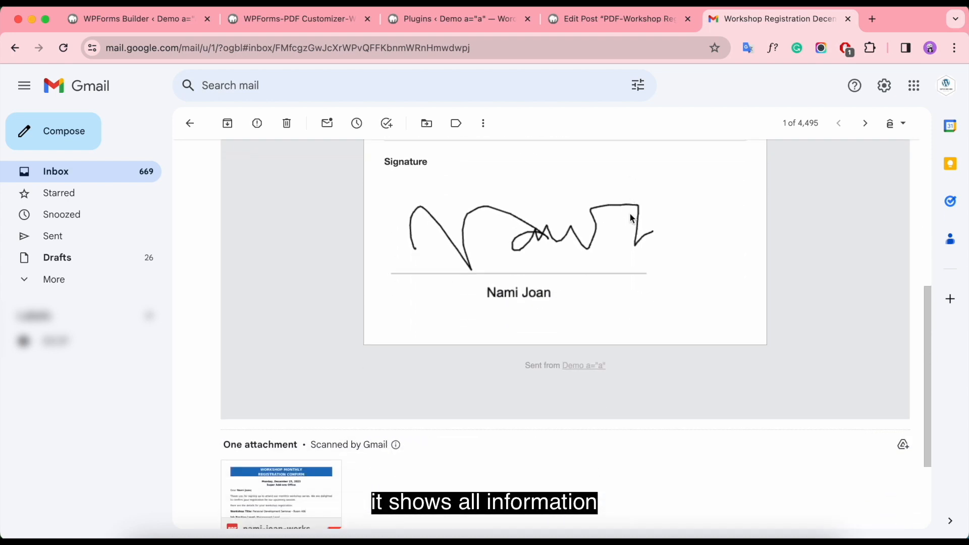
scroll(down, 3)
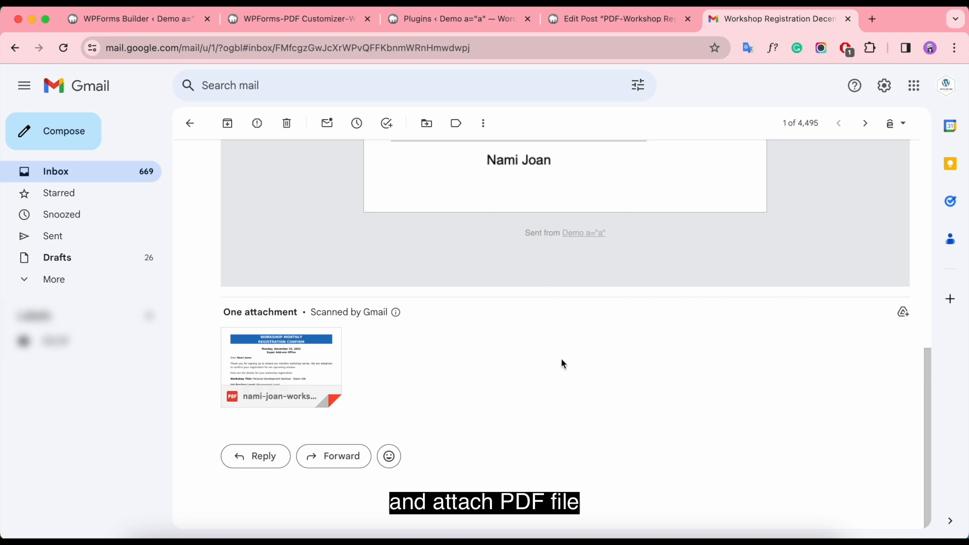
click(280, 366)
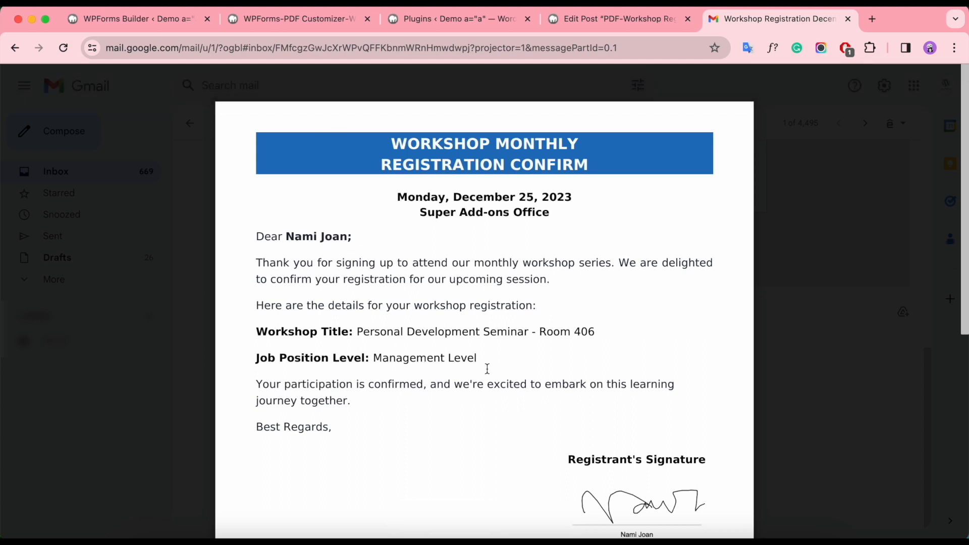
scroll(down, 3)
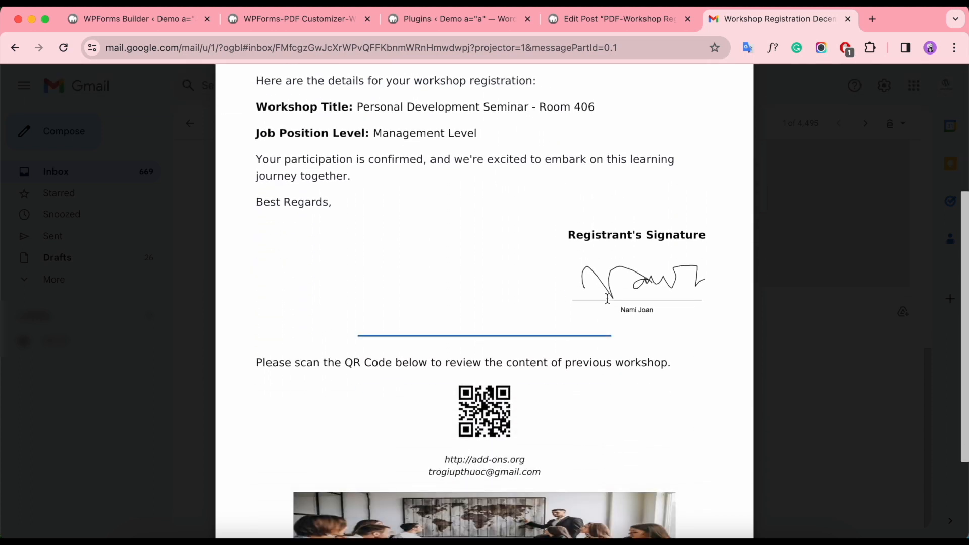
scroll(down, 3)
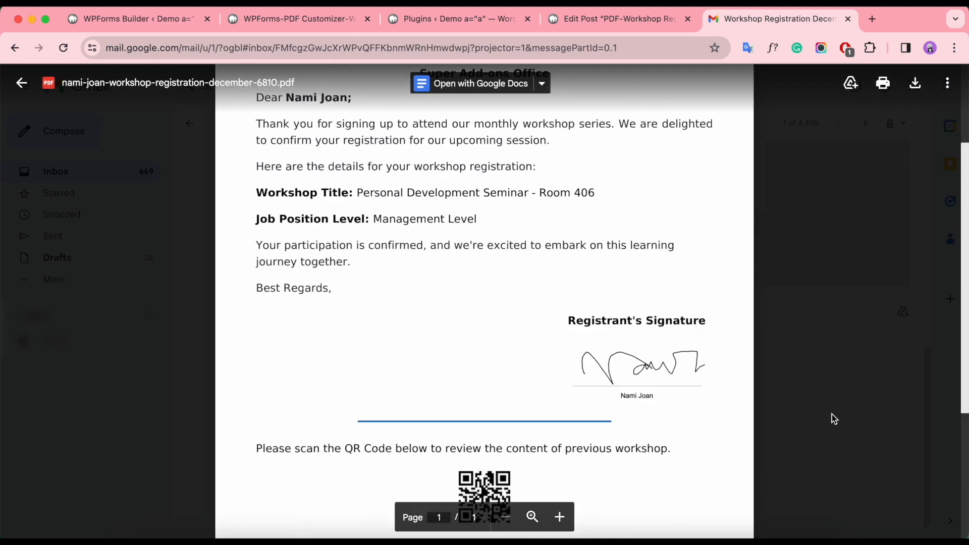
scroll(up, 3)
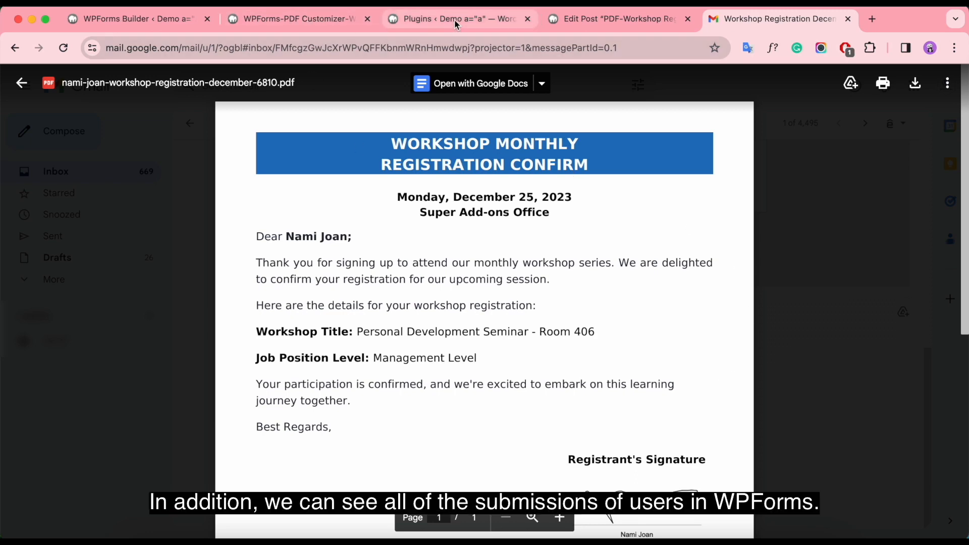
Step: Go to WPForms Entries and list entries of the workshop registration form
click(457, 19)
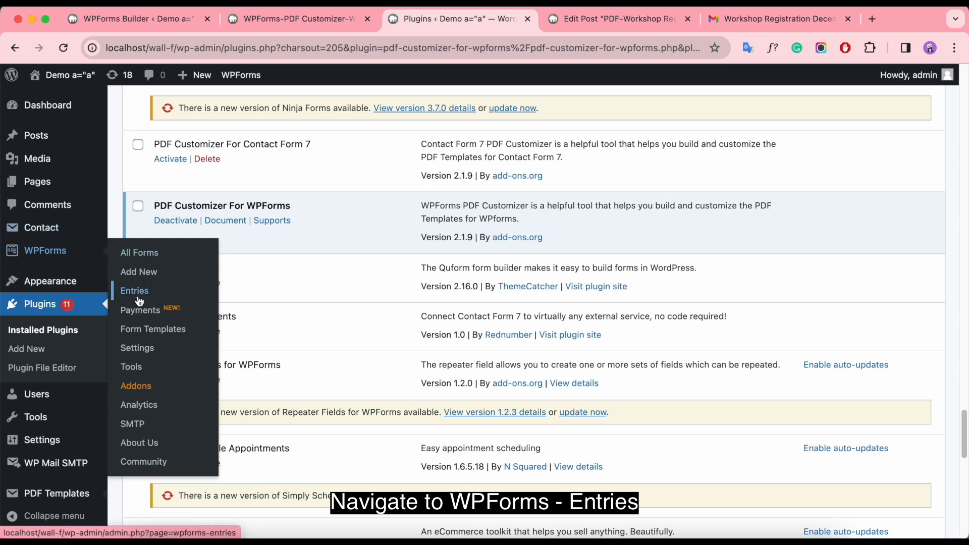
click(134, 290)
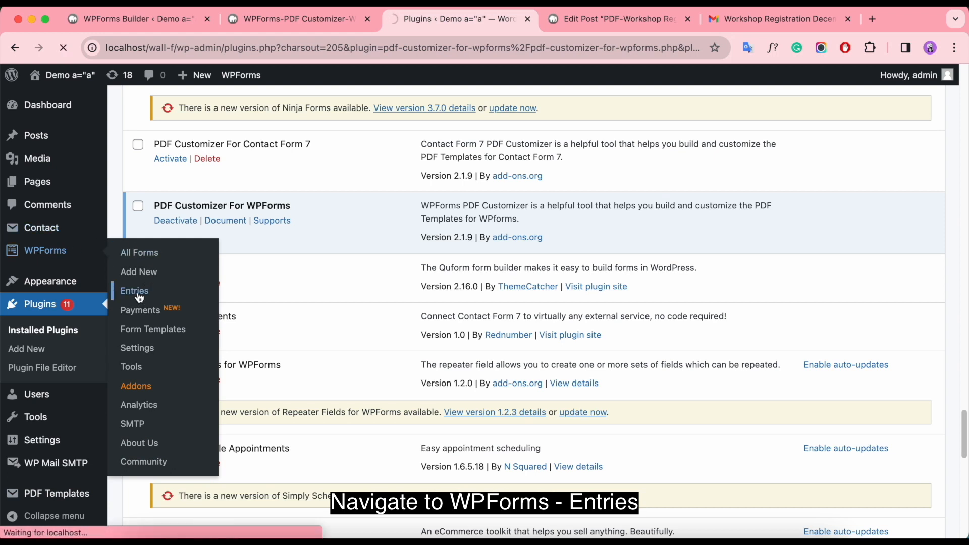
click(134, 291)
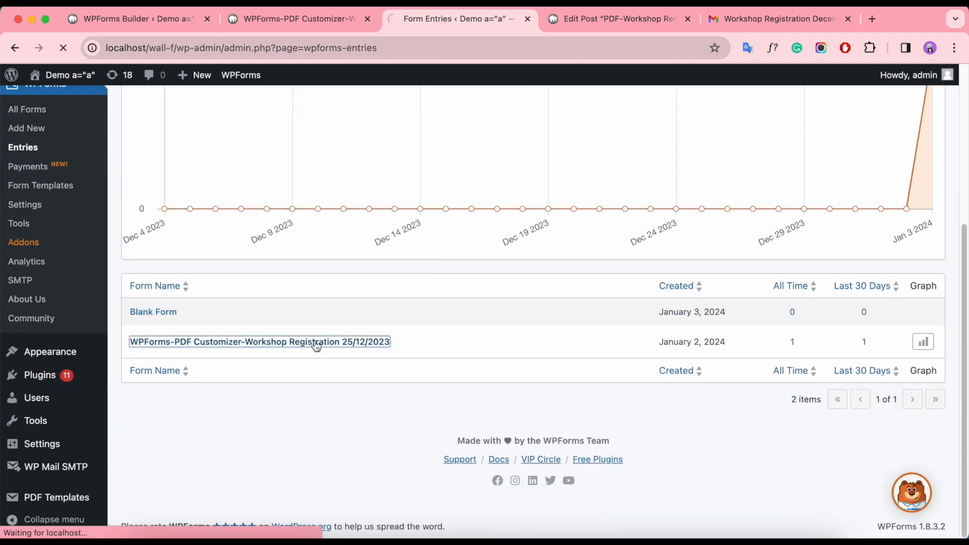
click(260, 342)
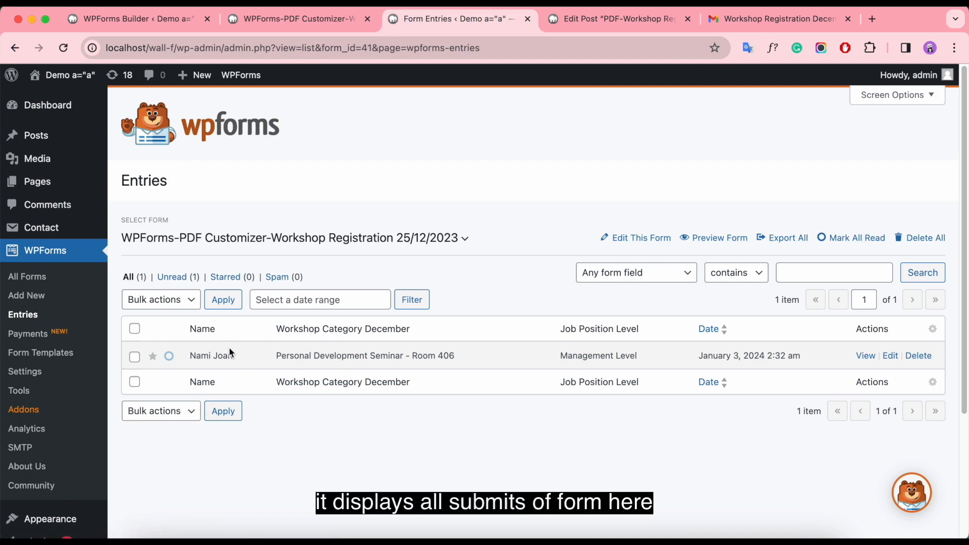
mouse_move(866, 355)
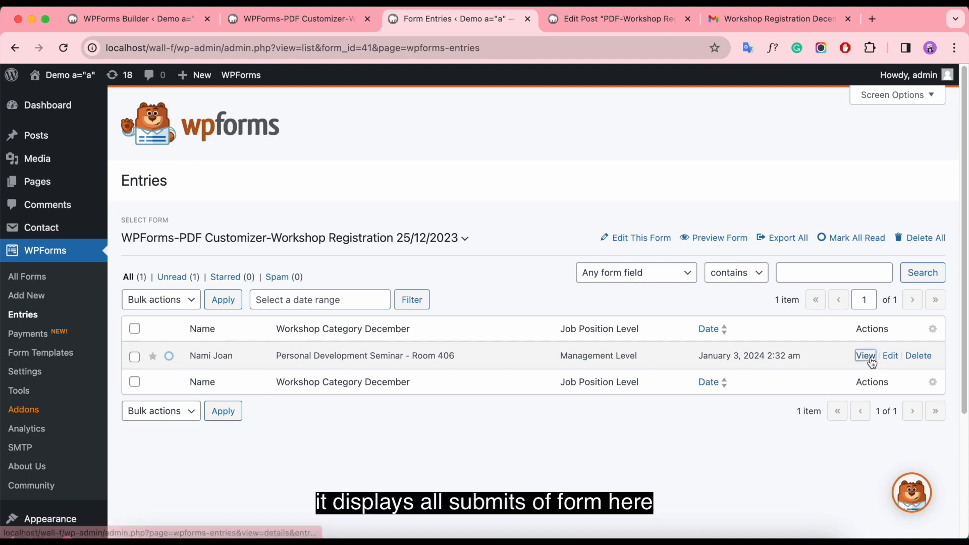
click(865, 355)
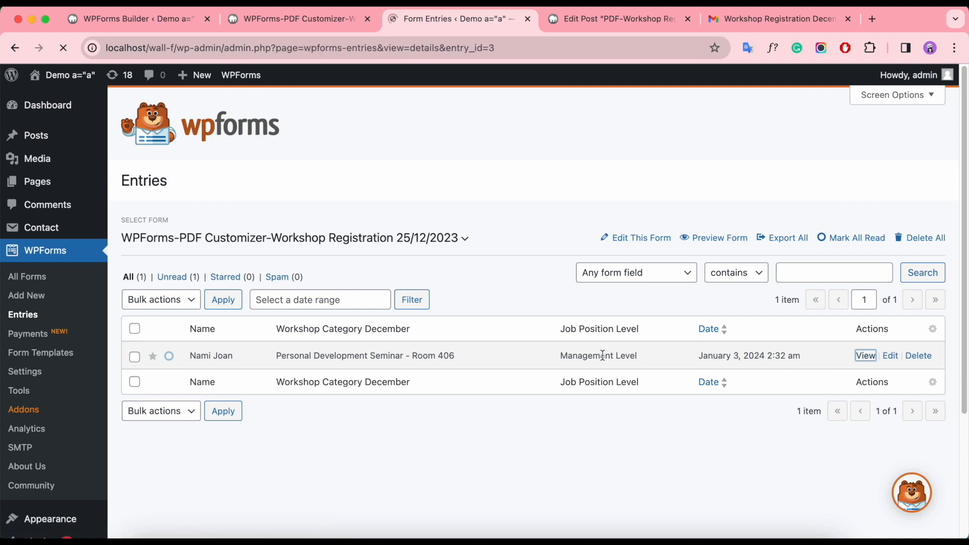
click(865, 355)
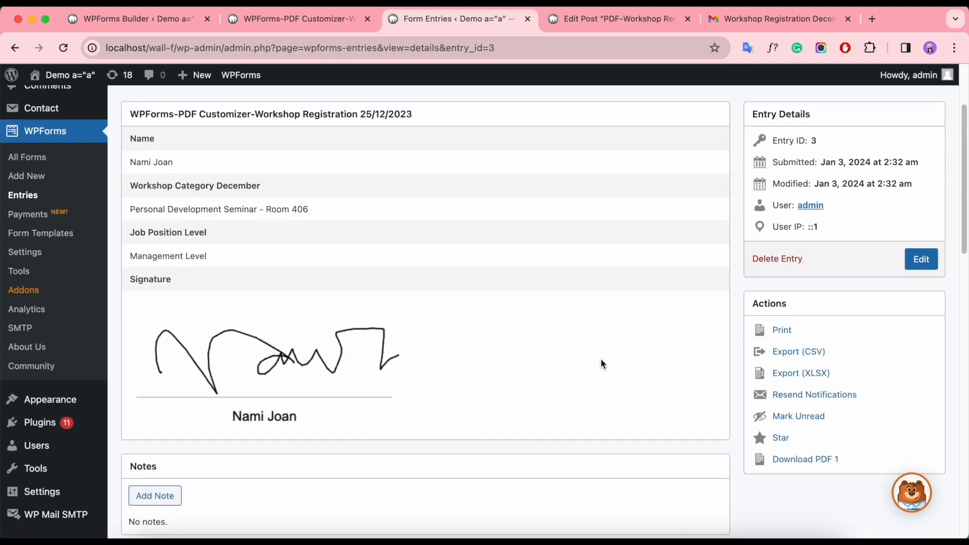
scroll(down, 3)
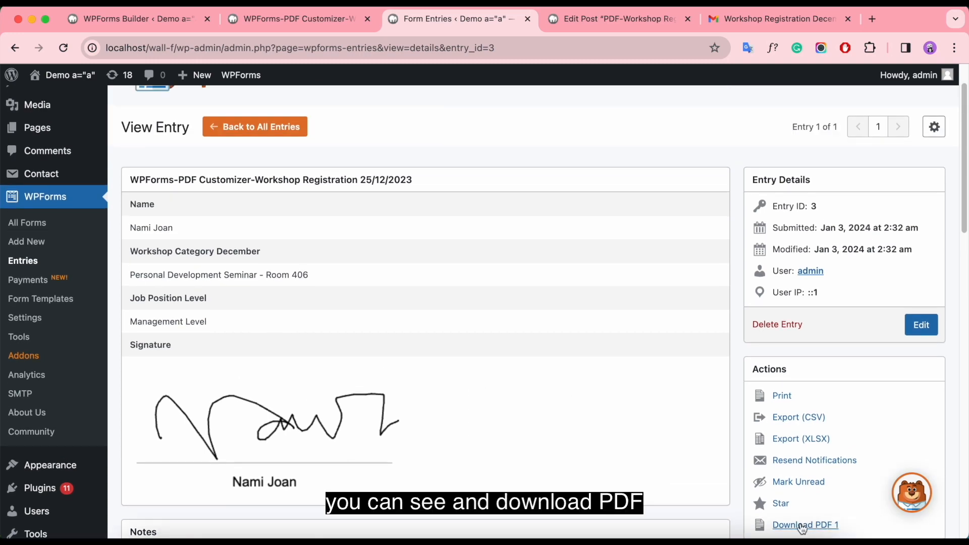
scroll(down, 3)
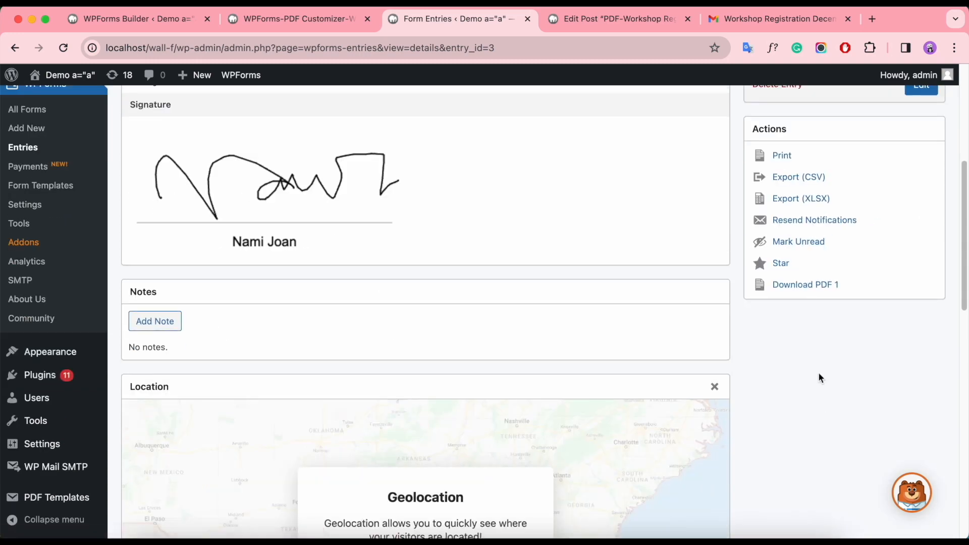
click(805, 285)
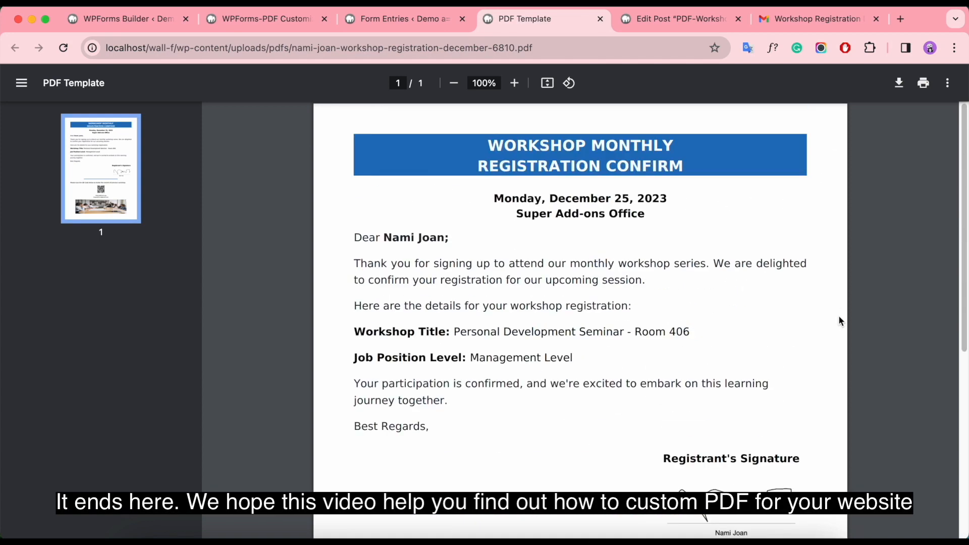
mouse_move(549, 225)
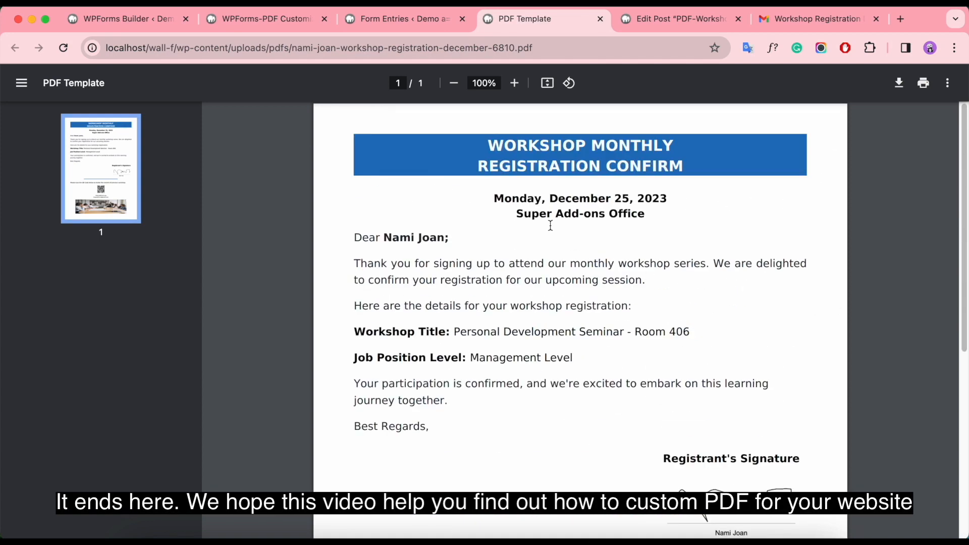